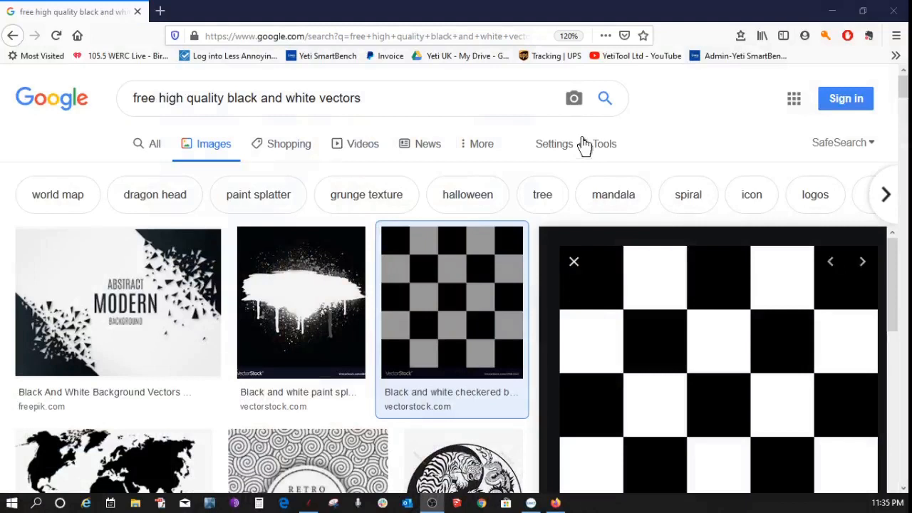
mouse_move(178, 146)
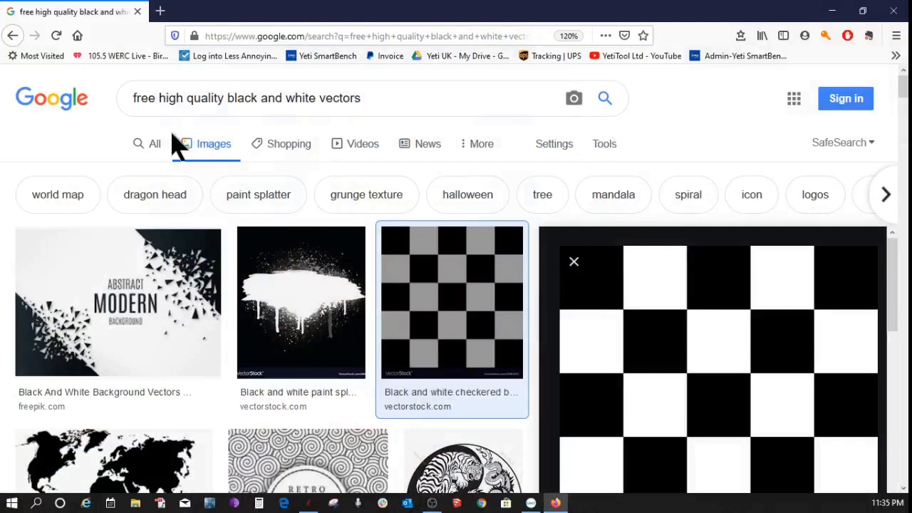
mouse_move(58, 117)
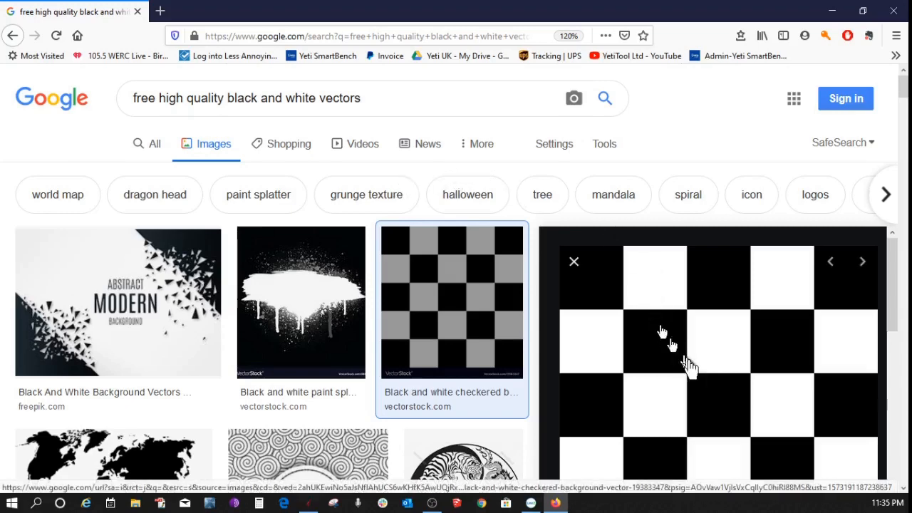
mouse_move(712, 339)
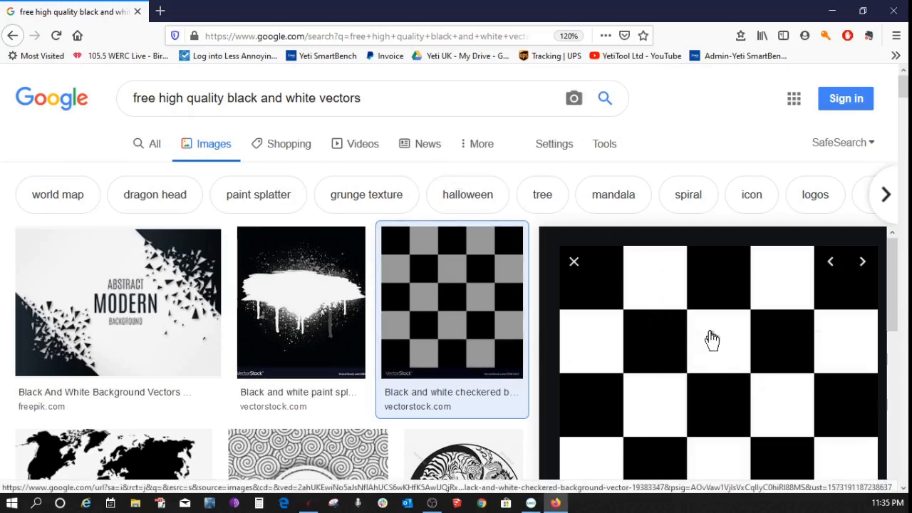
- Copy the enlarged black-and-white checkerboard image from the Google Images preview
right_click(712, 339)
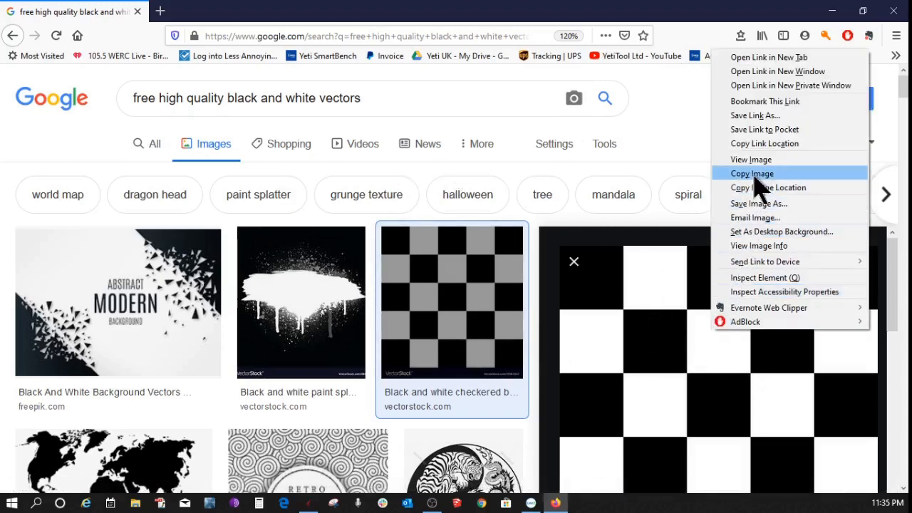
click(752, 174)
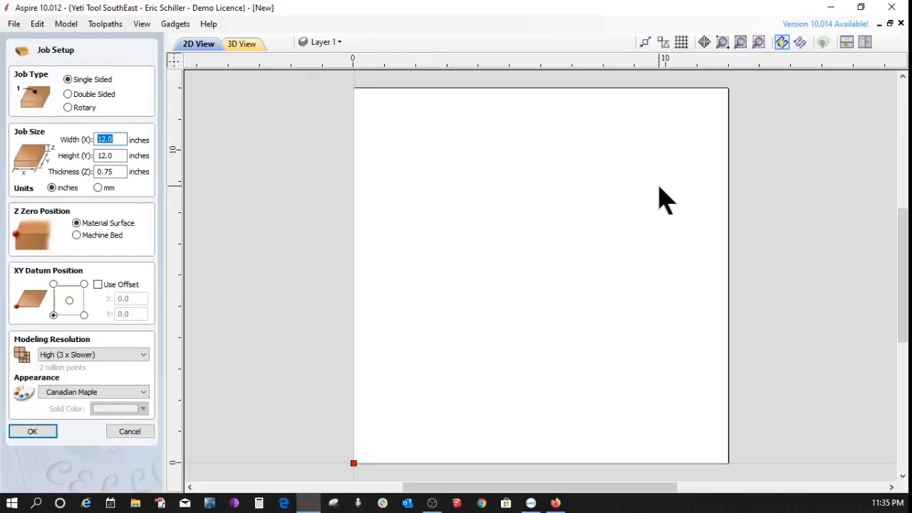
mouse_move(230, 335)
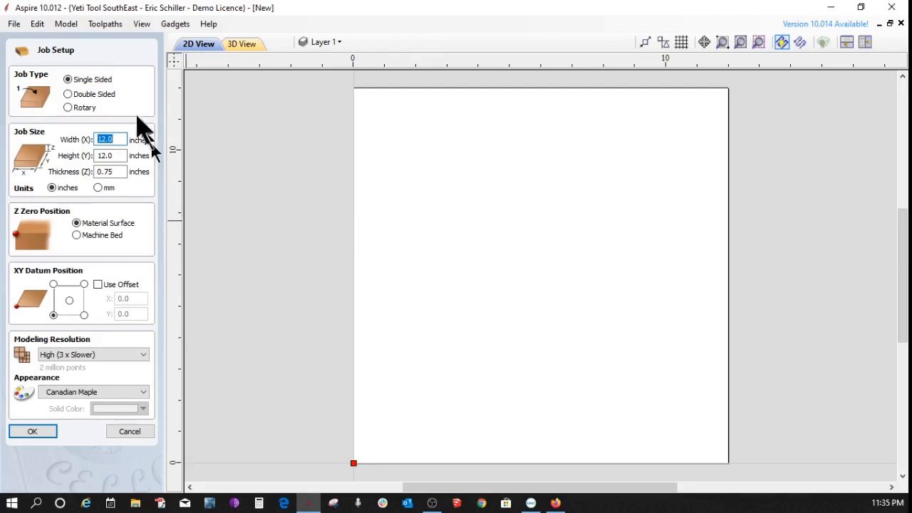
mouse_move(131, 168)
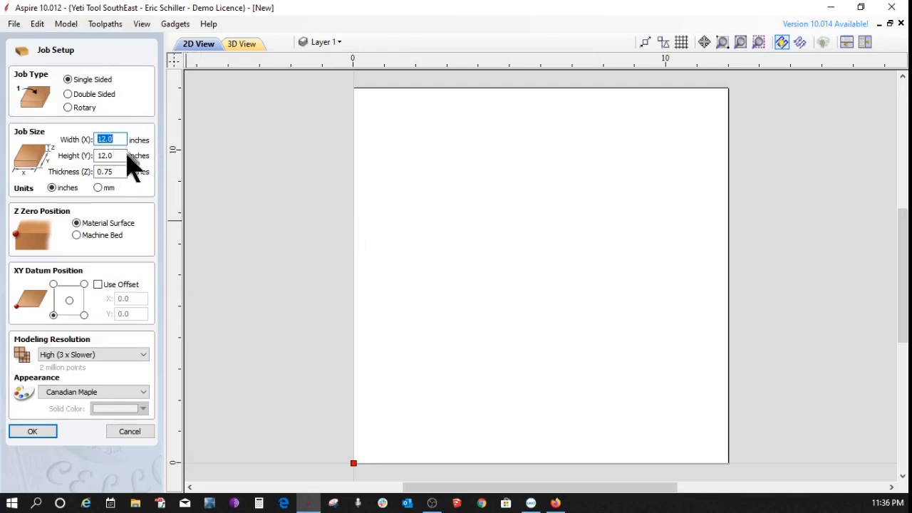
mouse_move(115, 214)
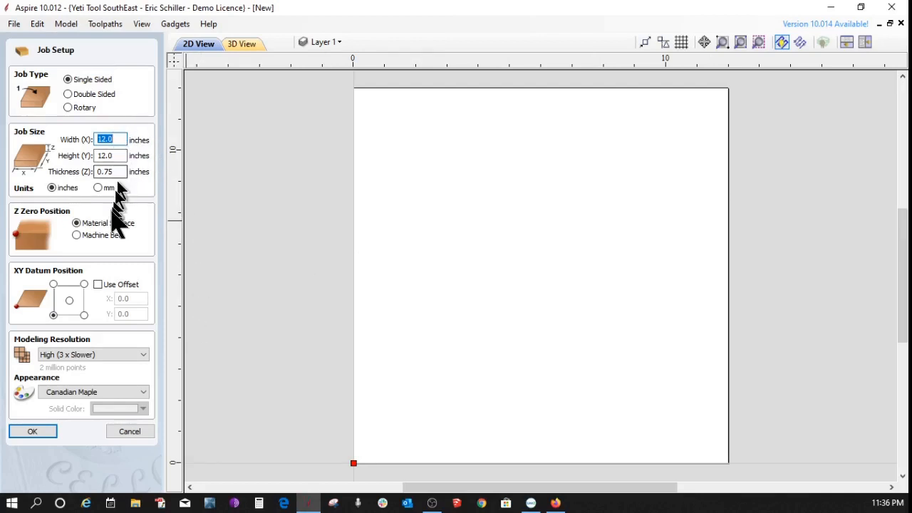
mouse_move(26, 306)
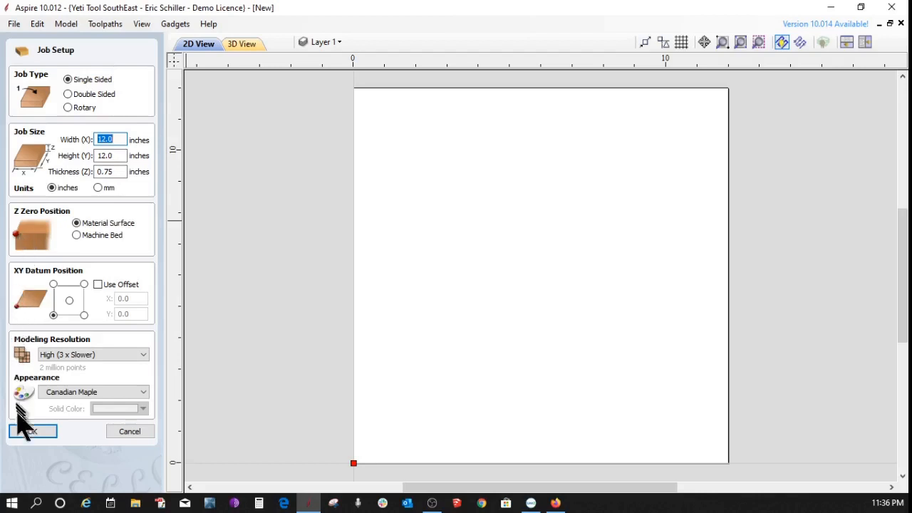
- Accept the Job Setup and paste the copied checkerboard image onto the blank sheet
click(32, 430)
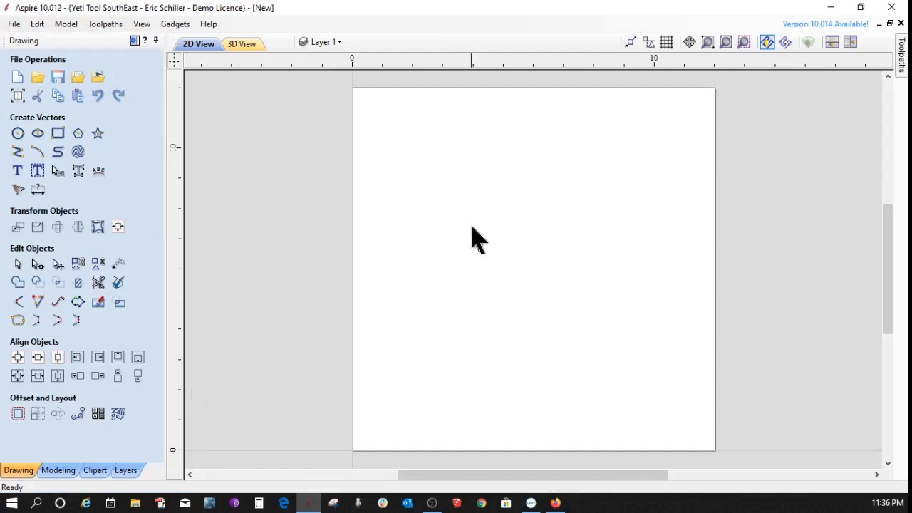
right_click(477, 239)
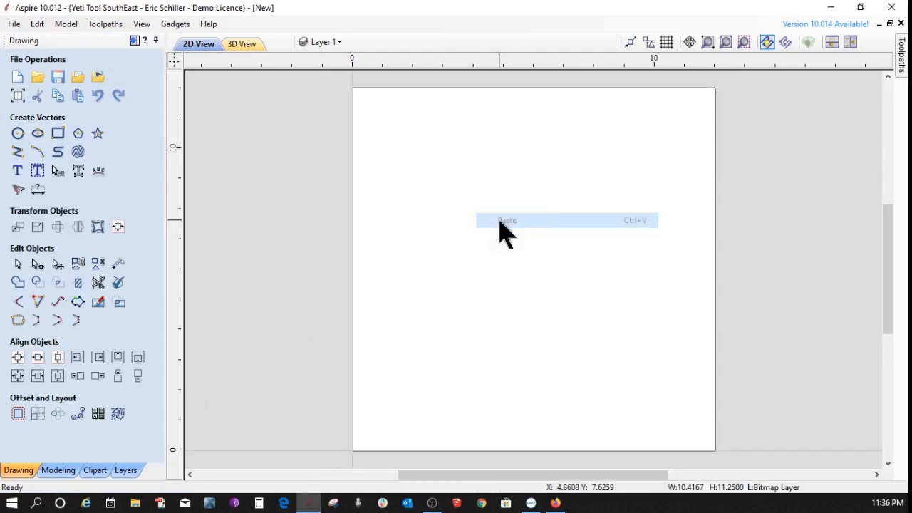
click(507, 219)
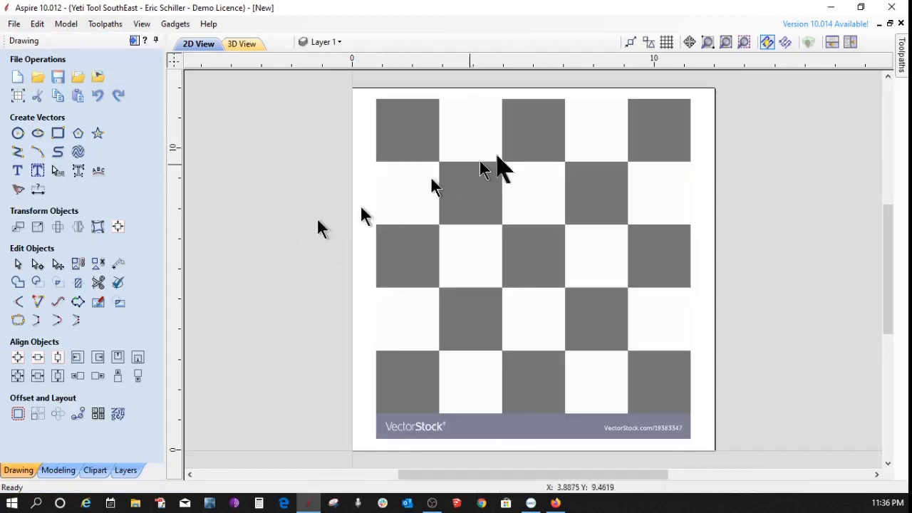
mouse_move(609, 273)
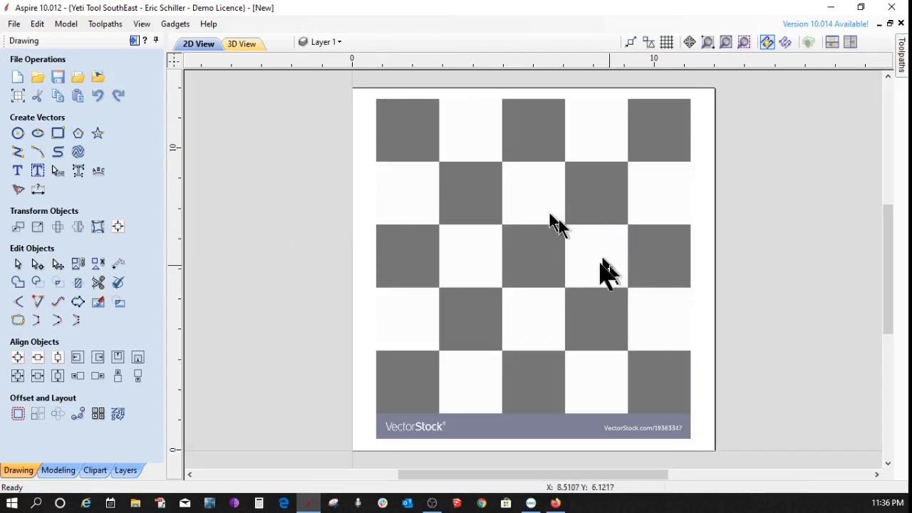
mouse_move(17, 150)
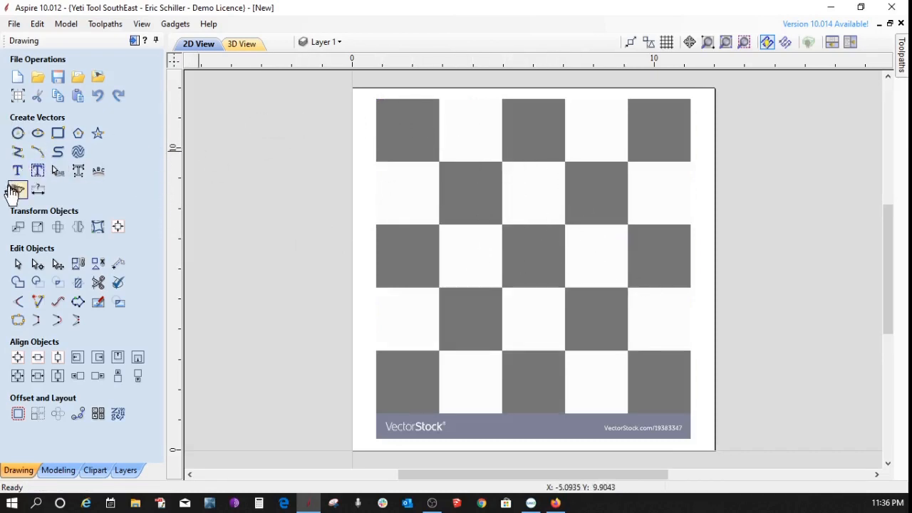
mouse_move(17, 191)
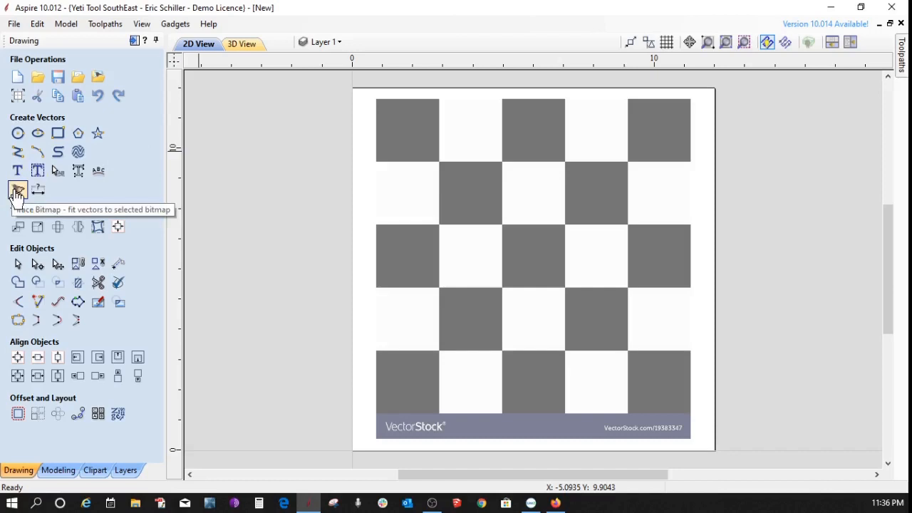
- Trace the pasted checkerboard bitmap into vector outlines, previewing and applying the result
click(17, 191)
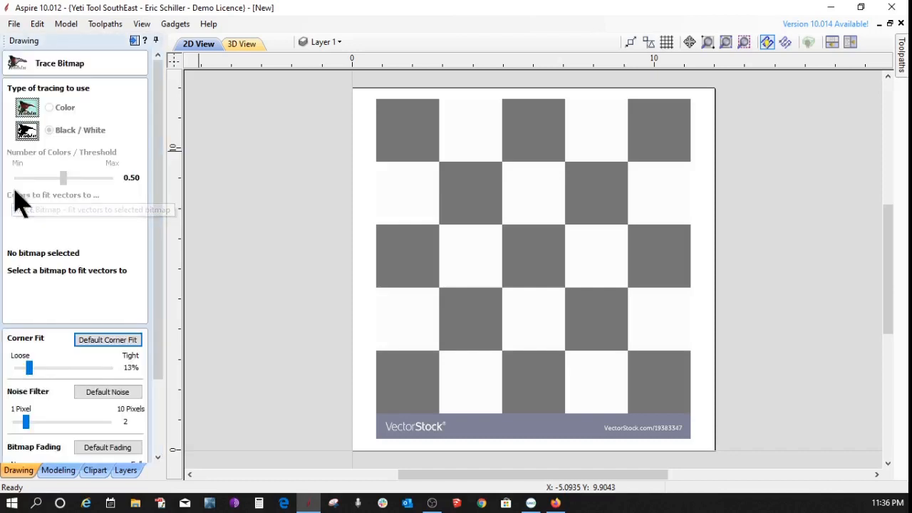
mouse_move(425, 227)
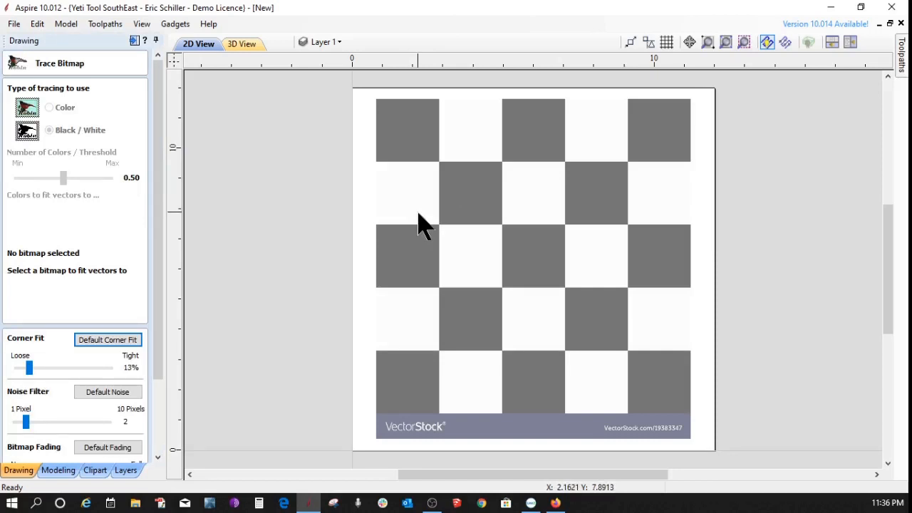
mouse_move(700, 196)
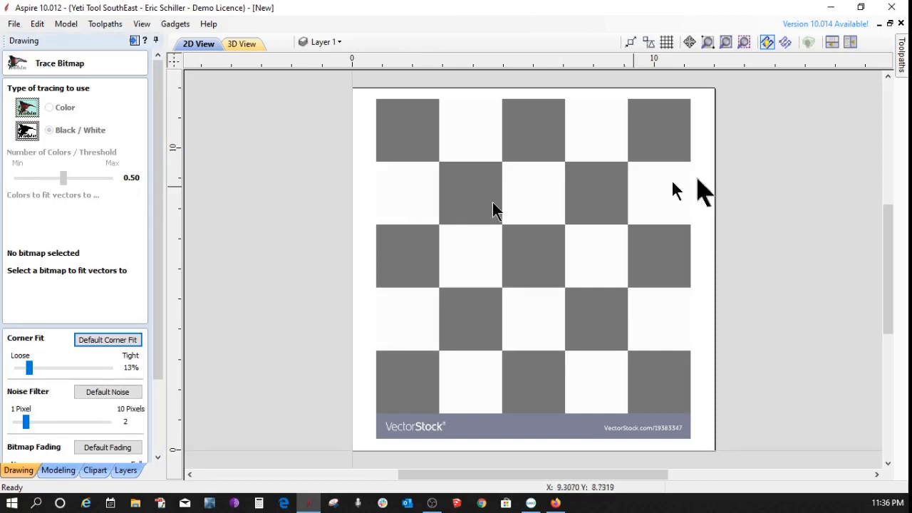
mouse_move(420, 213)
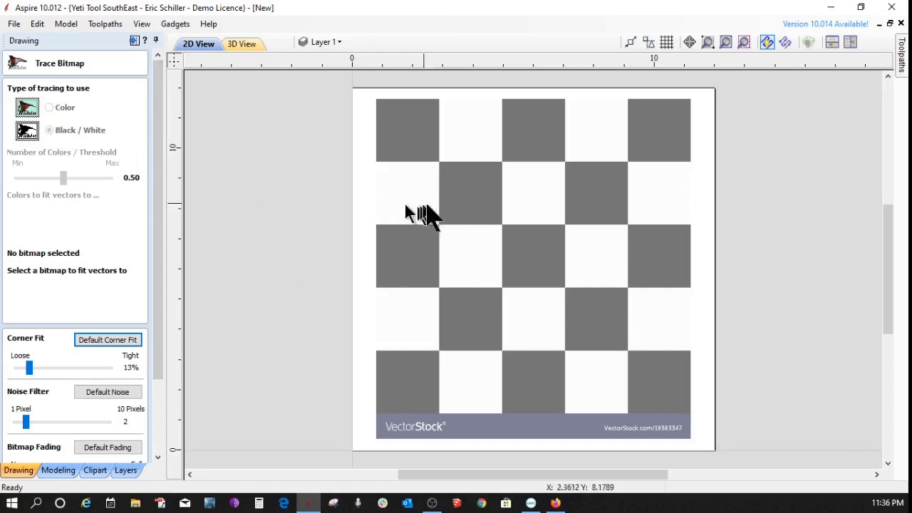
click(533, 268)
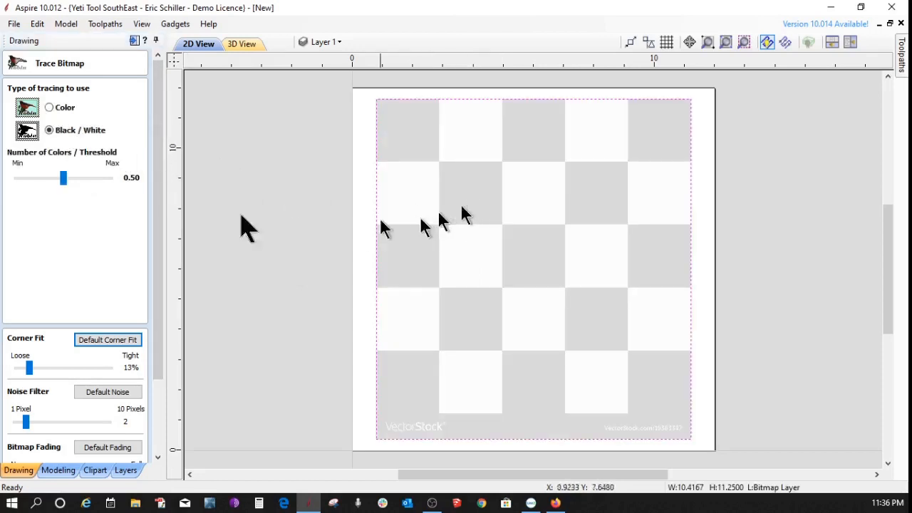
mouse_move(60, 116)
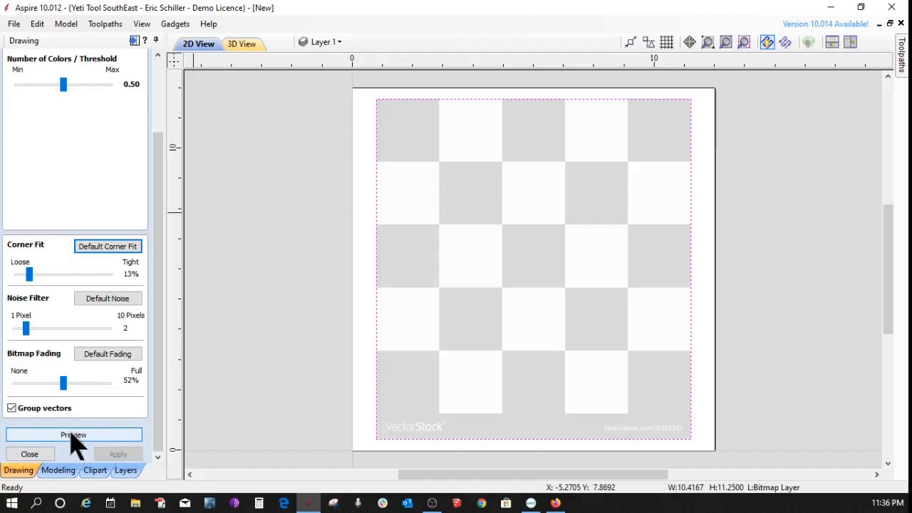
click(75, 434)
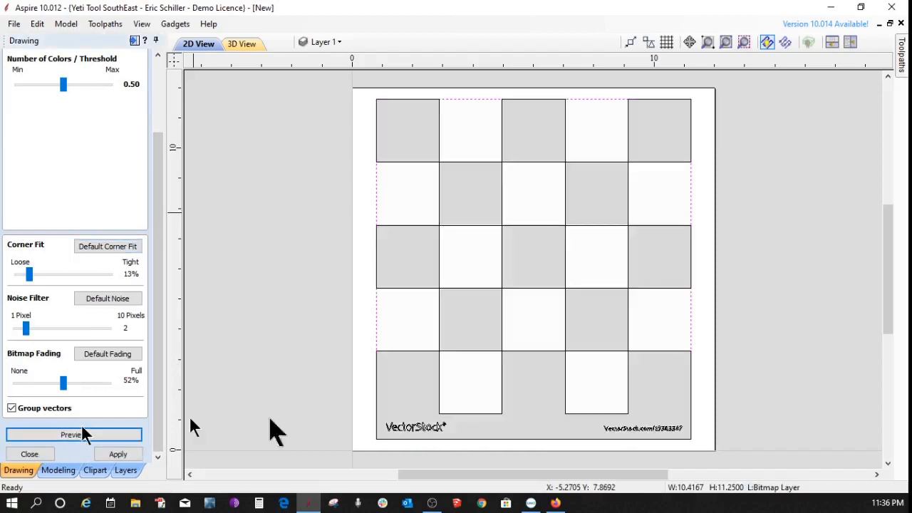
mouse_move(299, 321)
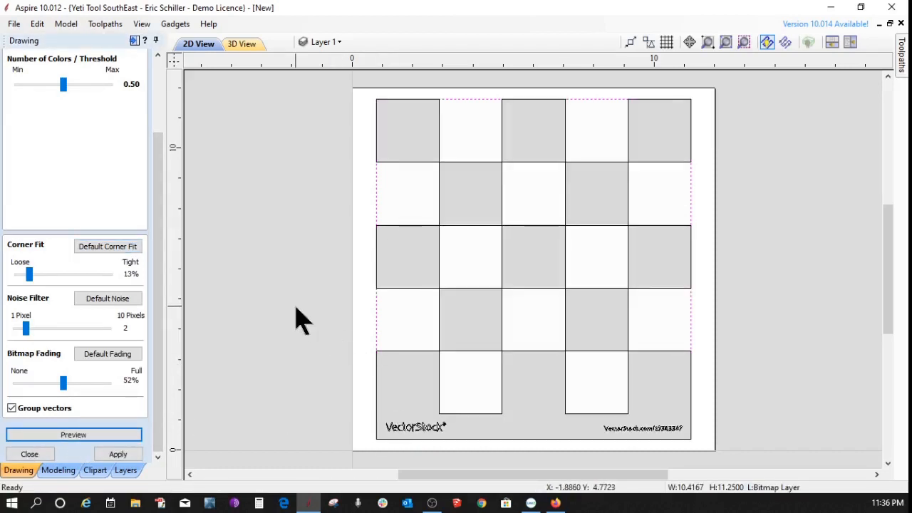
mouse_move(97, 335)
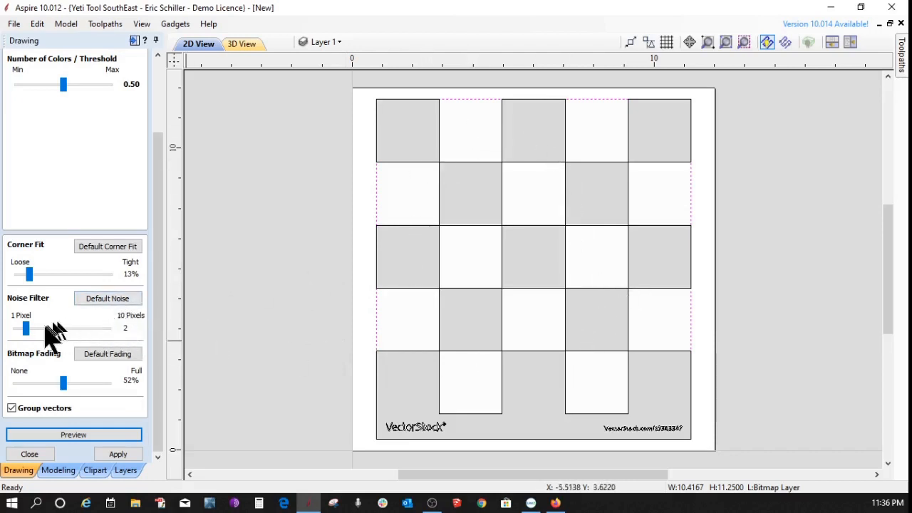
mouse_move(59, 299)
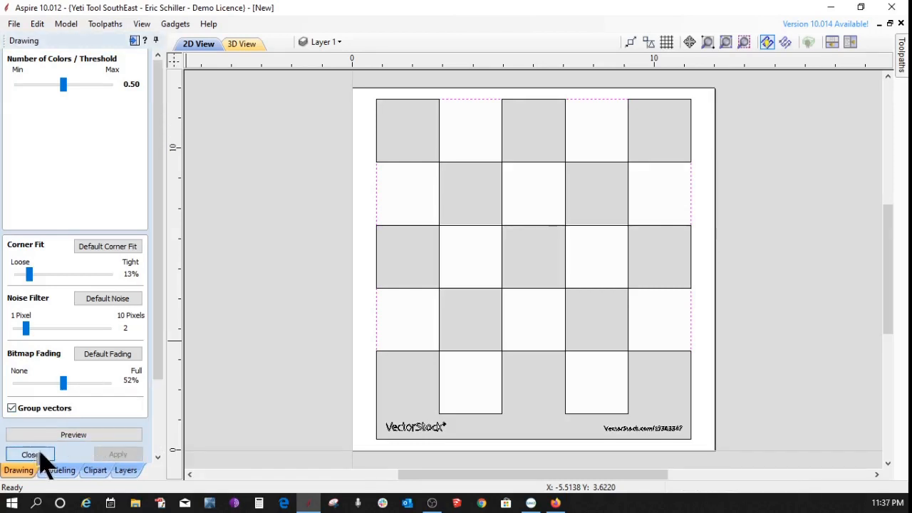
click(30, 455)
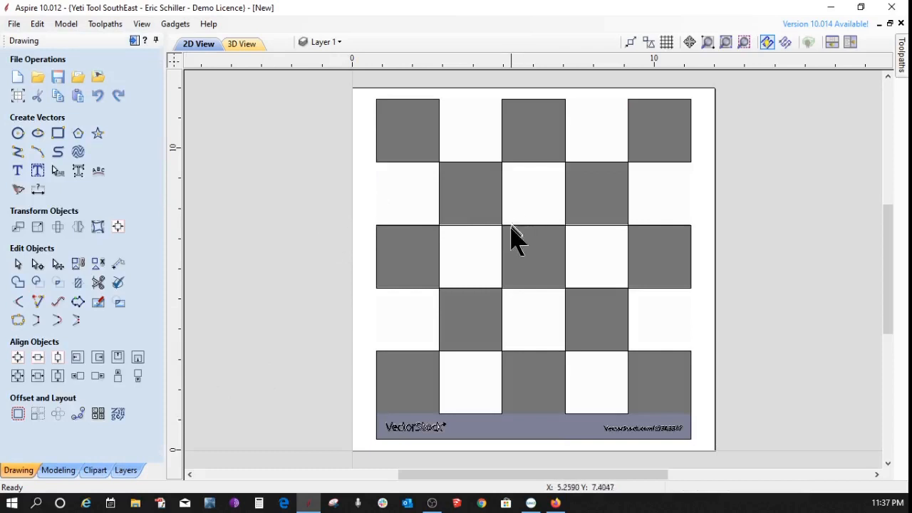
- Delete the original checkerboard bitmap, leaving only the traced square outlines
click(518, 236)
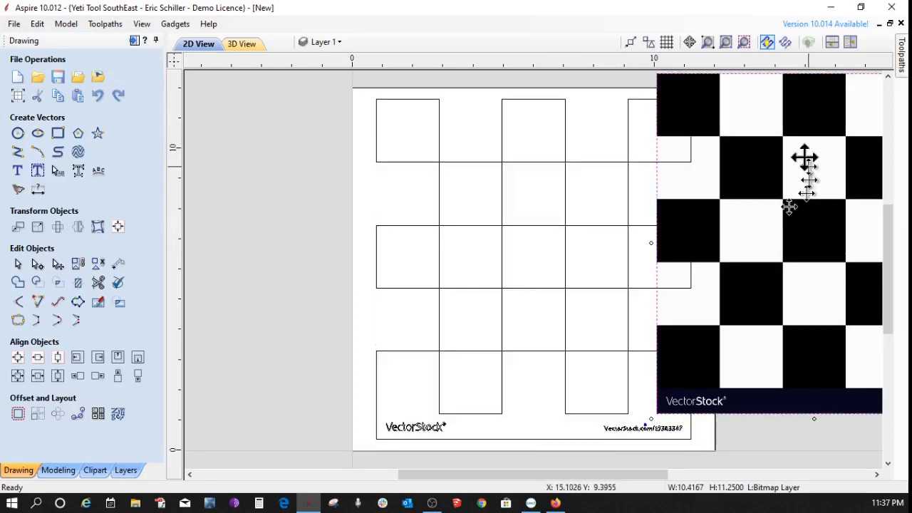
mouse_move(818, 270)
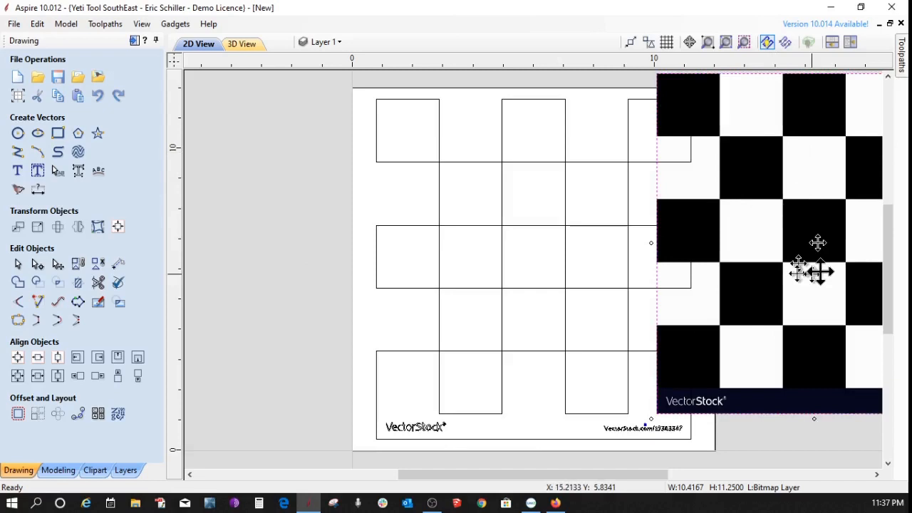
mouse_move(801, 239)
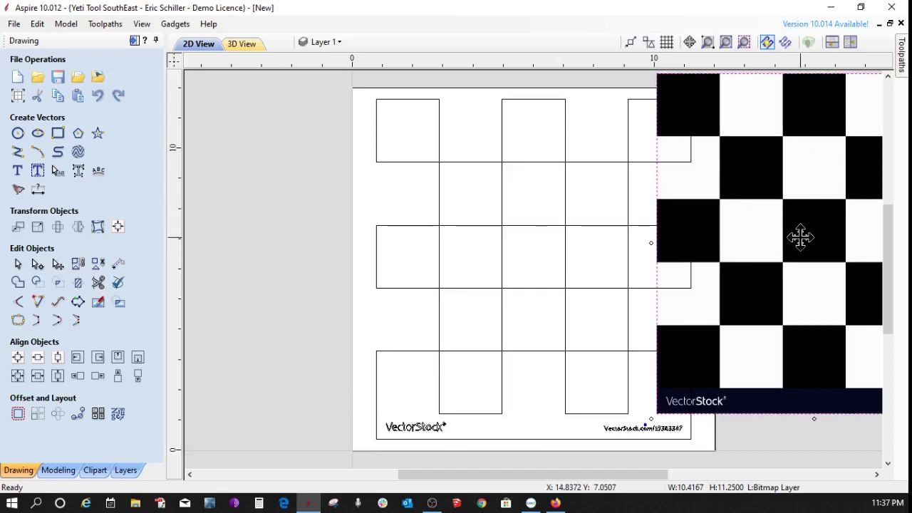
right_click(801, 236)
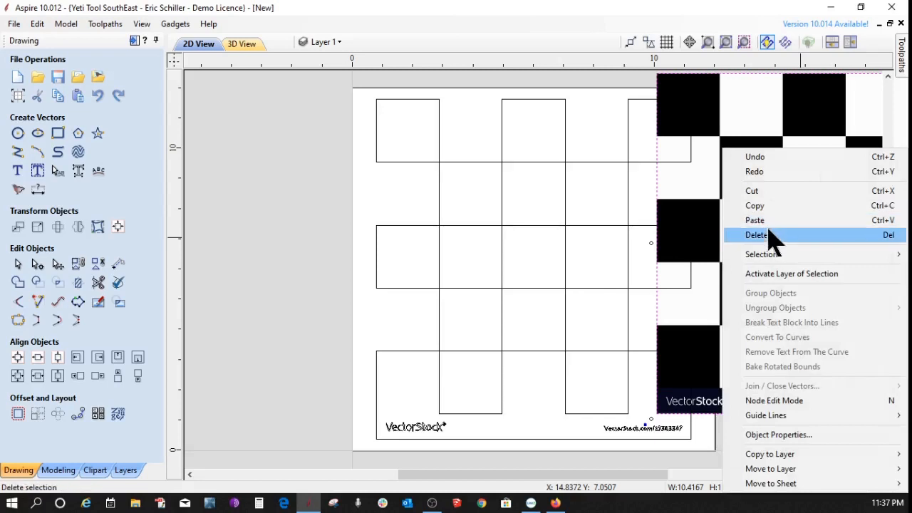
click(757, 235)
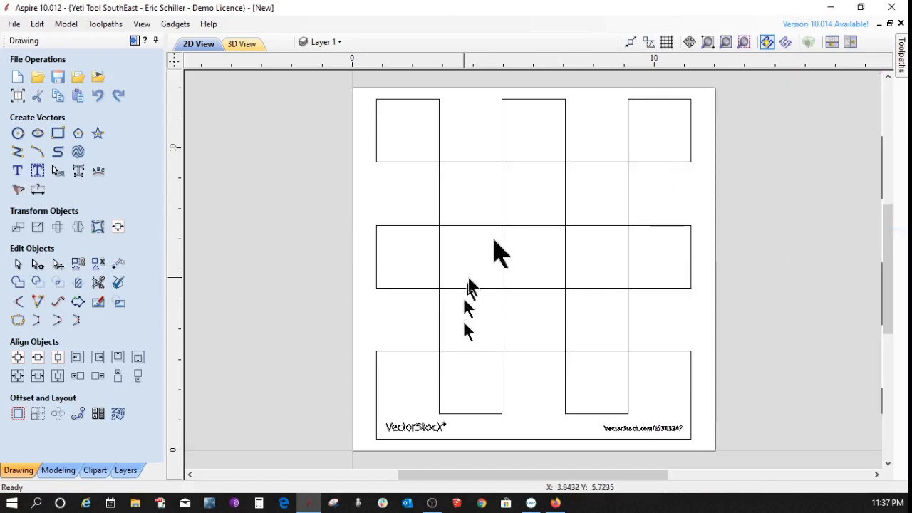
mouse_move(459, 349)
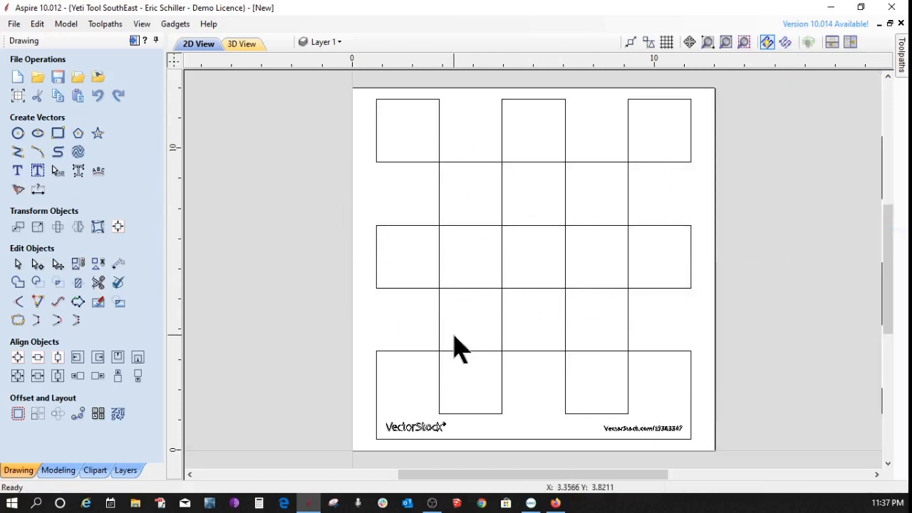
mouse_move(449, 427)
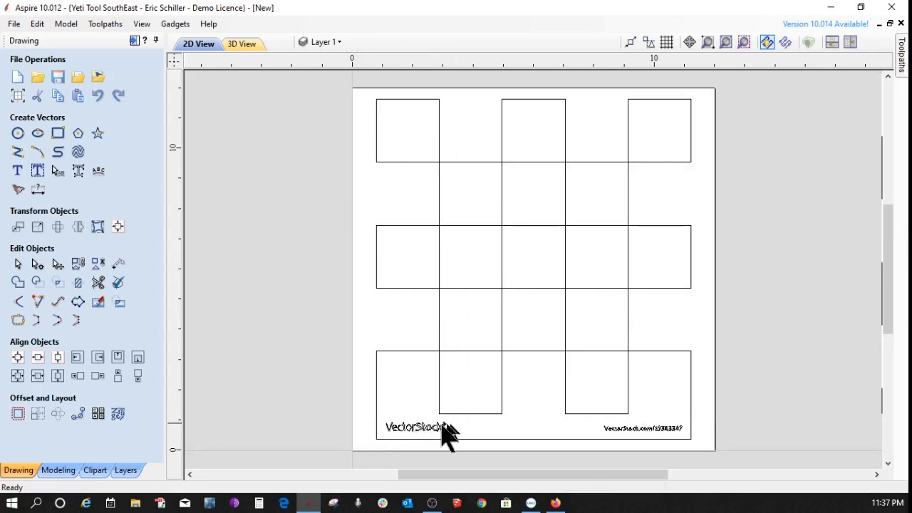
mouse_move(455, 421)
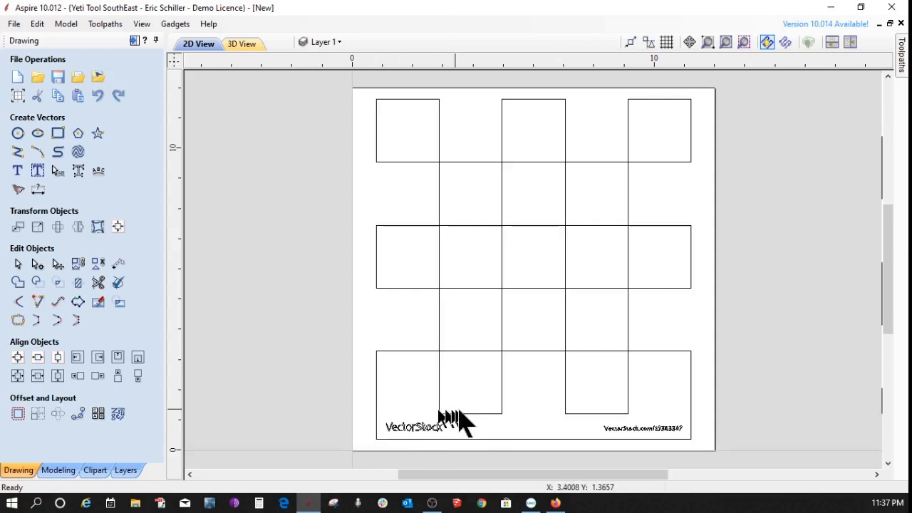
mouse_move(430, 439)
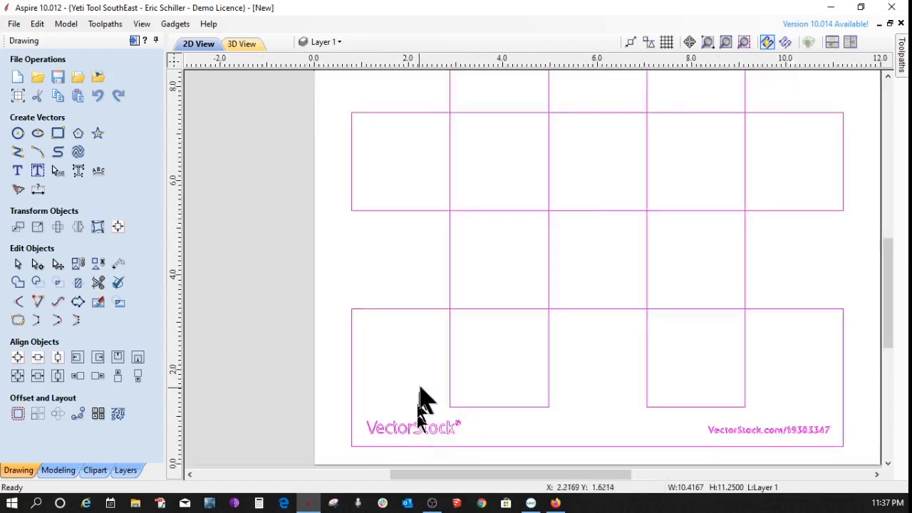
- Ungroup the traced vectors onto their original layers and select the VectorStock watermark text for removal
scroll(down, 3)
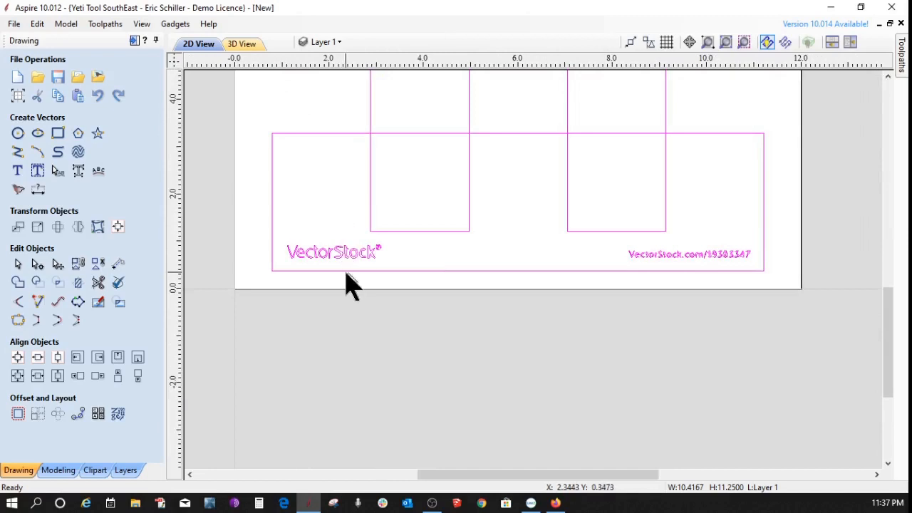
mouse_move(356, 268)
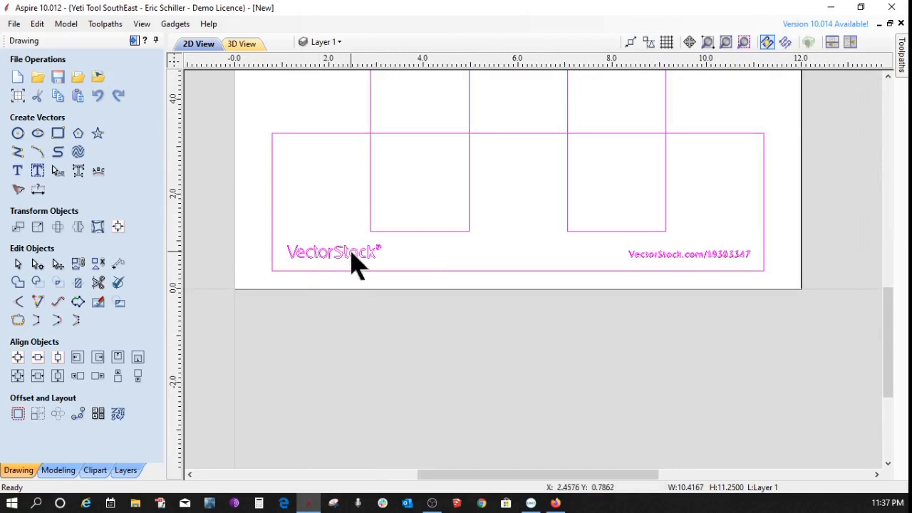
right_click(356, 264)
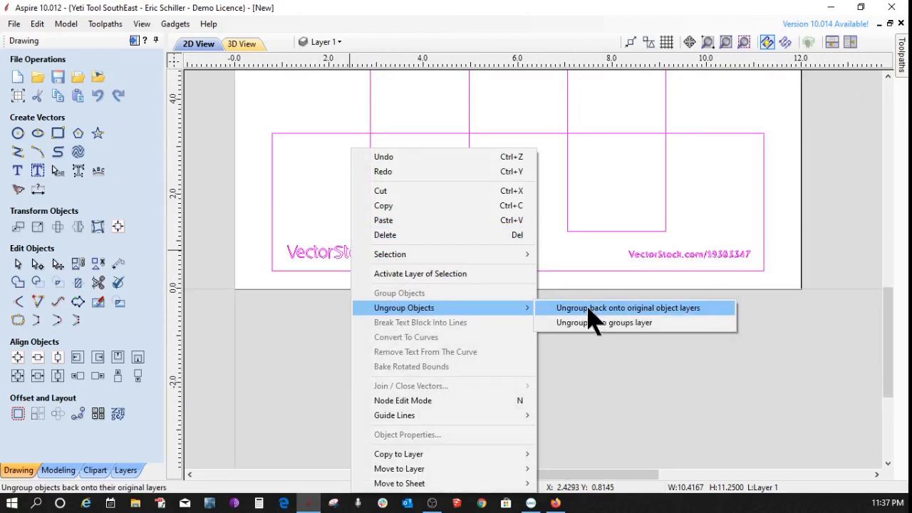
click(627, 308)
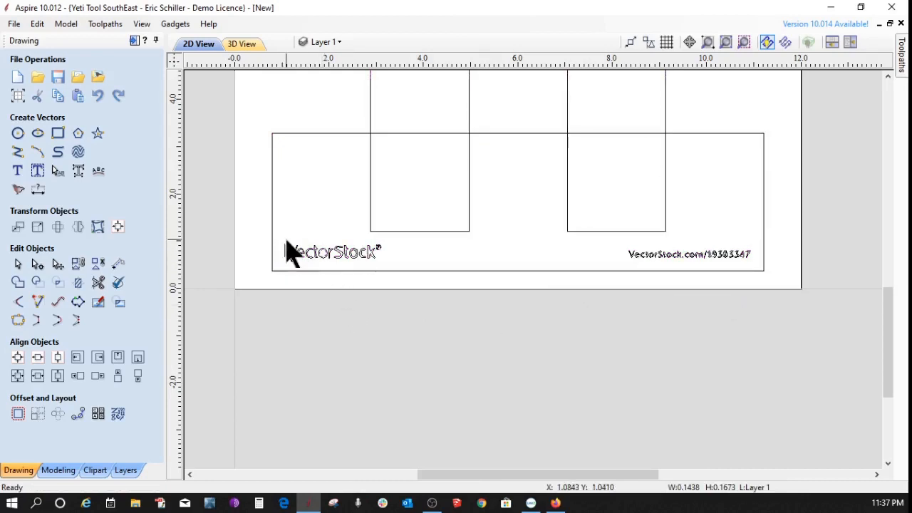
click(334, 251)
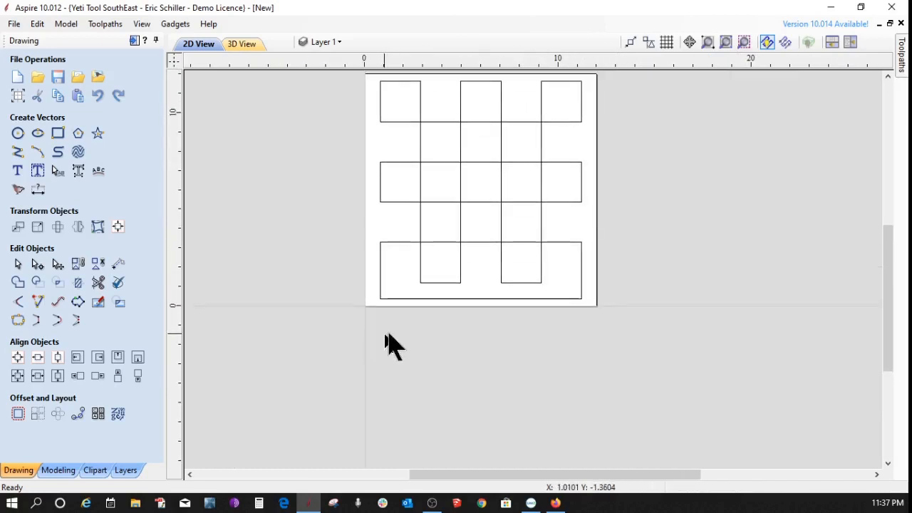
mouse_move(513, 292)
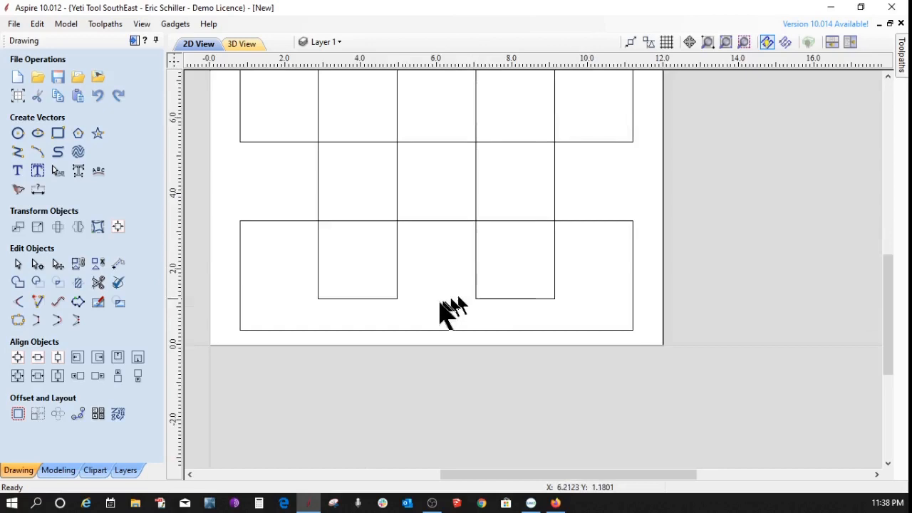
- Zoom in on the bottom rectangle where the horizontal line will be drawn
scroll(up, 3)
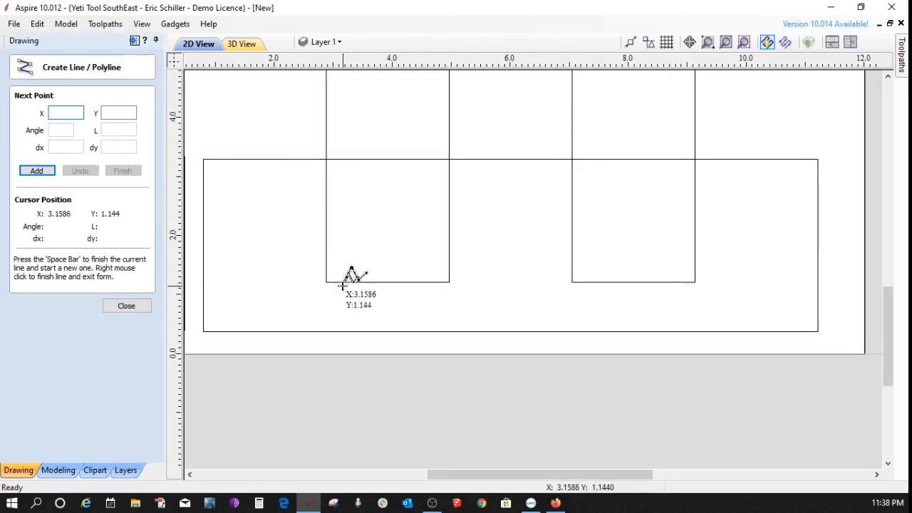
mouse_move(334, 274)
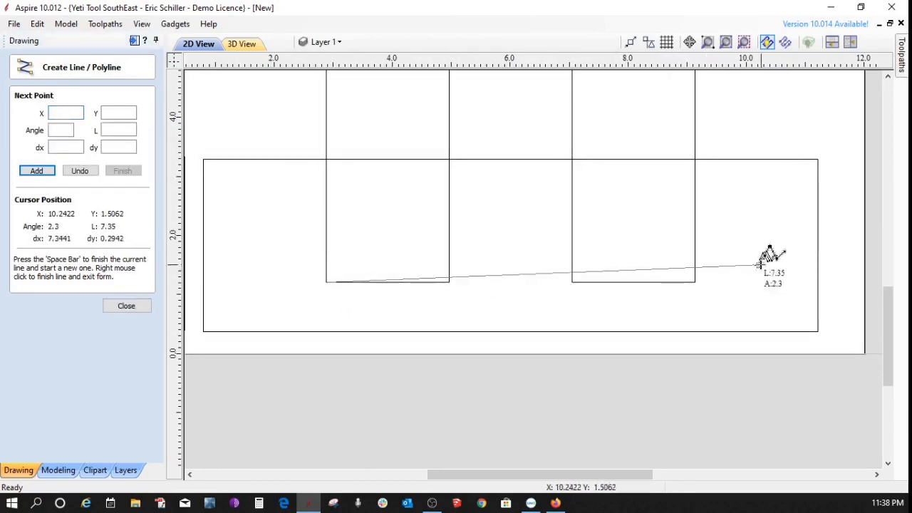
mouse_move(798, 282)
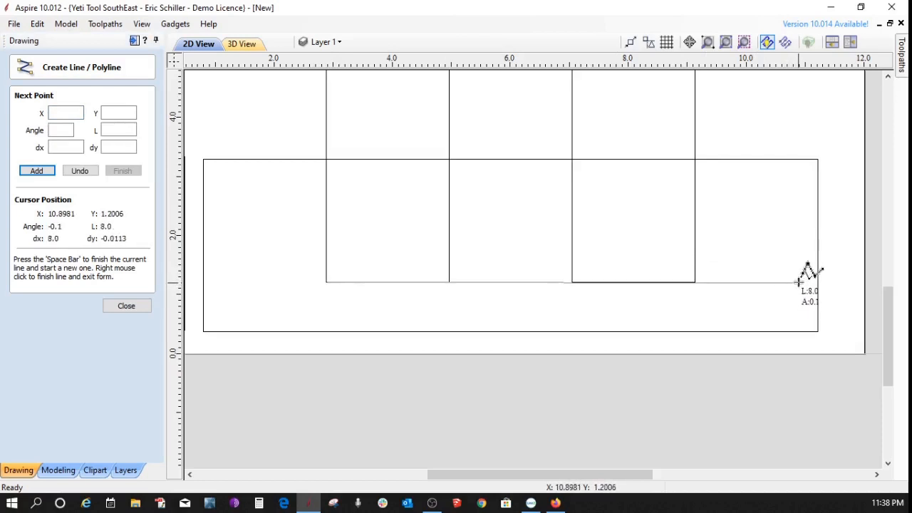
mouse_move(809, 271)
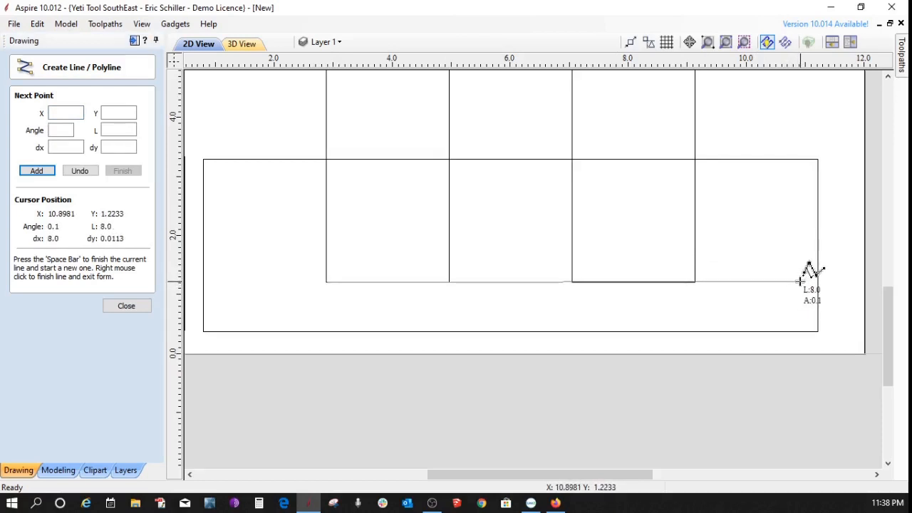
mouse_move(810, 273)
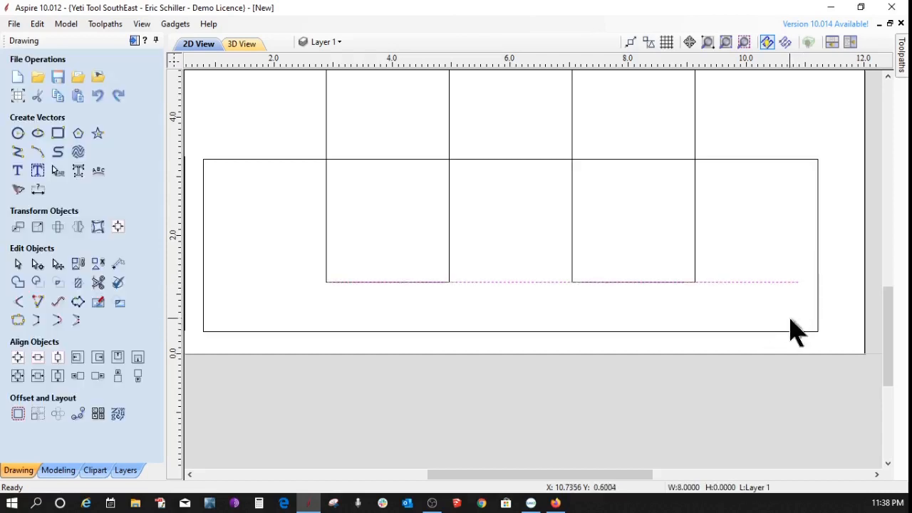
mouse_move(758, 295)
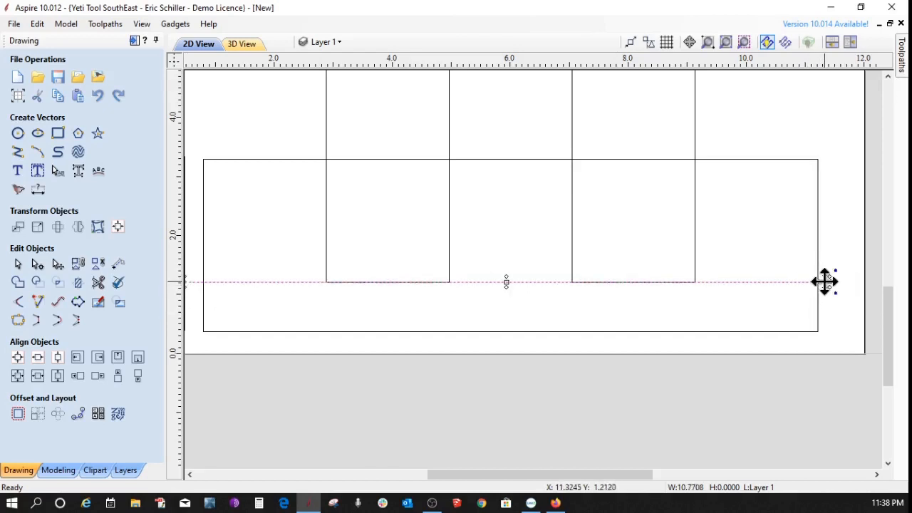
mouse_move(139, 299)
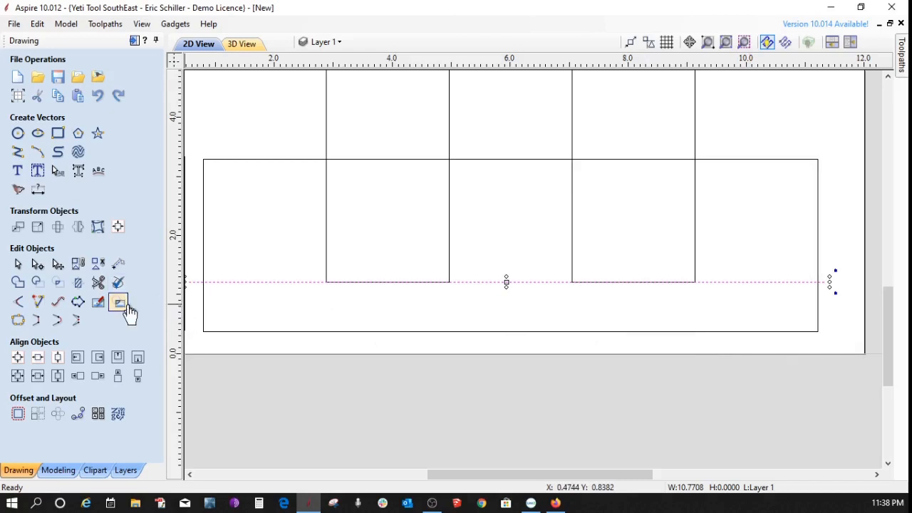
- Trim away alternating segments of the bottom line so the row becomes separate checkerboard squares
click(119, 302)
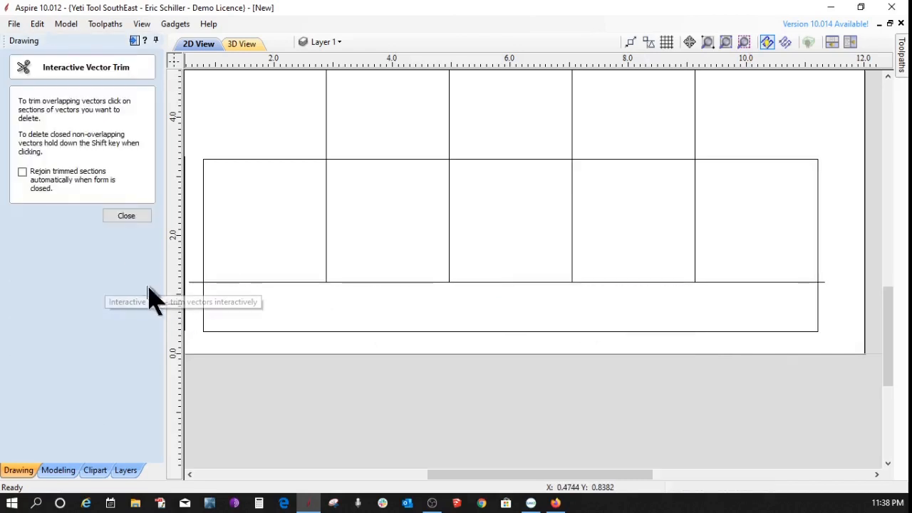
mouse_move(213, 310)
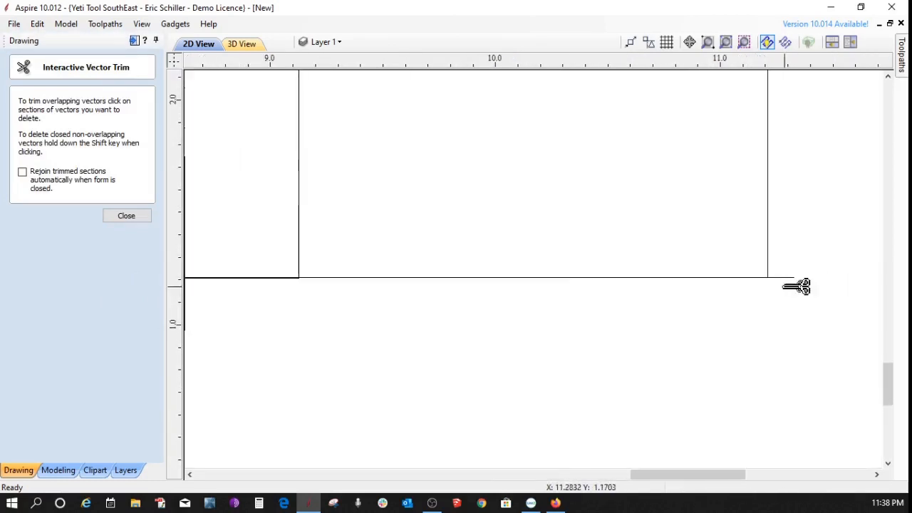
scroll(up, 3)
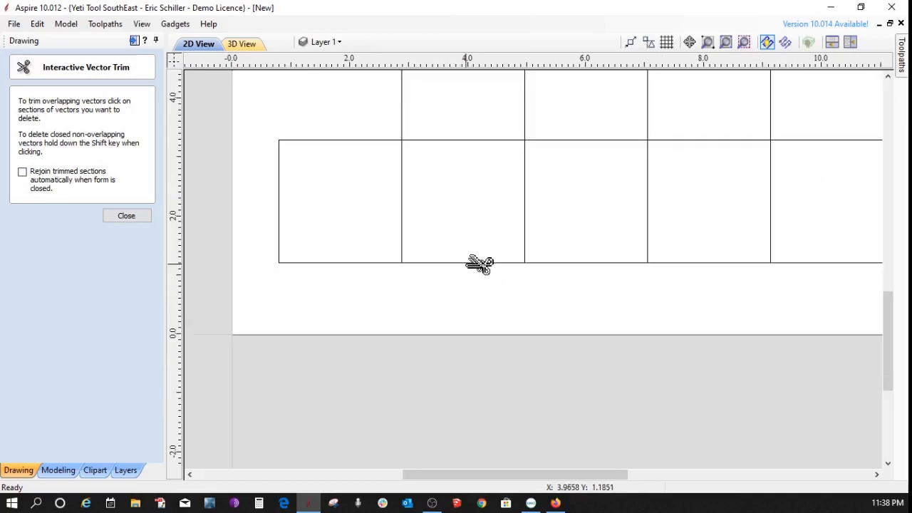
click(479, 262)
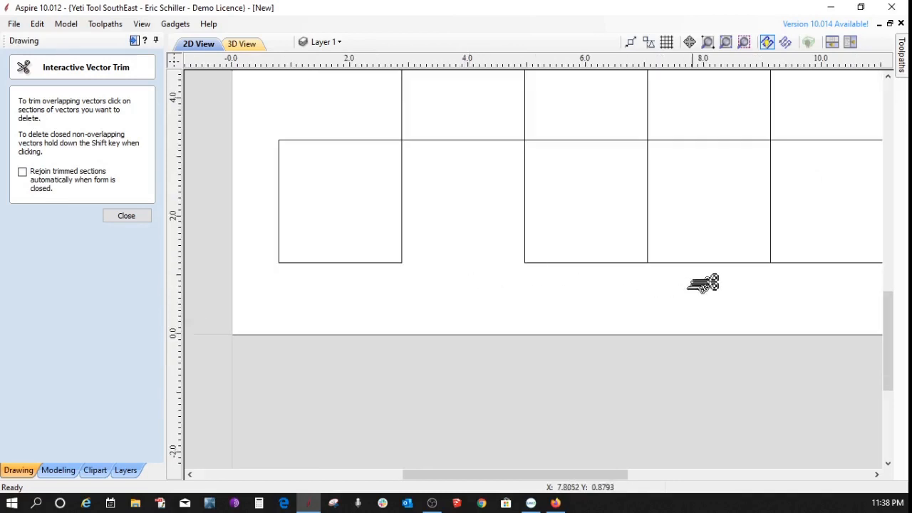
mouse_move(705, 270)
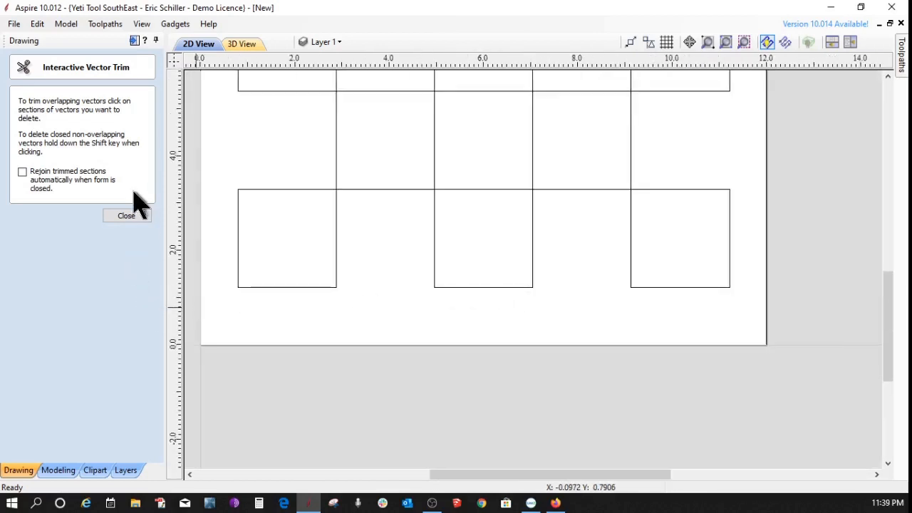
click(125, 217)
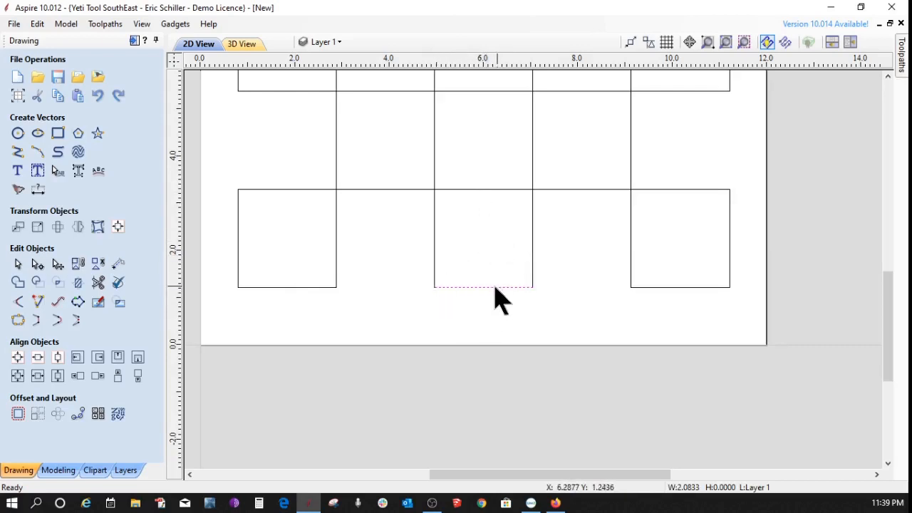
- Select every checkerboard vector and join the open pieces into closed square outlines
scroll(down, 3)
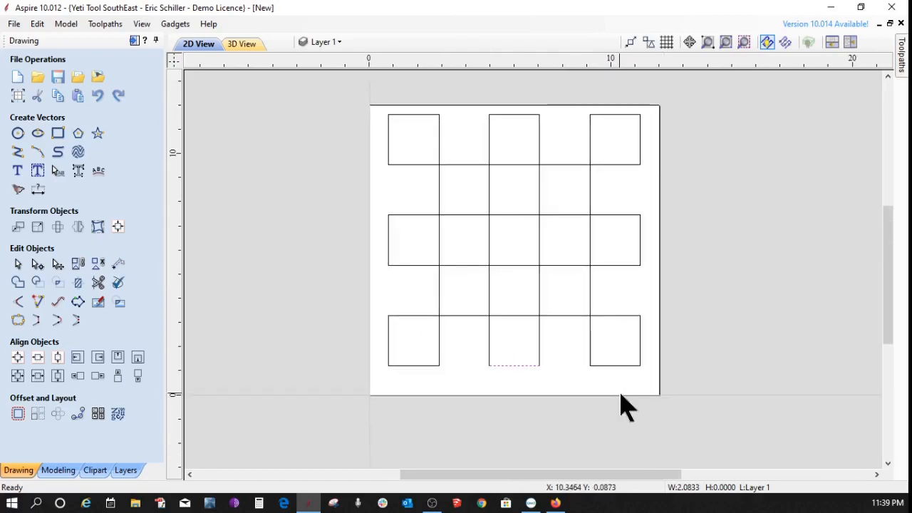
drag(627, 411, 382, 107)
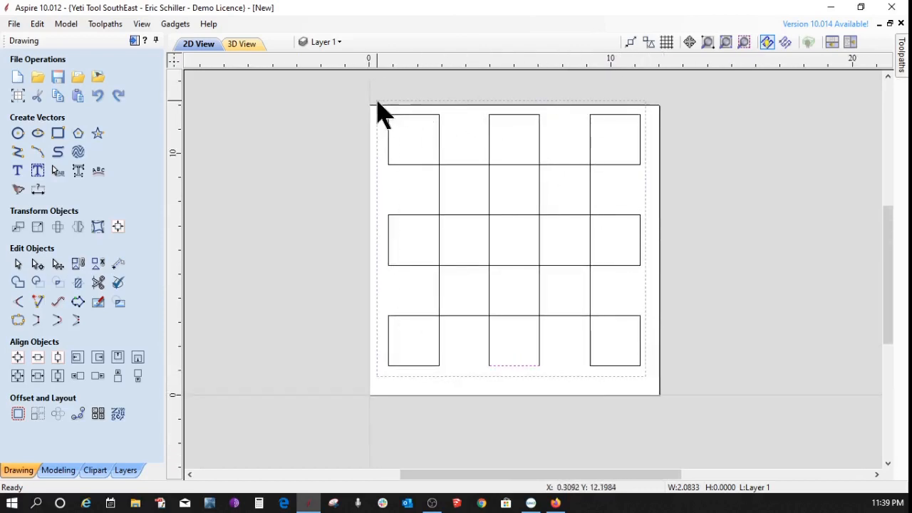
click(17, 319)
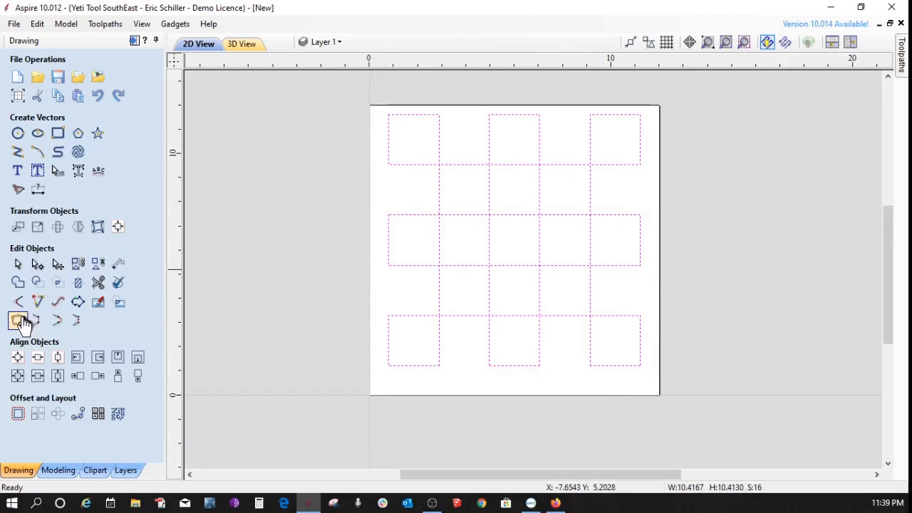
click(17, 319)
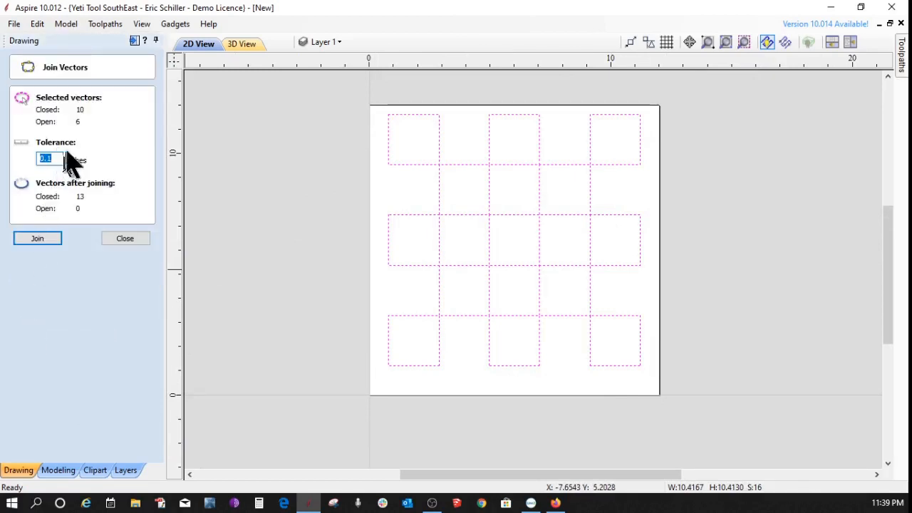
mouse_move(86, 125)
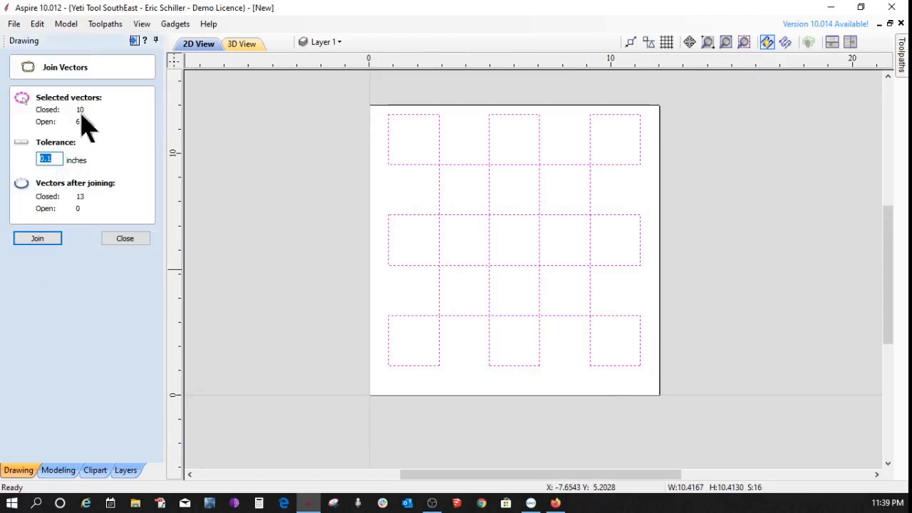
mouse_move(79, 226)
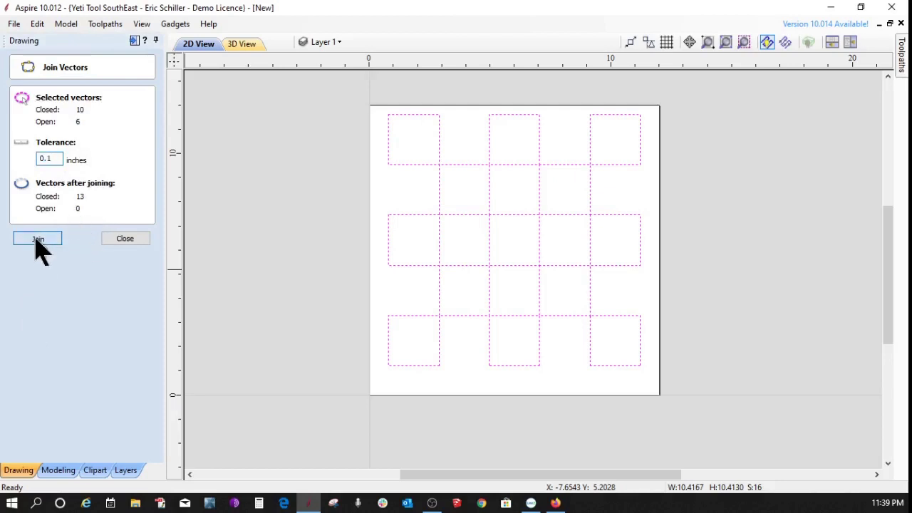
click(37, 238)
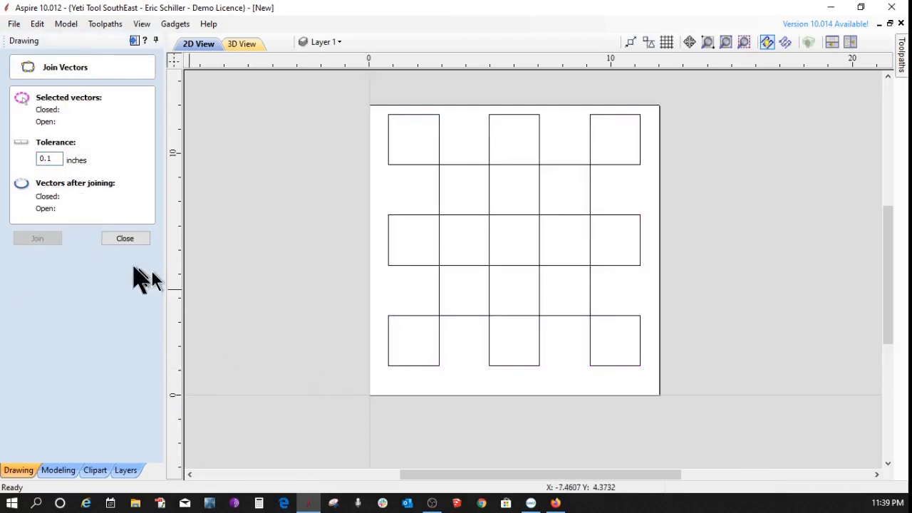
click(126, 238)
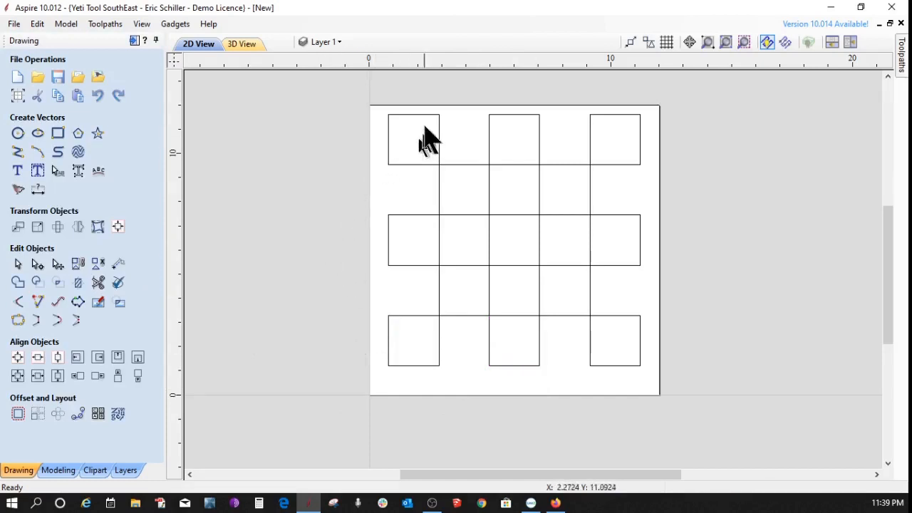
mouse_move(468, 202)
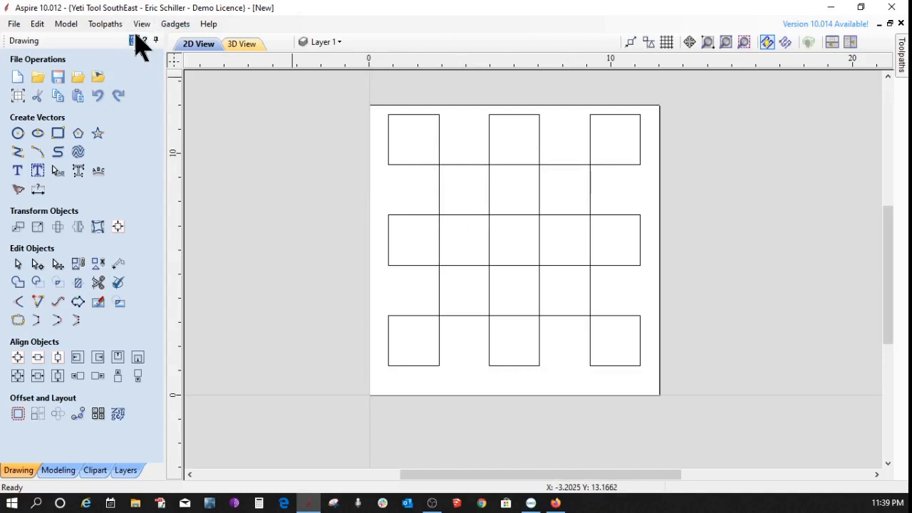
- Review the Material Setup at 0.75-inch thickness with 0.25-inch gaps and confirm it
click(900, 56)
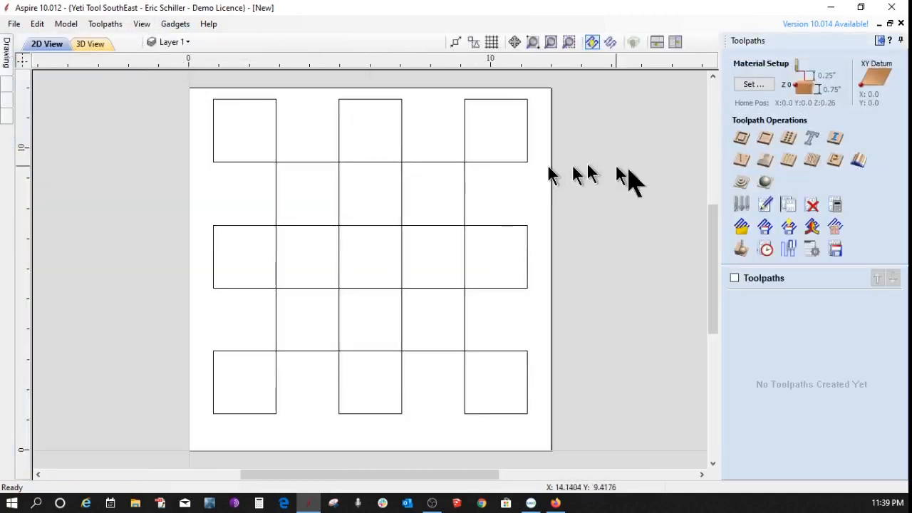
mouse_move(776, 100)
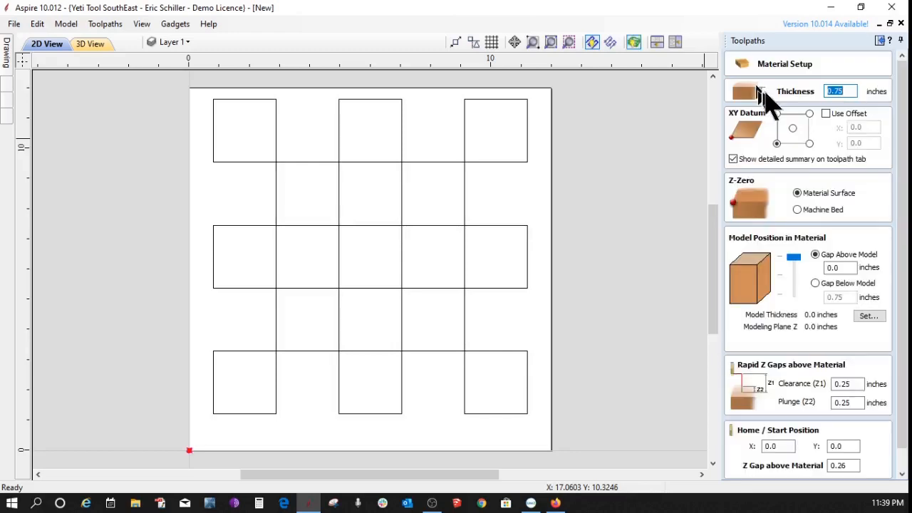
mouse_move(806, 148)
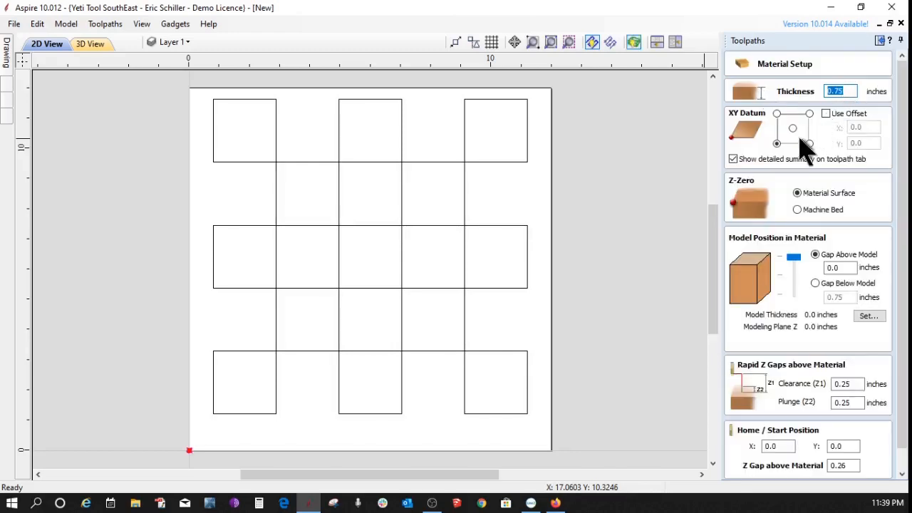
mouse_move(752, 271)
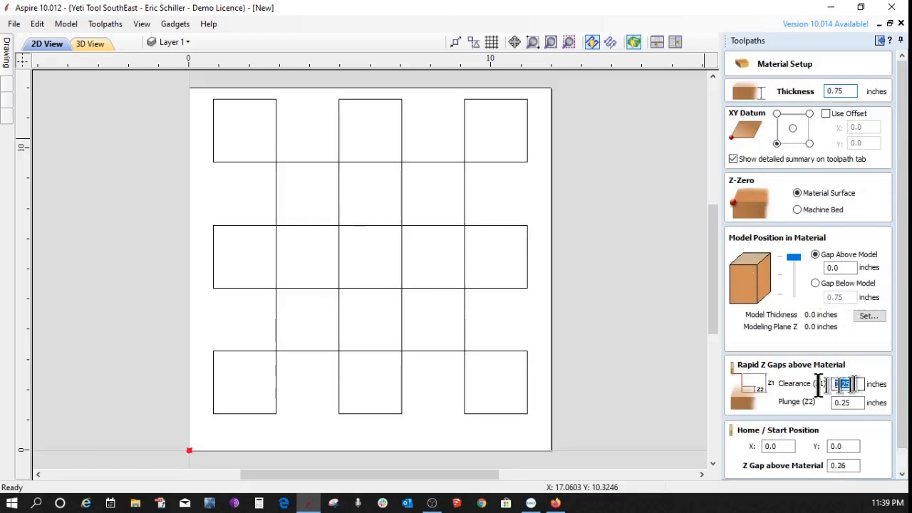
scroll(down, 3)
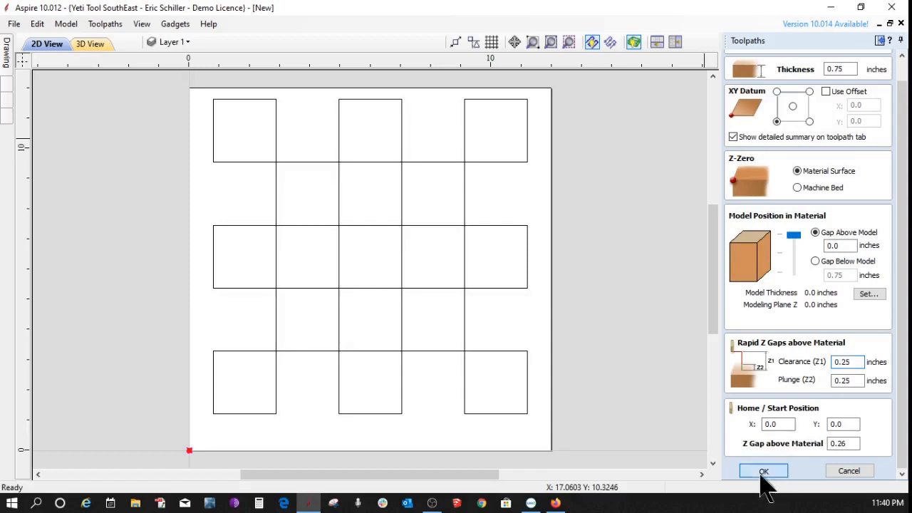
click(764, 470)
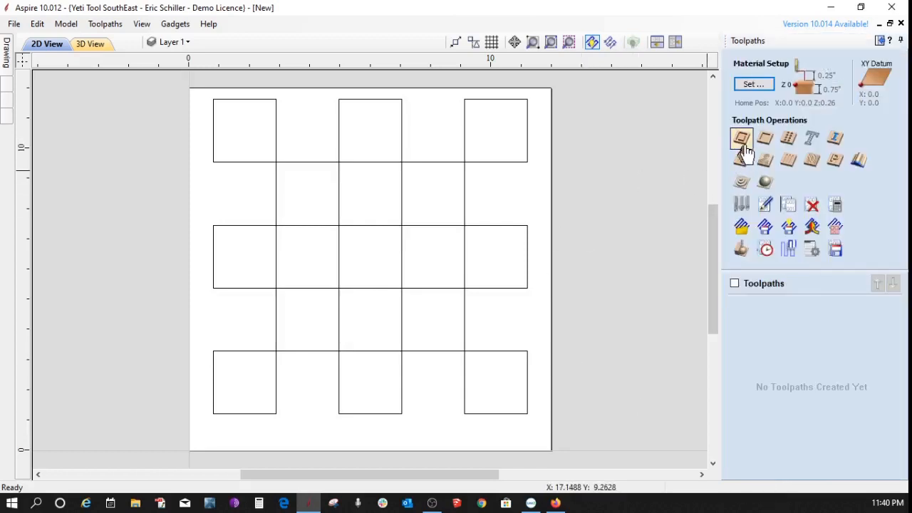
- Start a pocket toolpath with 0.25-inch cut depth using the End Mill 1/4Down bit
click(740, 139)
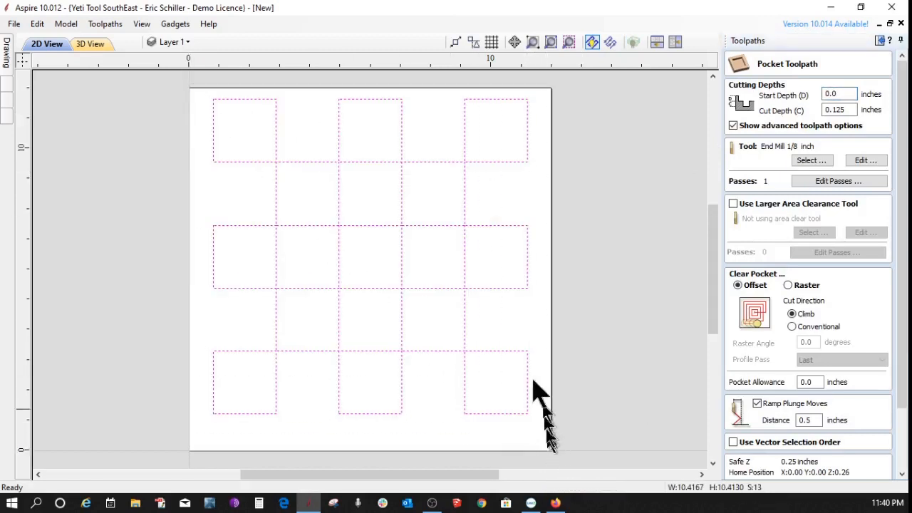
mouse_move(812, 192)
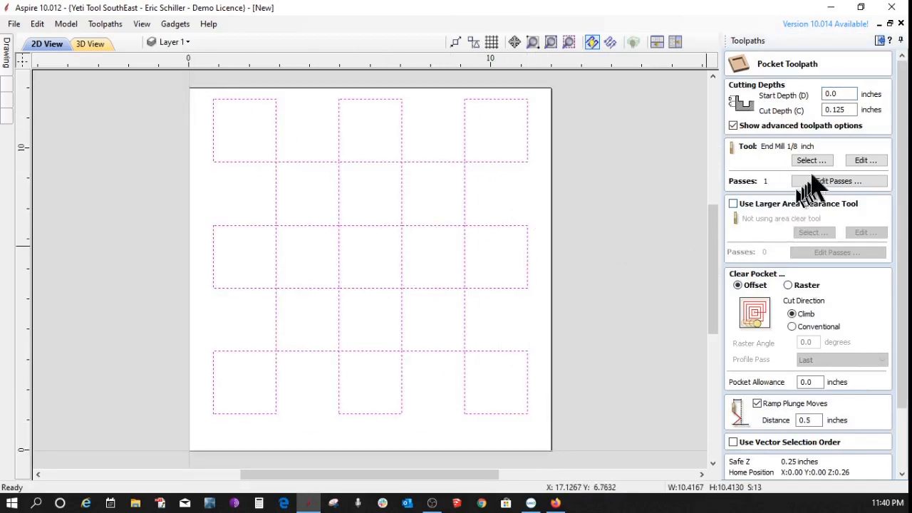
triple_click(838, 108)
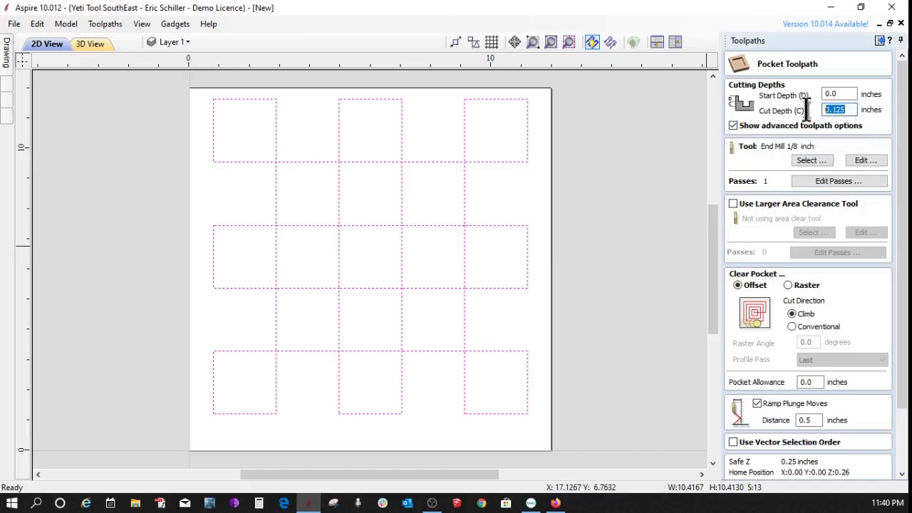
text(.25)
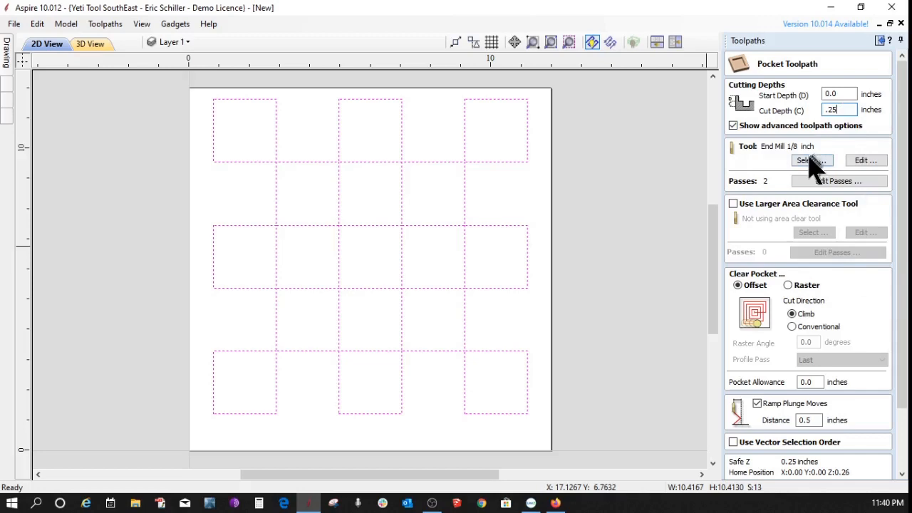
click(812, 160)
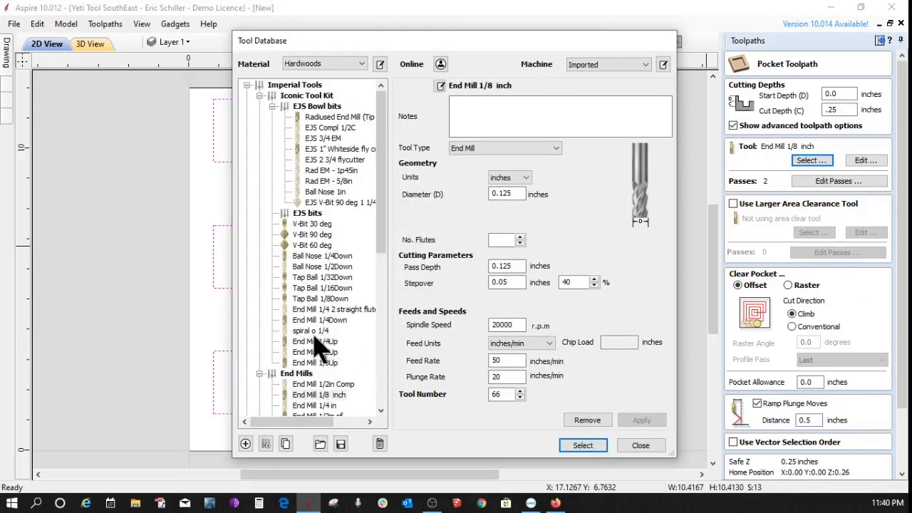
click(319, 319)
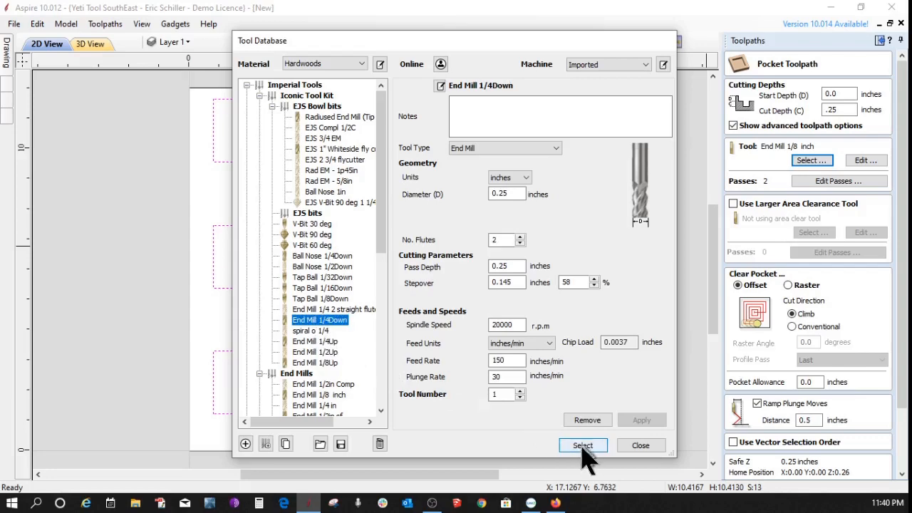
click(583, 444)
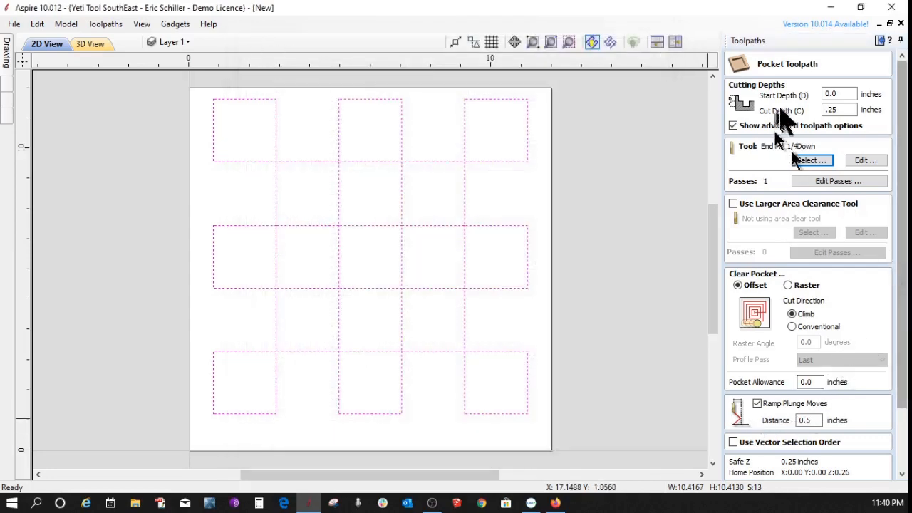
mouse_move(811, 271)
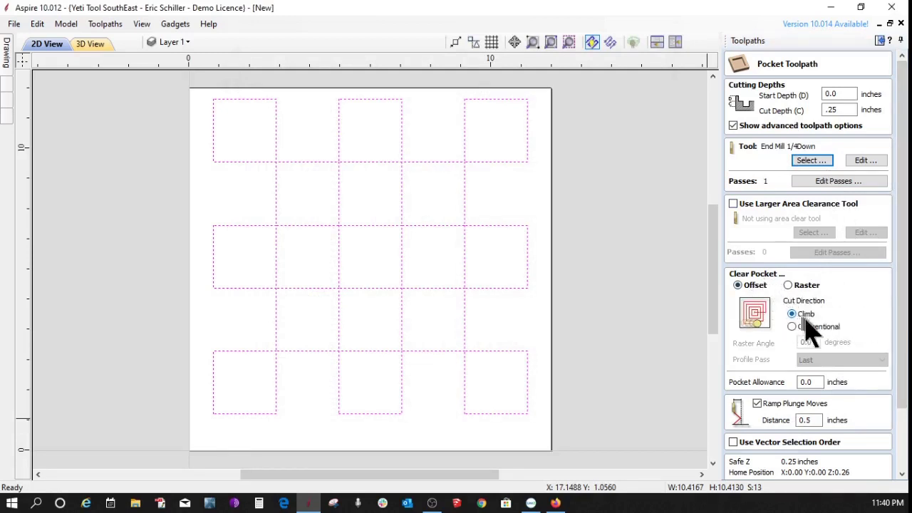
- Choose raster clearing in one pass and calculate the toolpath as Pocket 1
scroll(down, 3)
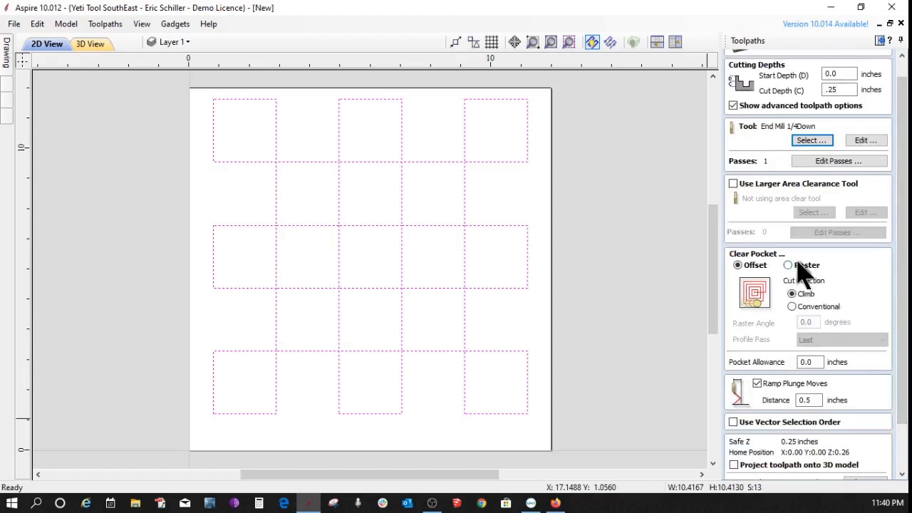
click(788, 265)
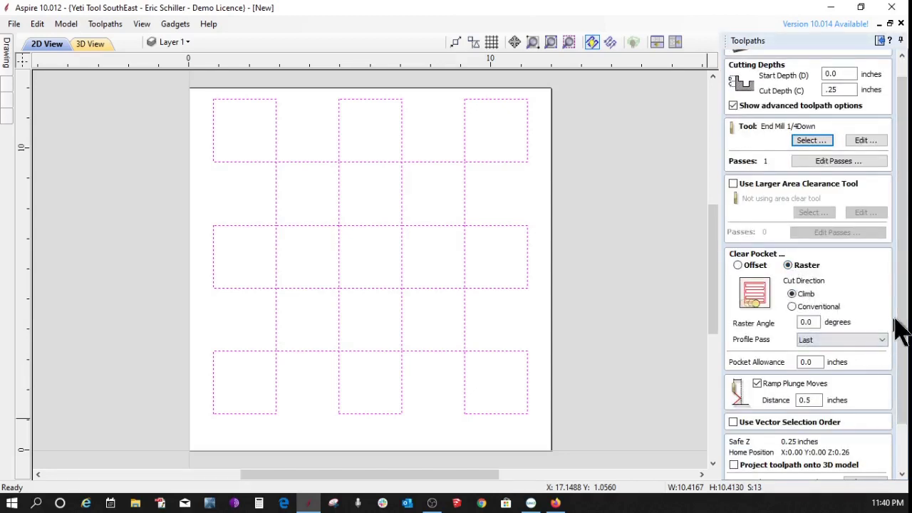
scroll(down, 3)
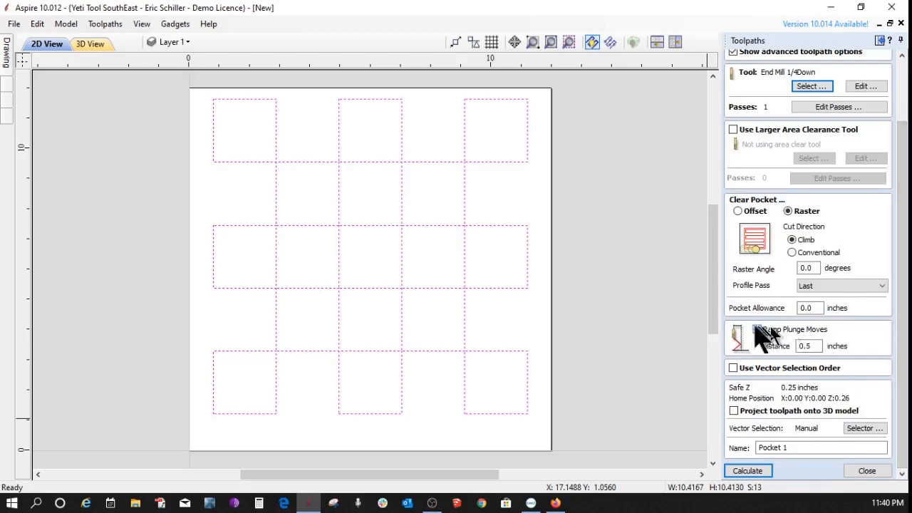
click(758, 328)
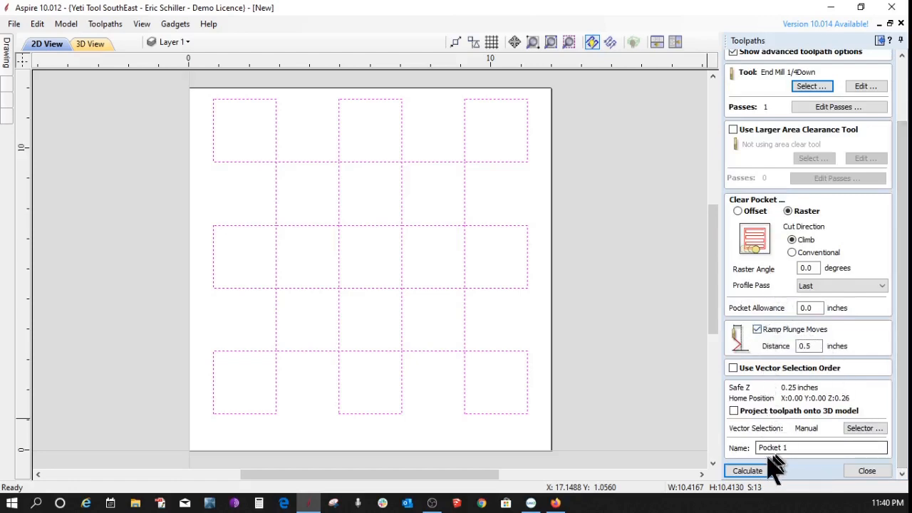
click(747, 470)
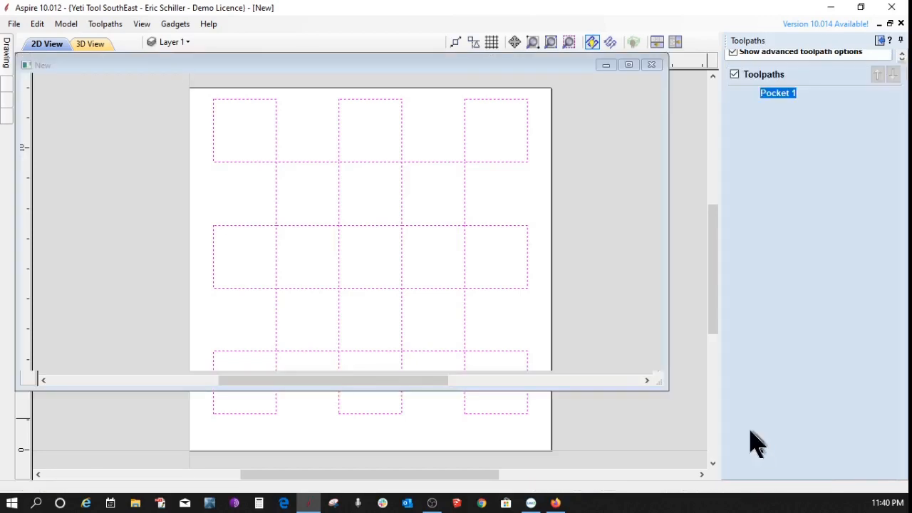
- Preview all toolpaths so the 3D view shows the checkerboard pockets cut into the maple board
click(90, 42)
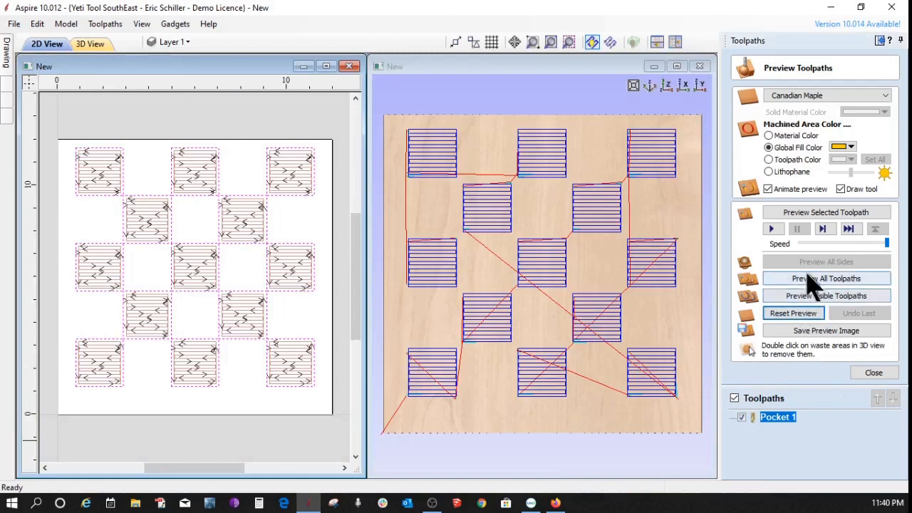
click(826, 278)
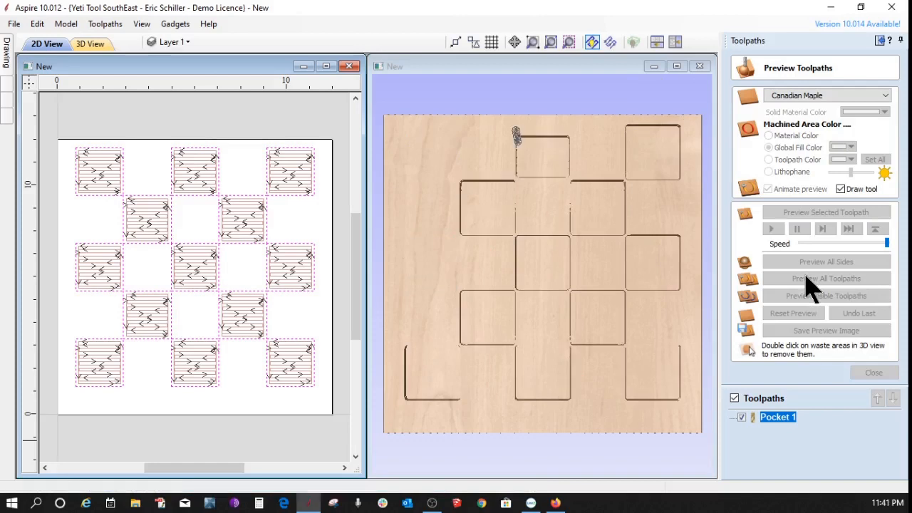
click(826, 278)
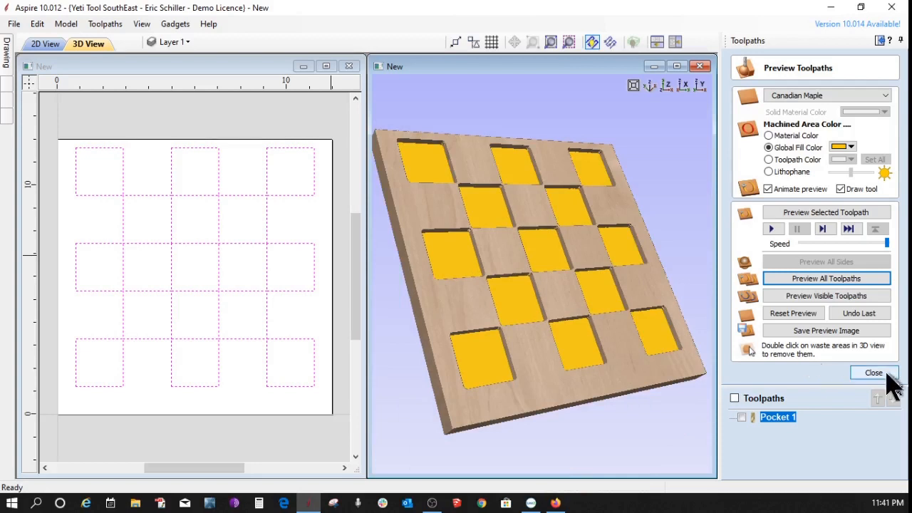
click(873, 372)
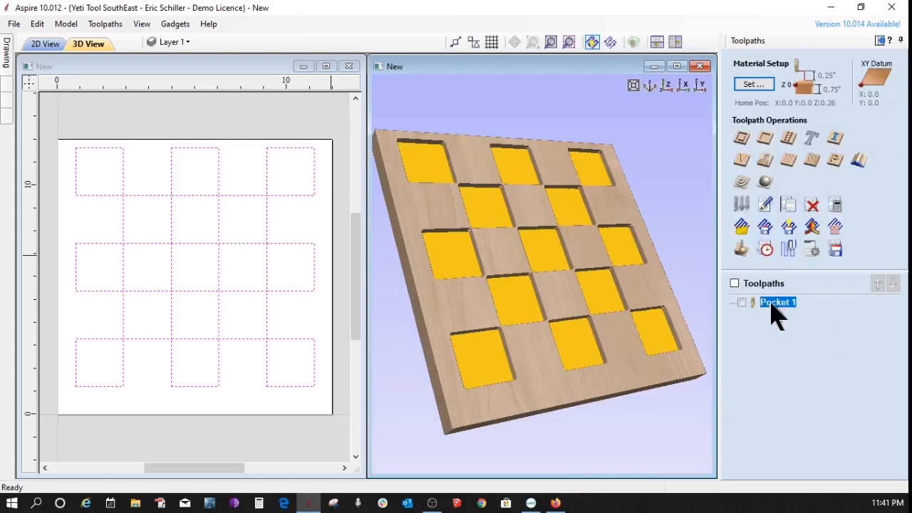
- Switch Pocket 1's tool to the End Mill 1/8 inch from the Tool Database and enable larger area clearance
double_click(778, 302)
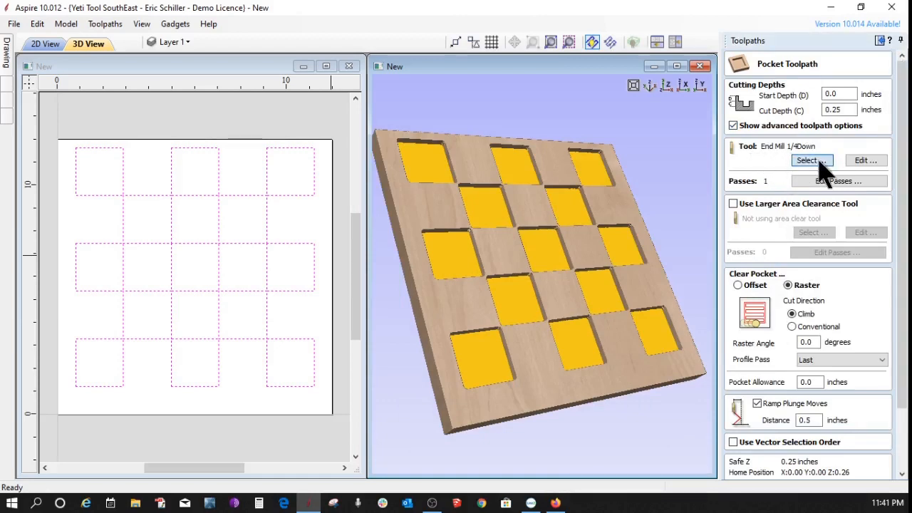
click(809, 160)
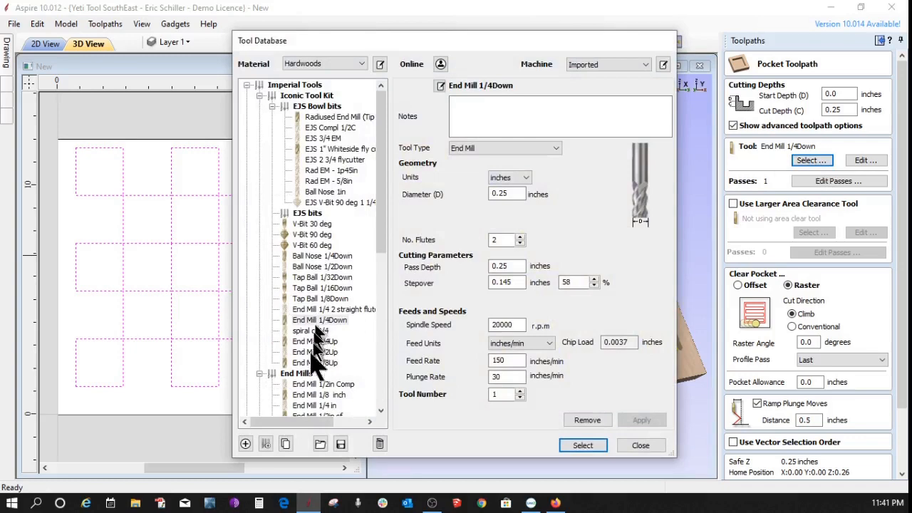
scroll(down, 3)
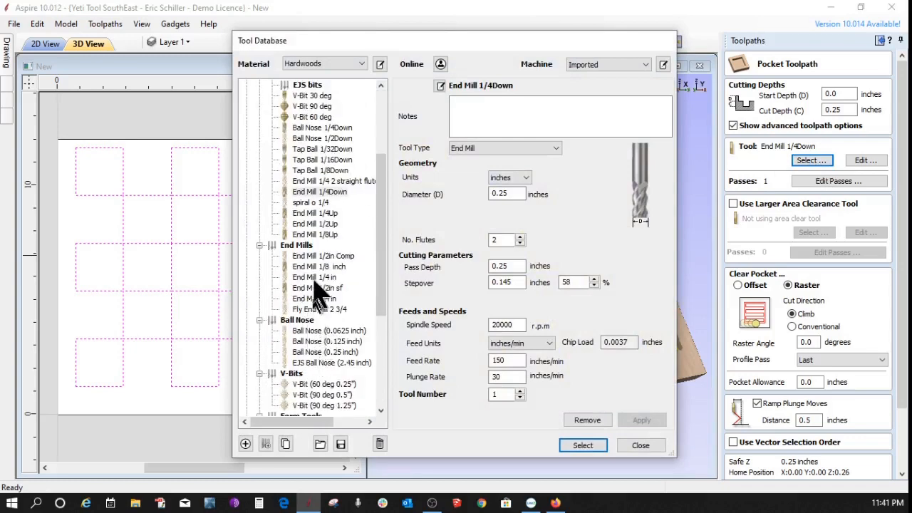
click(319, 266)
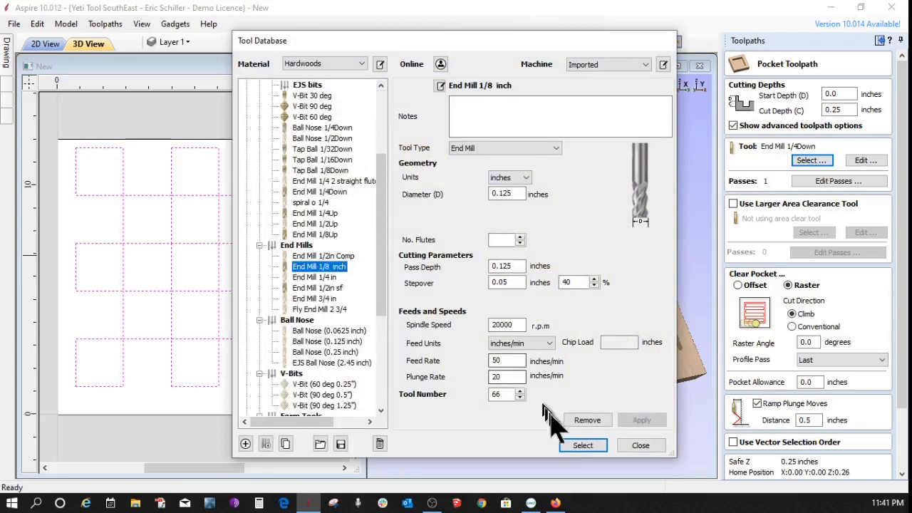
click(583, 444)
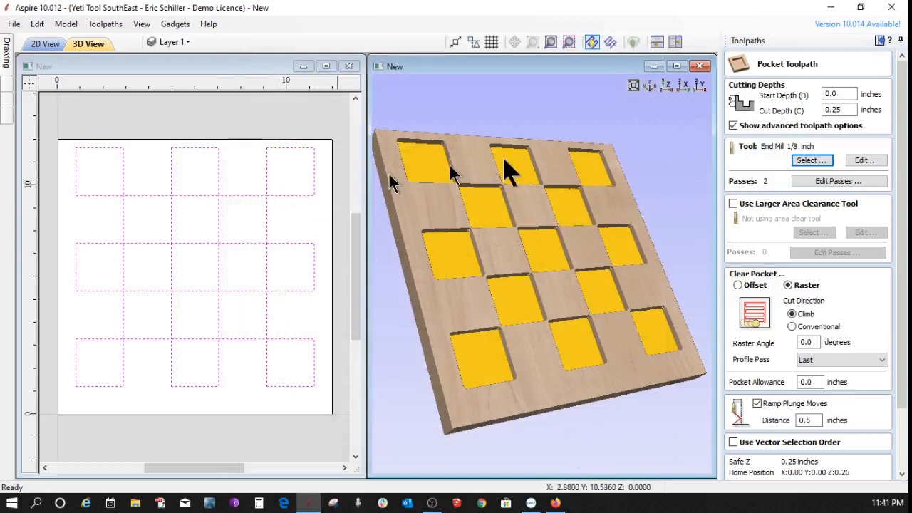
mouse_move(755, 202)
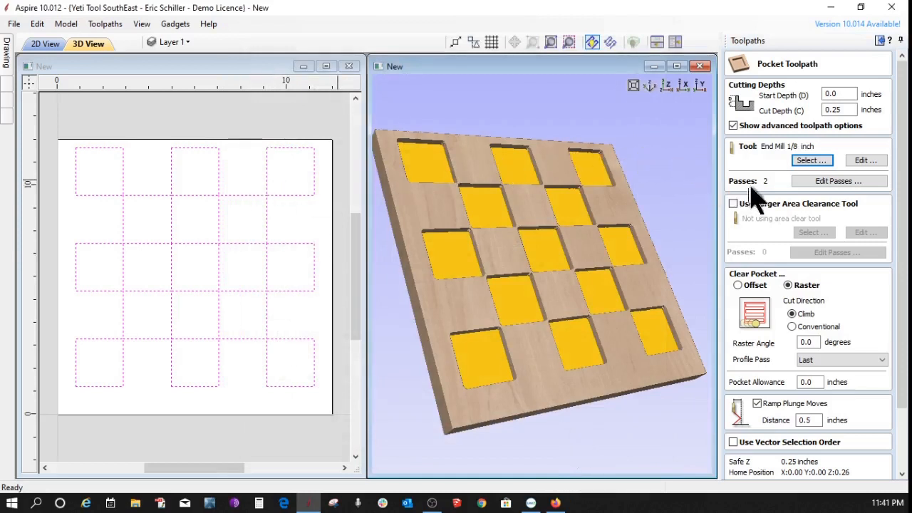
mouse_move(605, 222)
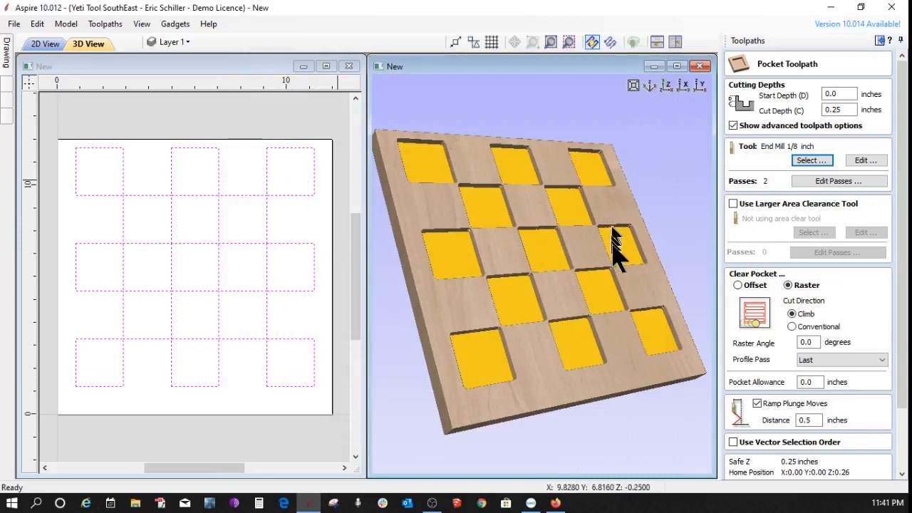
mouse_move(613, 253)
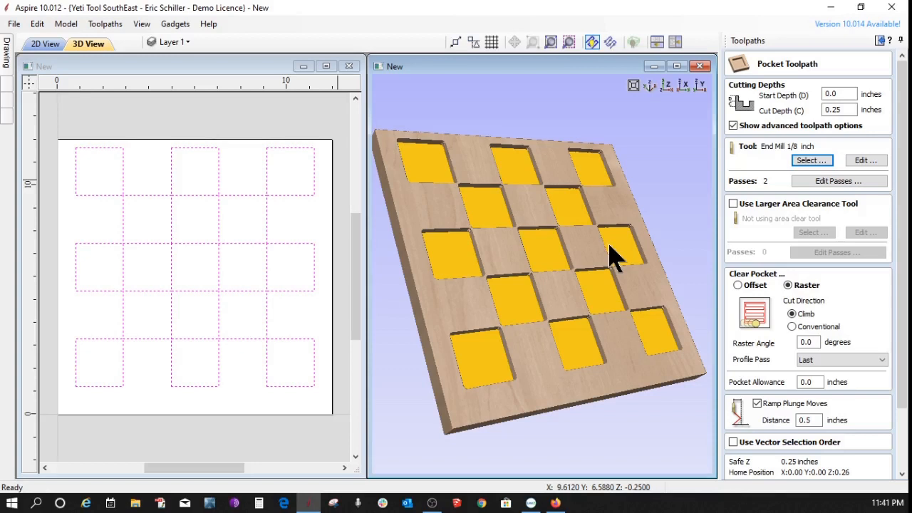
mouse_move(618, 258)
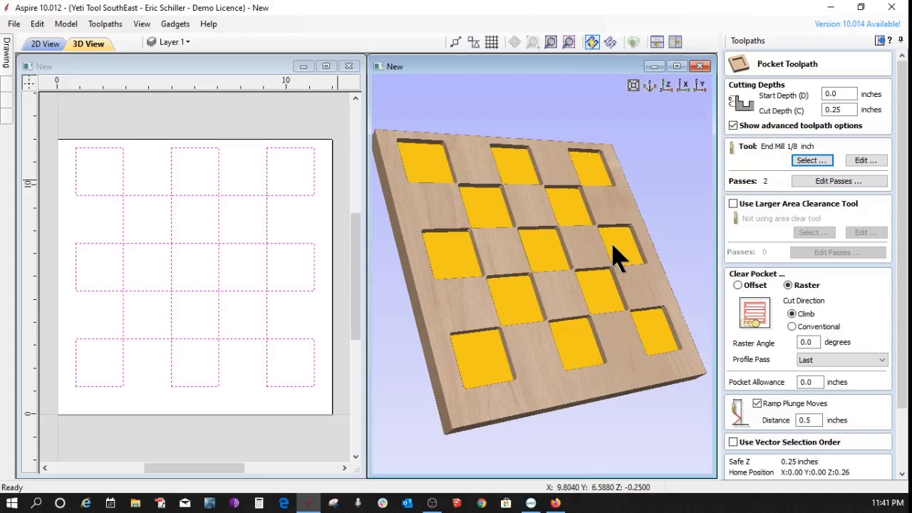
mouse_move(798, 228)
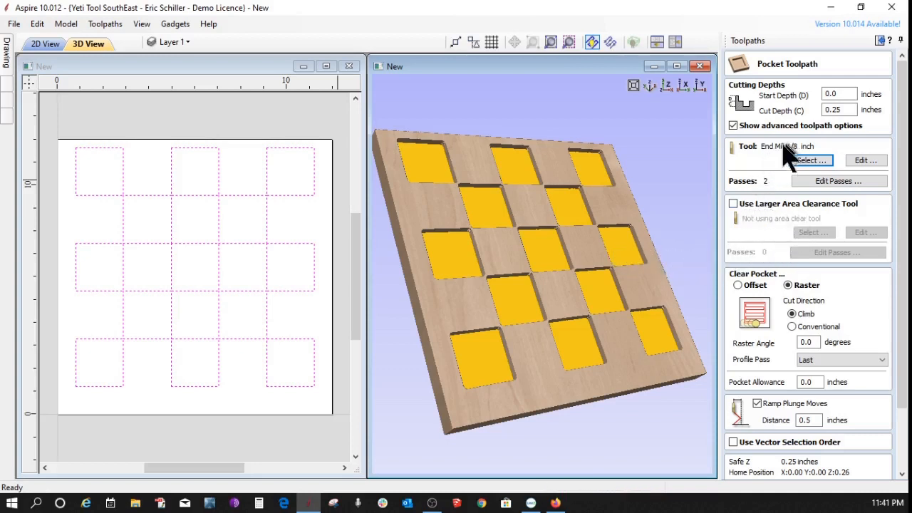
click(732, 202)
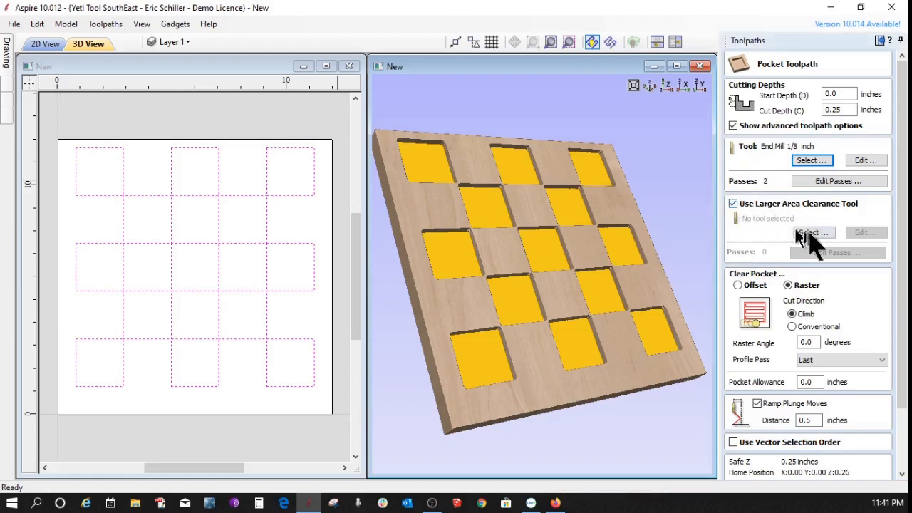
- Choose the End Mill 1/4Down as Pocket 1's larger area clearance tool
click(814, 232)
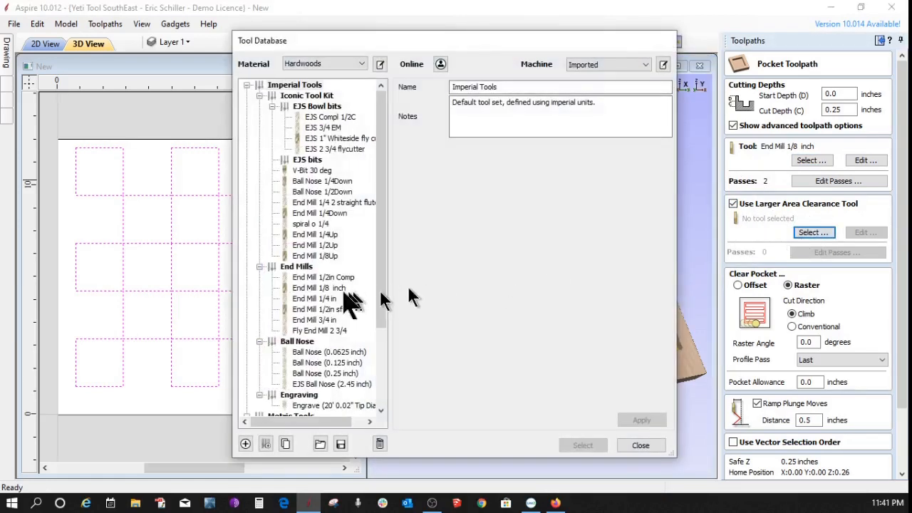
mouse_move(328, 236)
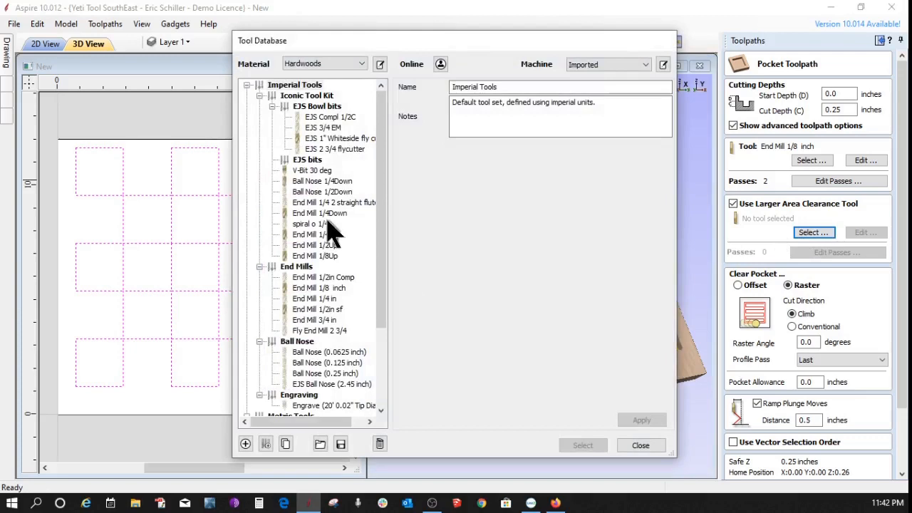
click(319, 213)
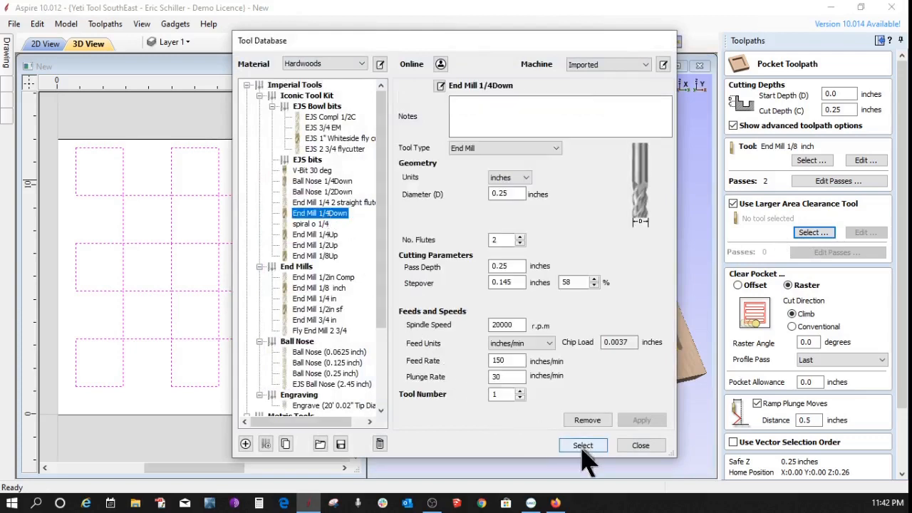
click(583, 445)
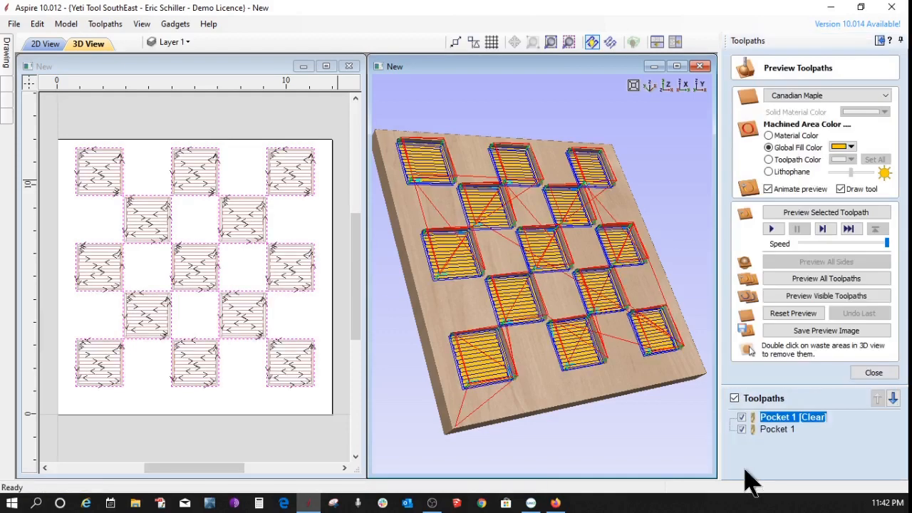
mouse_move(791, 307)
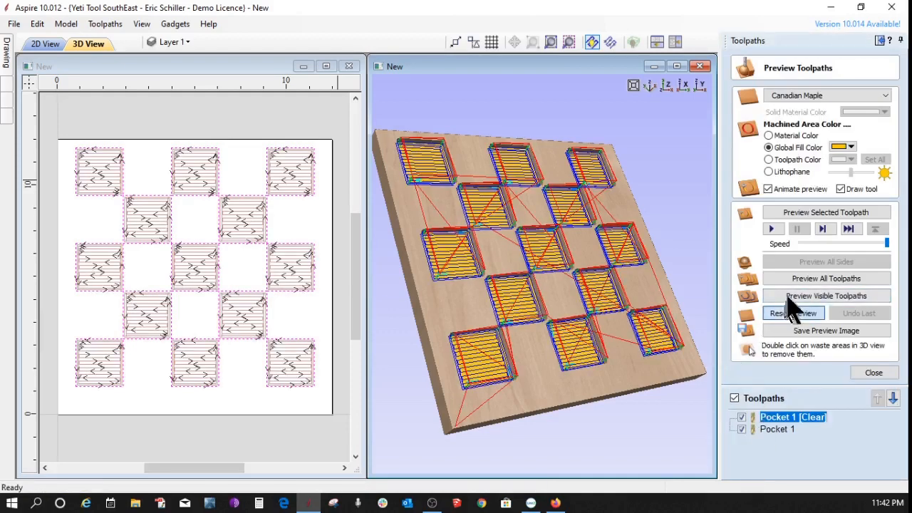
- Simulate the Pocket 1 (Clear) and Pocket 1 toolpaths to show the finished checkerboard
click(792, 314)
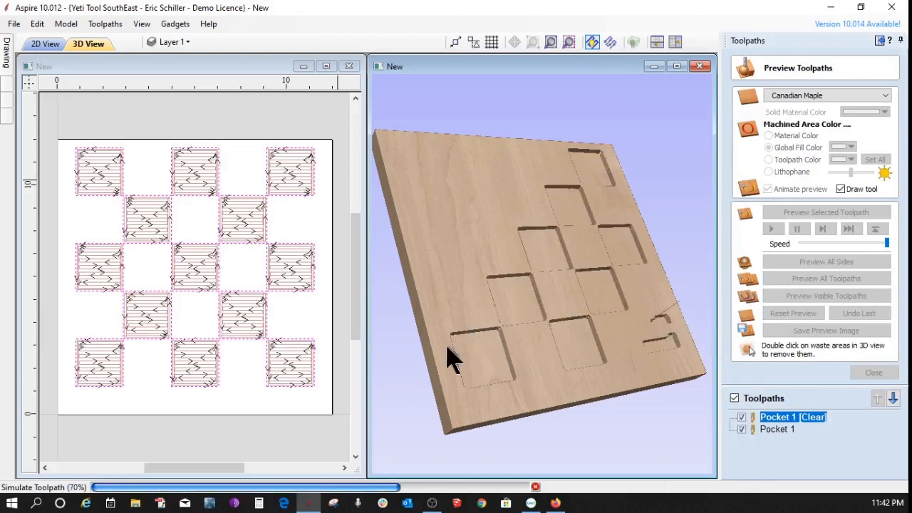
click(827, 278)
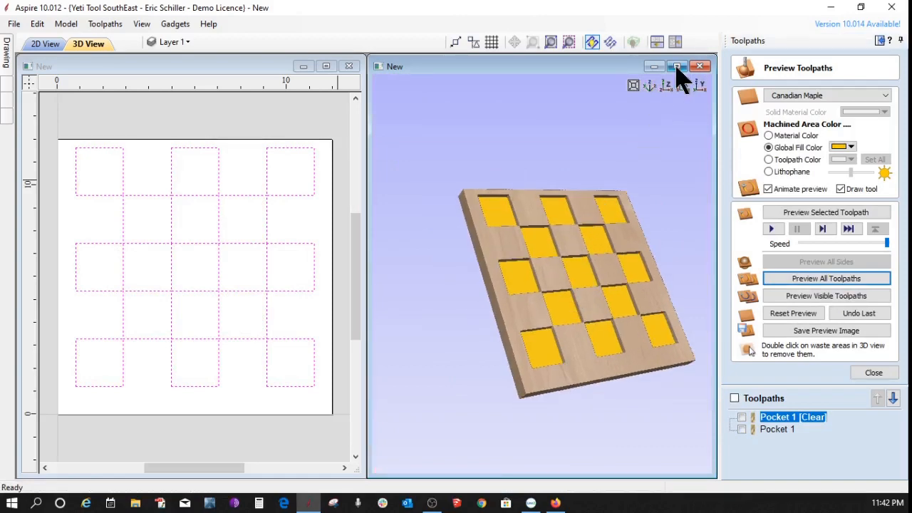
- Orbit the board for a good angle and save the preview image as 'Hot plate for approval'
click(678, 65)
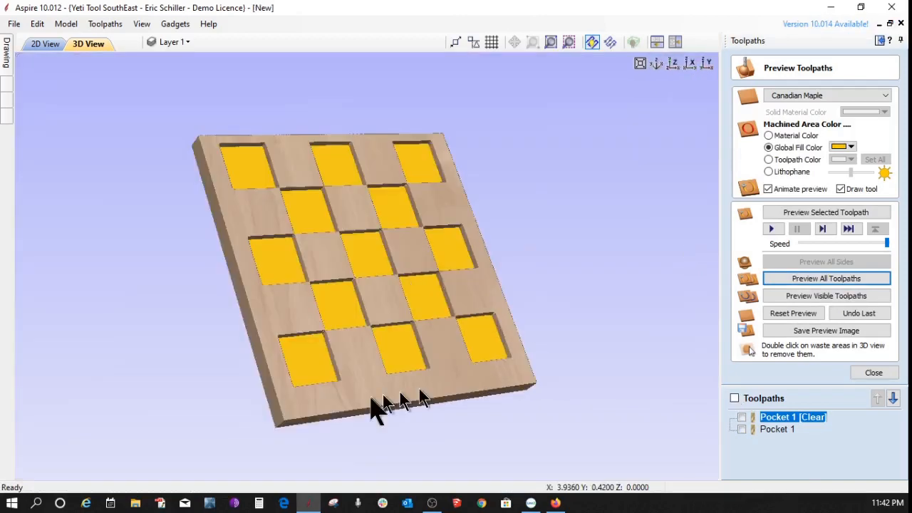
drag(384, 410, 506, 453)
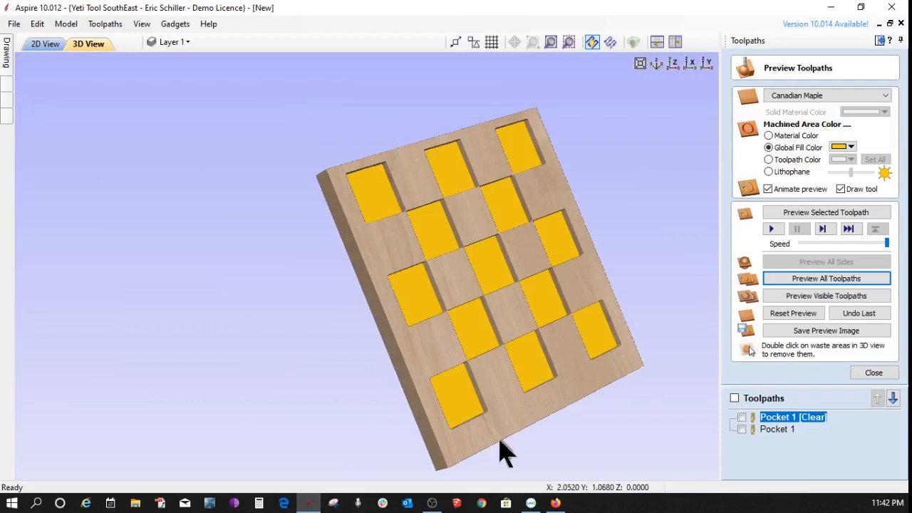
drag(506, 453, 449, 416)
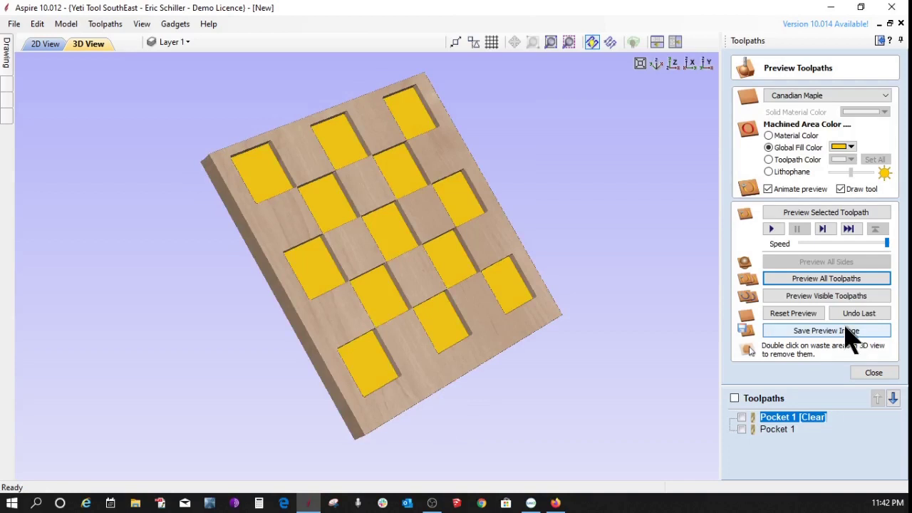
click(826, 330)
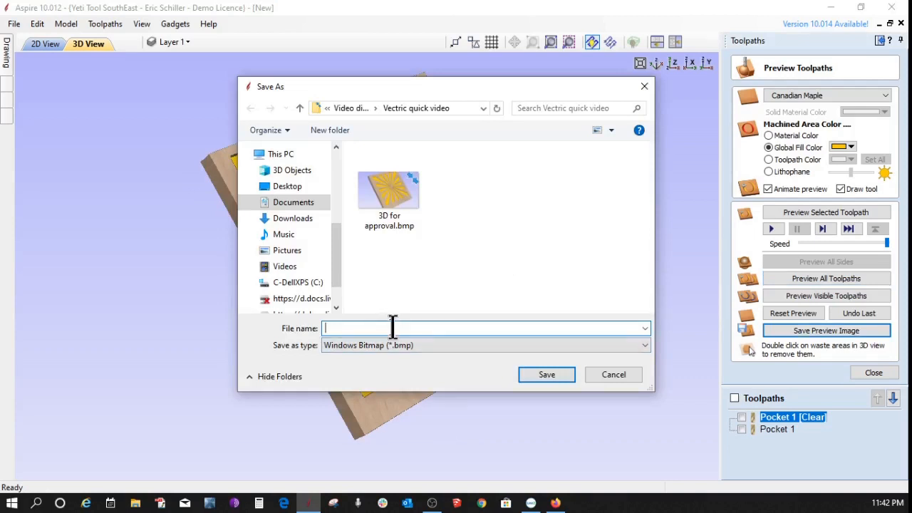
text(Ha)
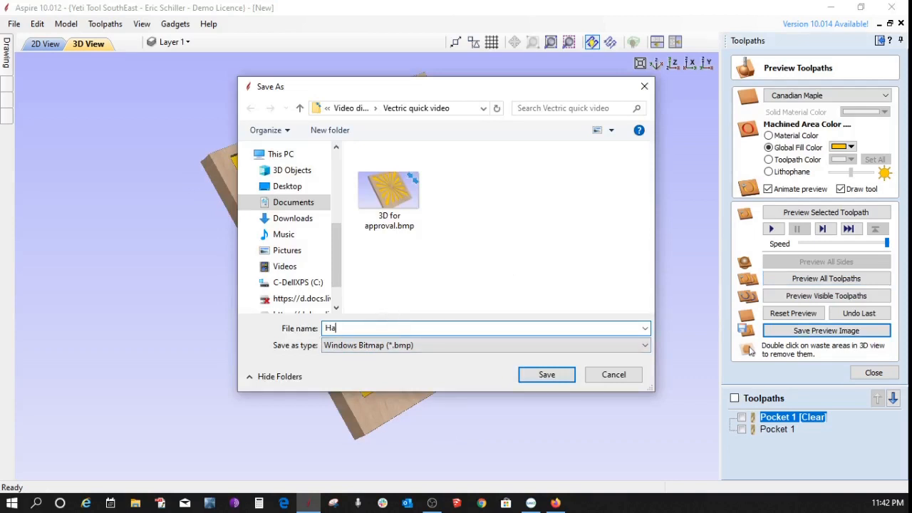
text(ot plate for approval)
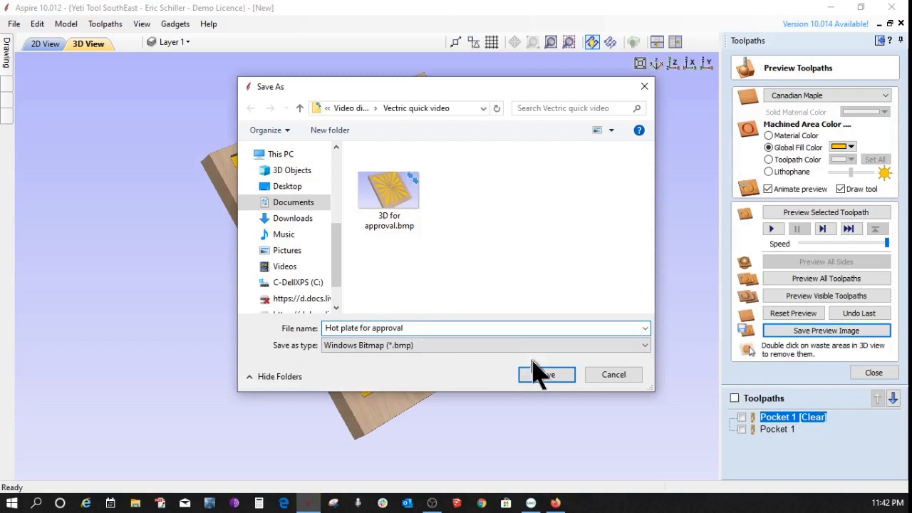
click(547, 374)
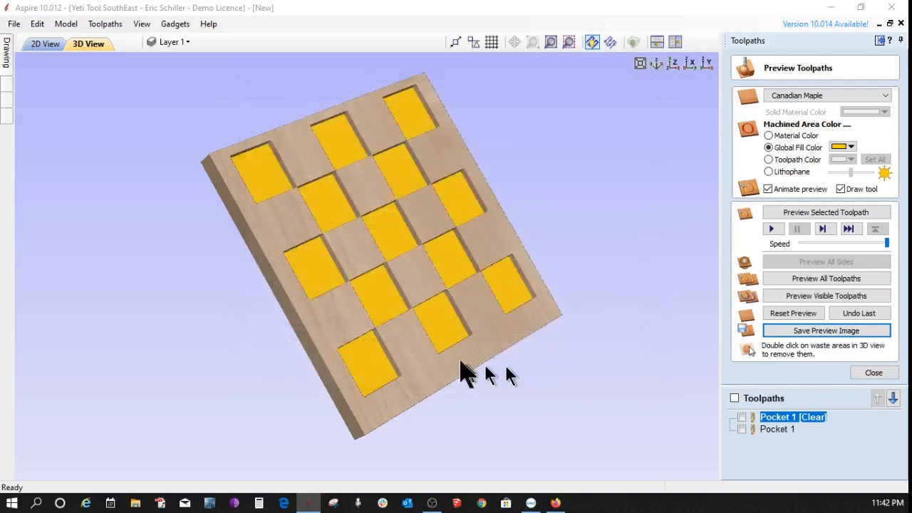
mouse_move(442, 356)
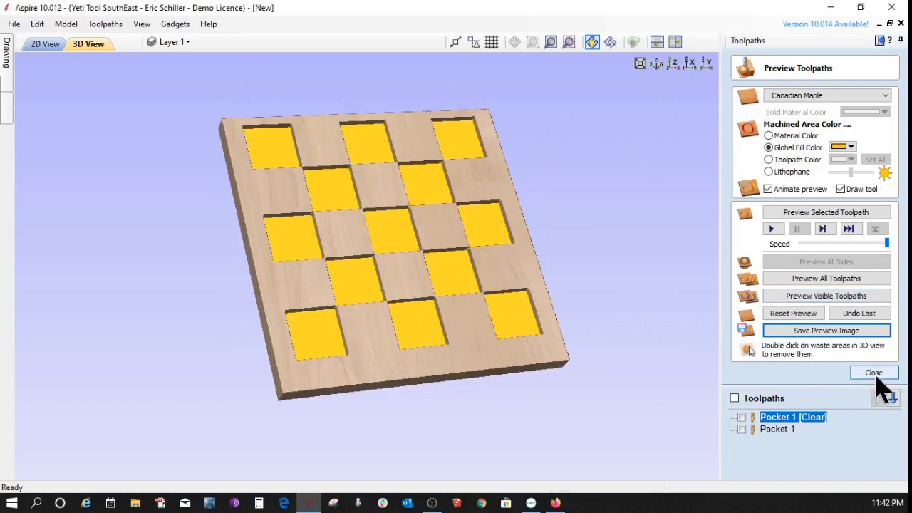
- Leave the preview and review the Toolpath Summary's roughly 25-minute machining estimate
click(873, 372)
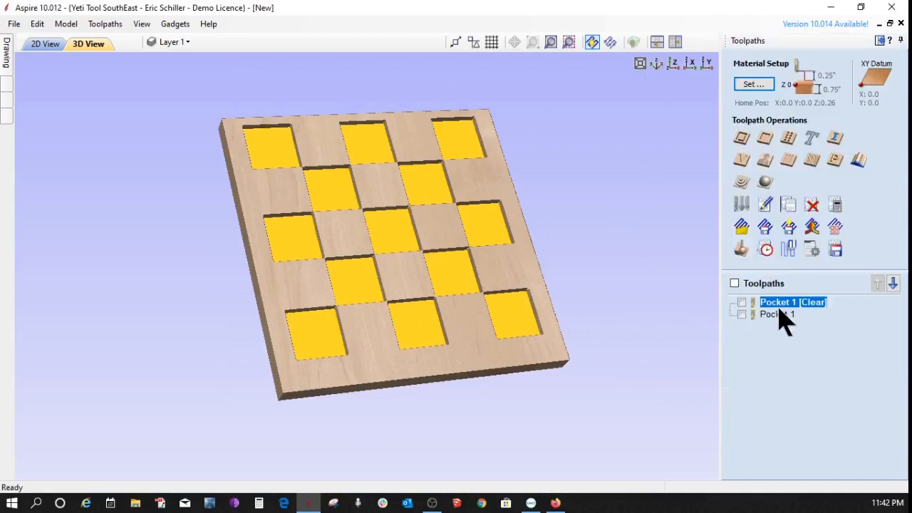
mouse_move(805, 302)
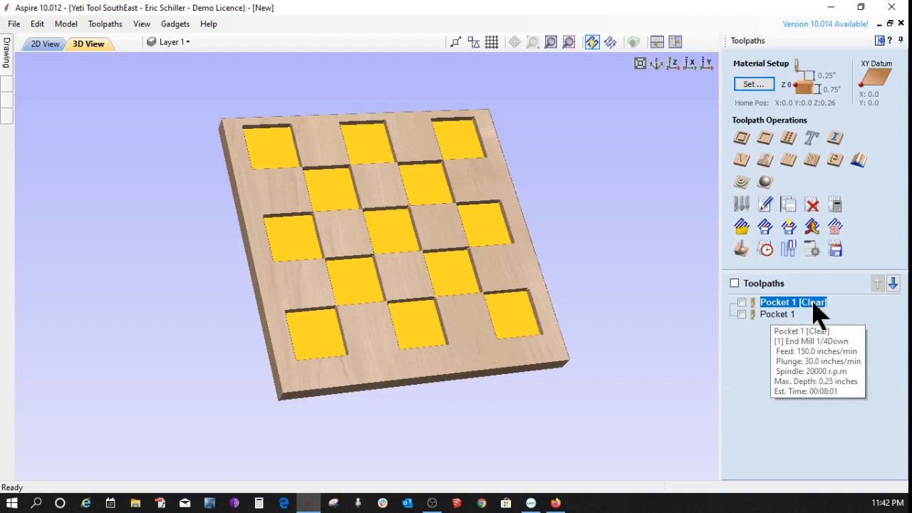
mouse_move(766, 331)
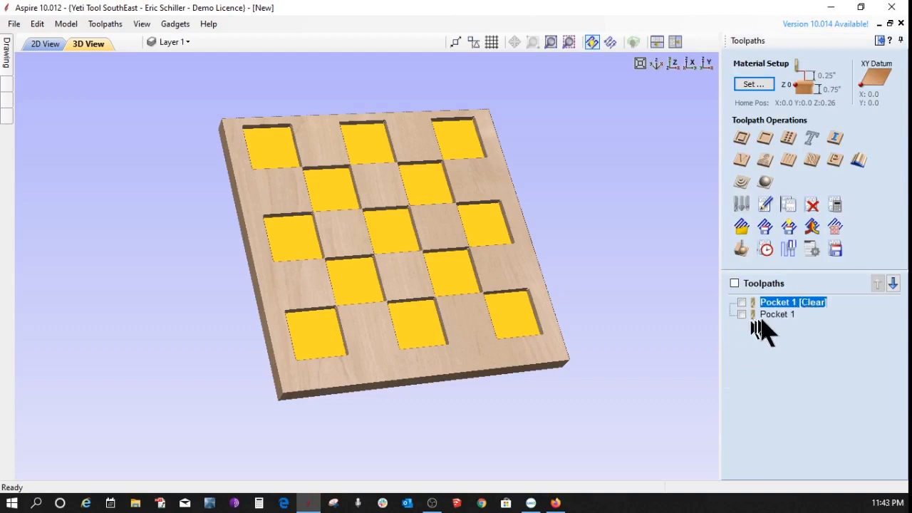
mouse_move(778, 315)
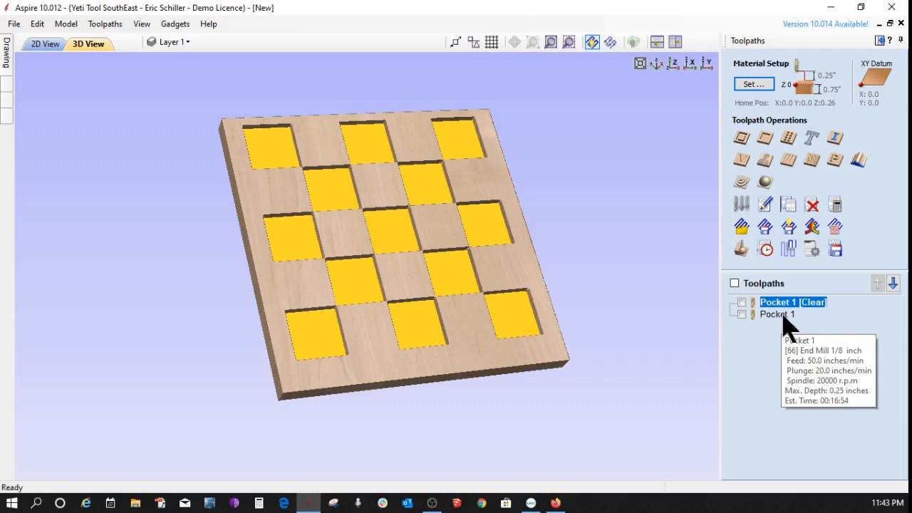
mouse_move(819, 274)
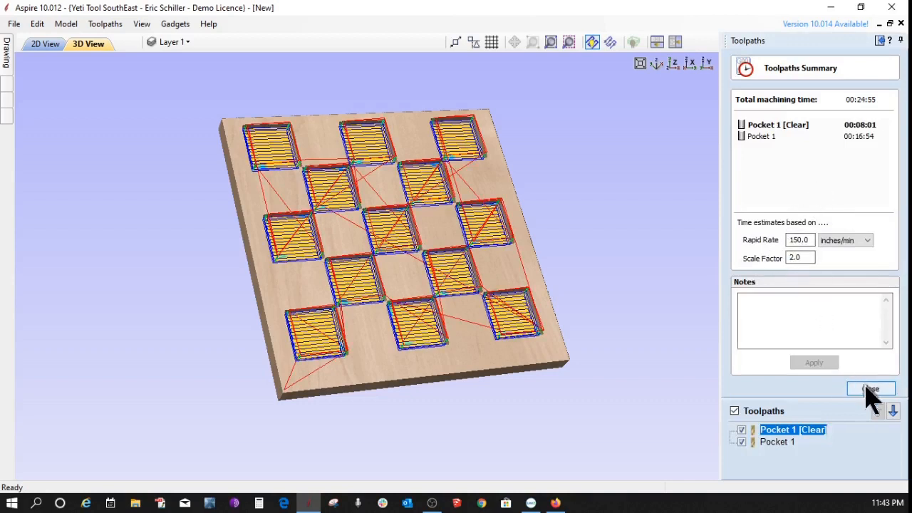
click(869, 388)
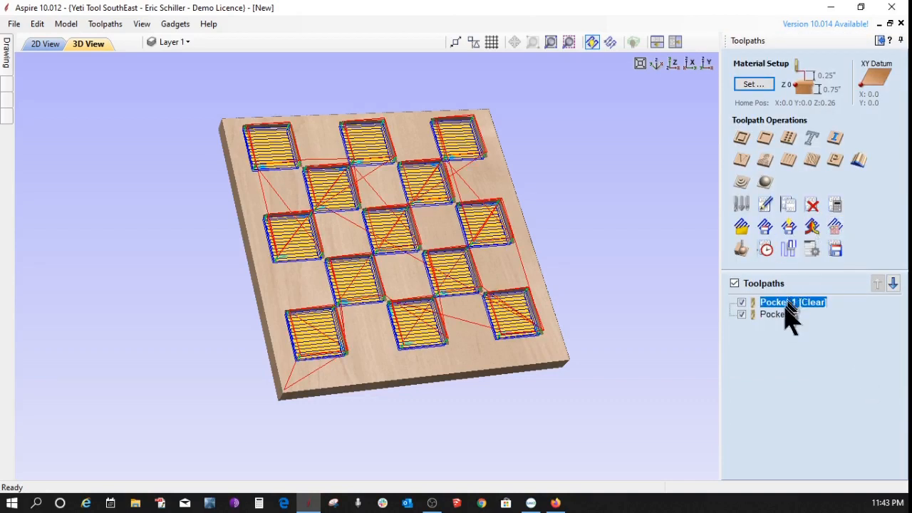
- Set Pocket 1's 1/8 inch end mill feed rate to 100 inches/min
double_click(772, 302)
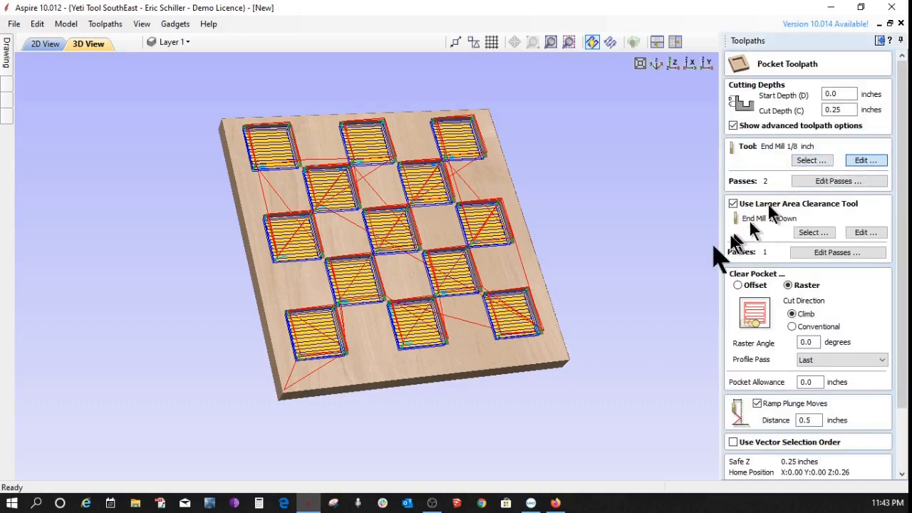
click(866, 159)
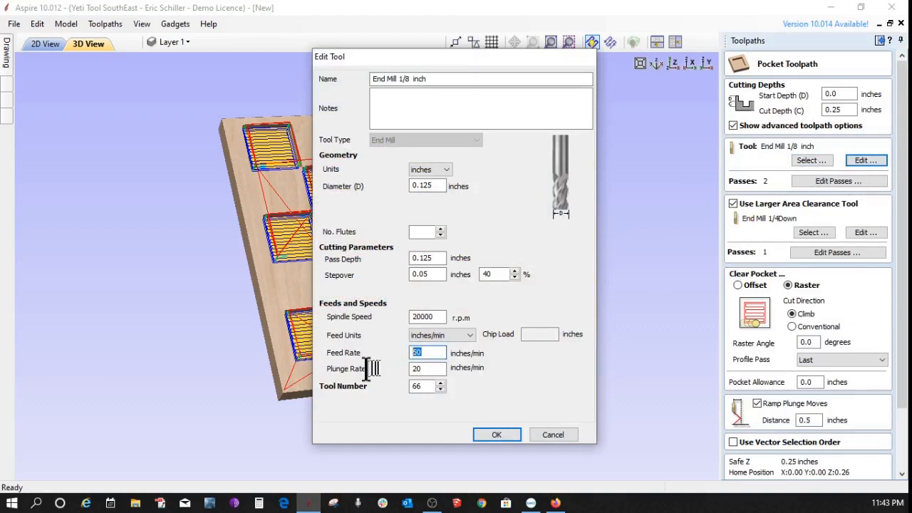
text(100)
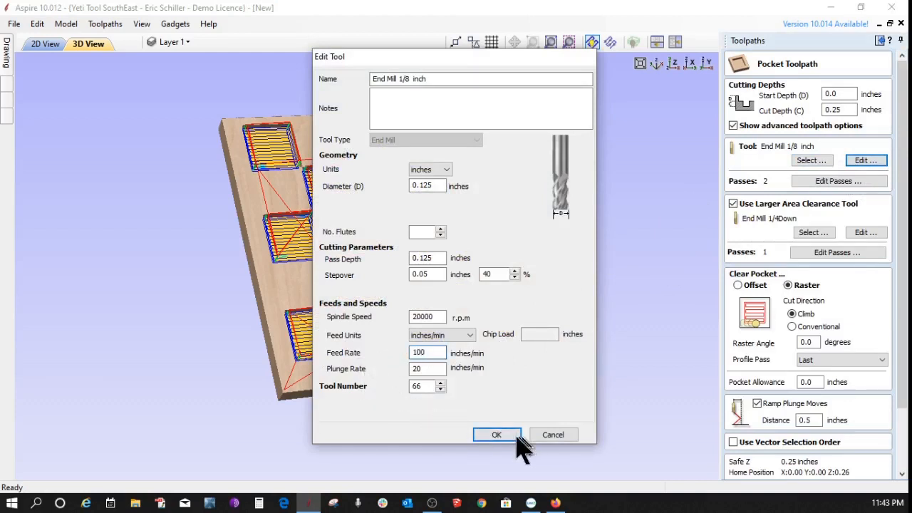
click(496, 434)
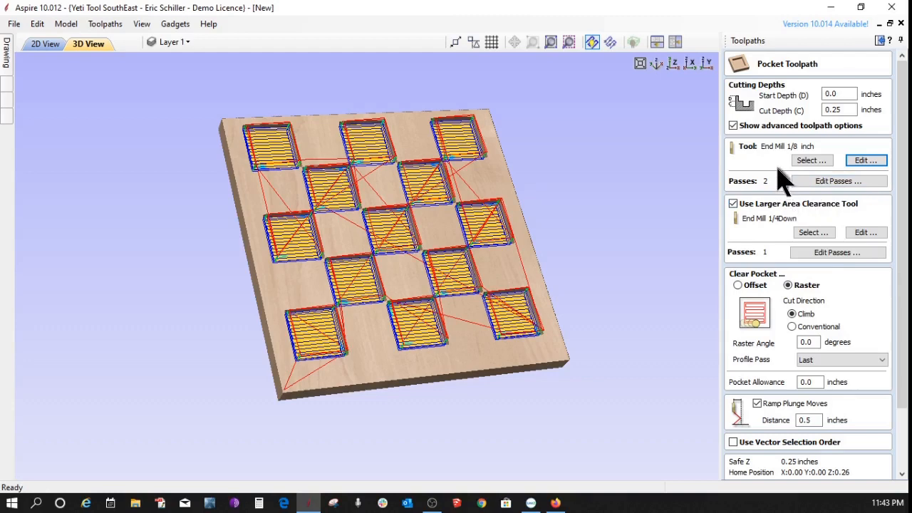
mouse_move(776, 192)
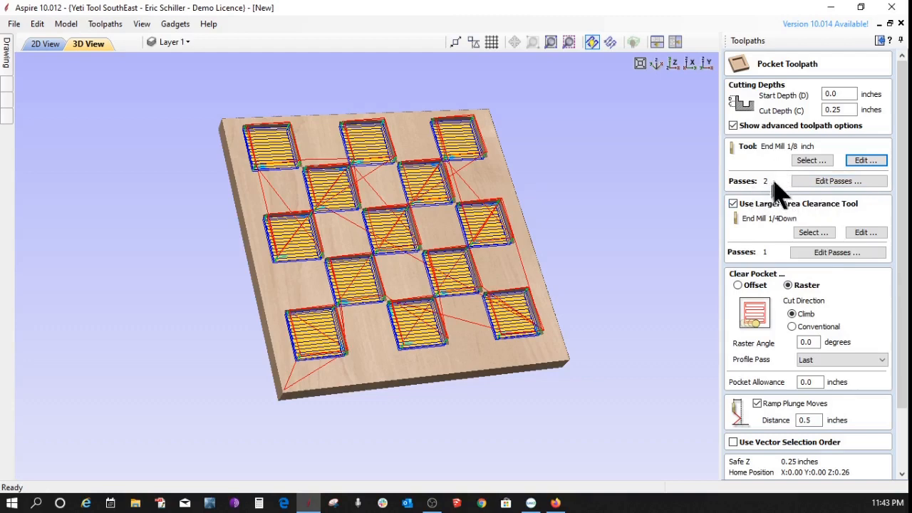
- Reduce Pocket 1 to a single 0.25-inch pass and recalculate the toolpath
click(839, 179)
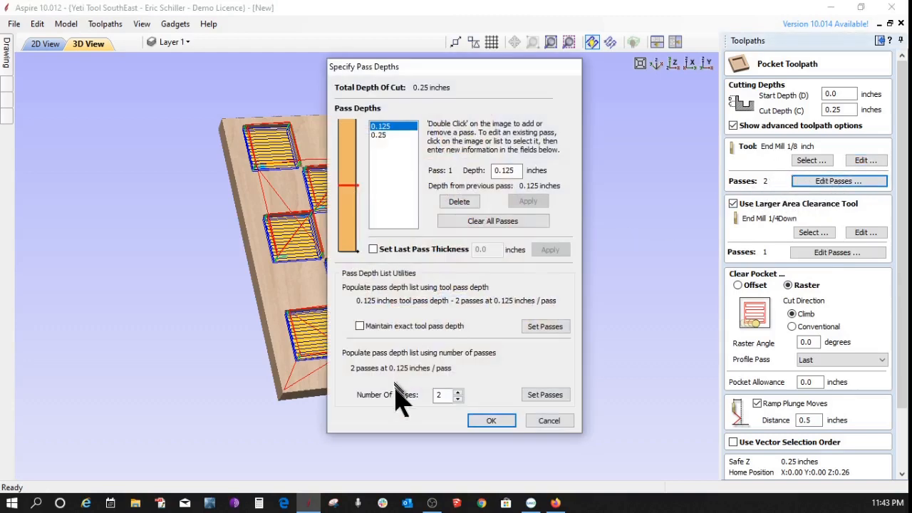
click(459, 399)
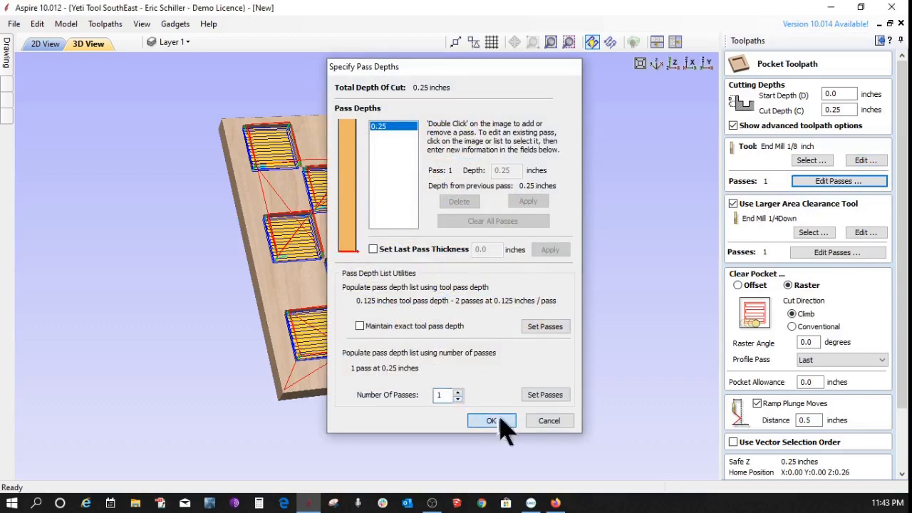
click(490, 420)
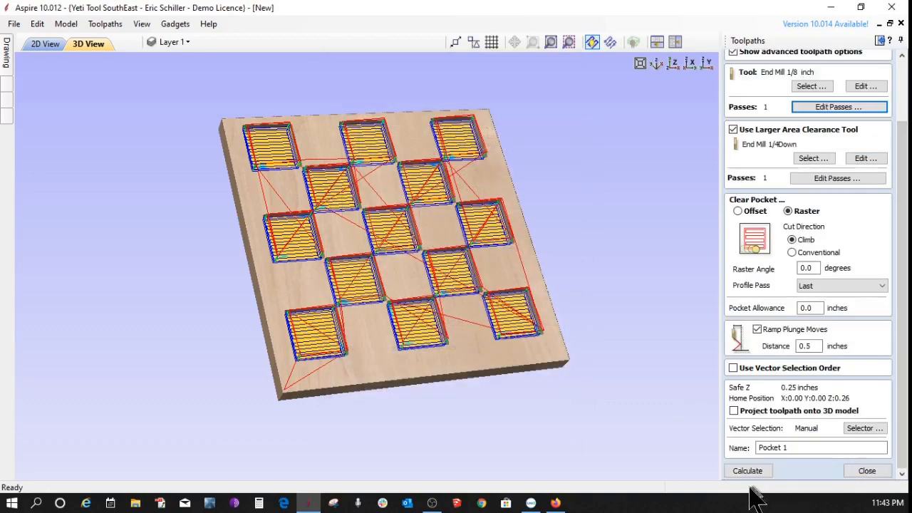
click(746, 470)
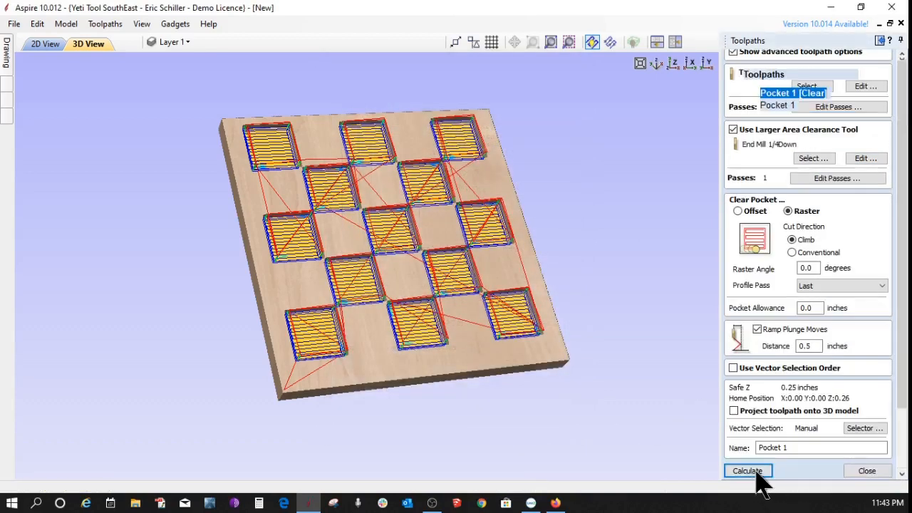
click(746, 470)
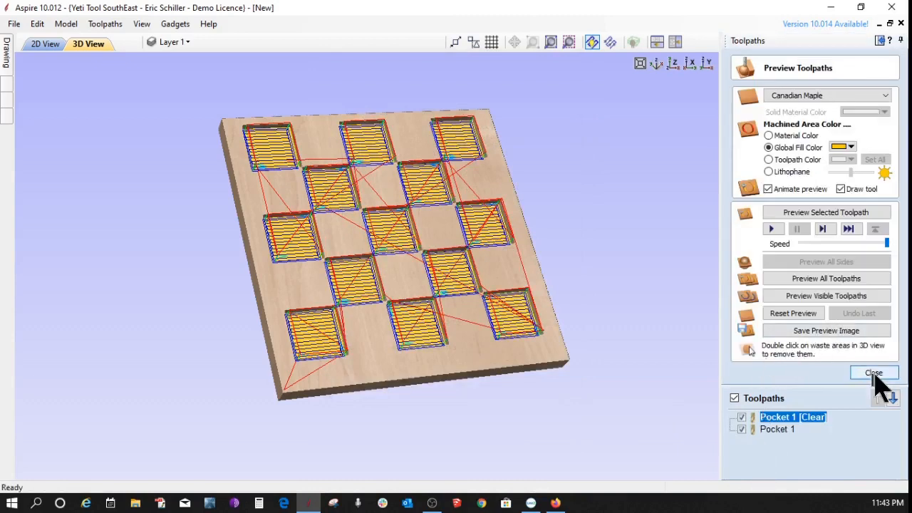
- Check the Toolpath Summary showing Pocket 1 at 00:06:40 and 00:14:41 total
click(873, 374)
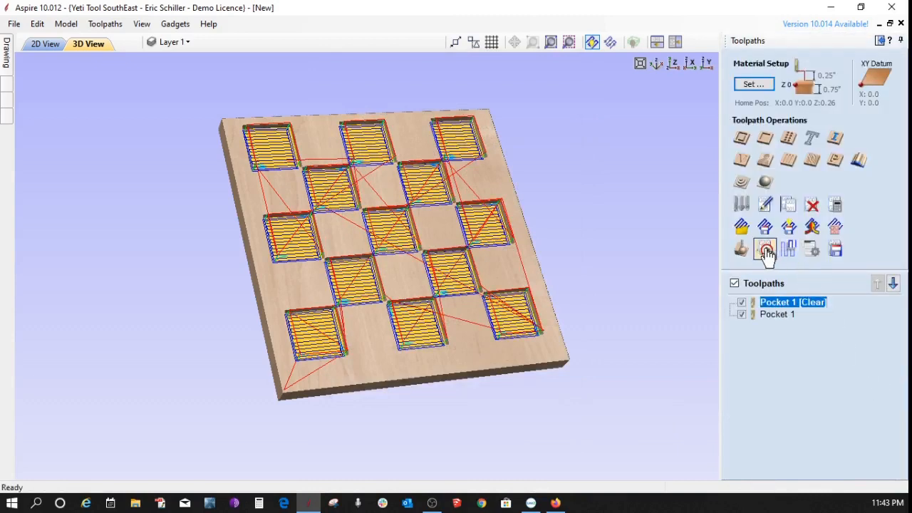
click(764, 248)
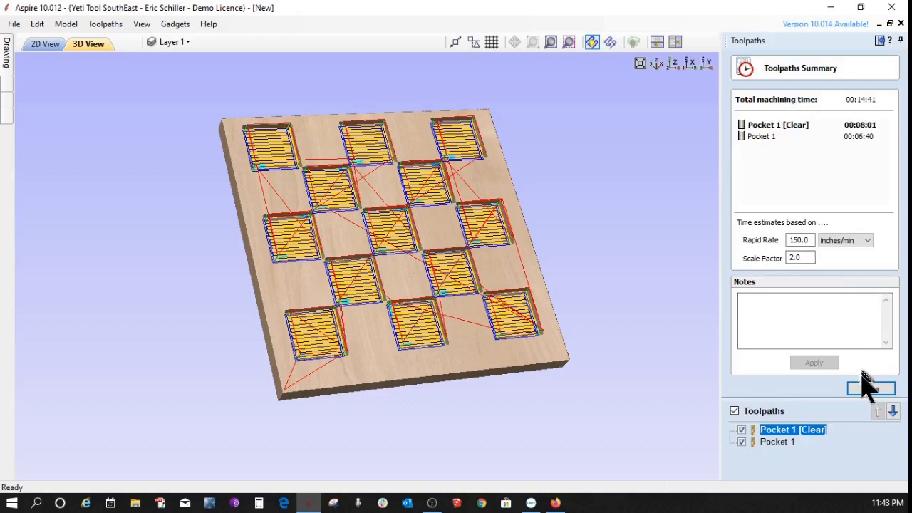
click(871, 387)
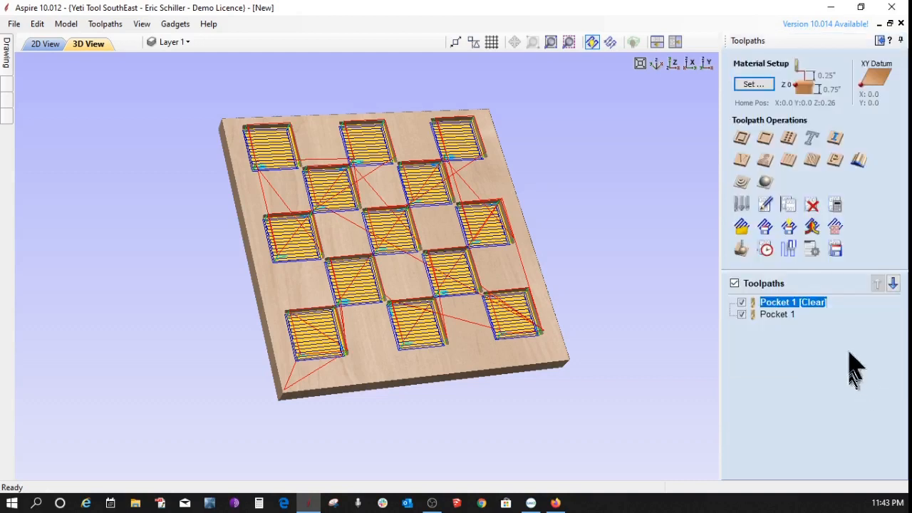
mouse_move(835, 248)
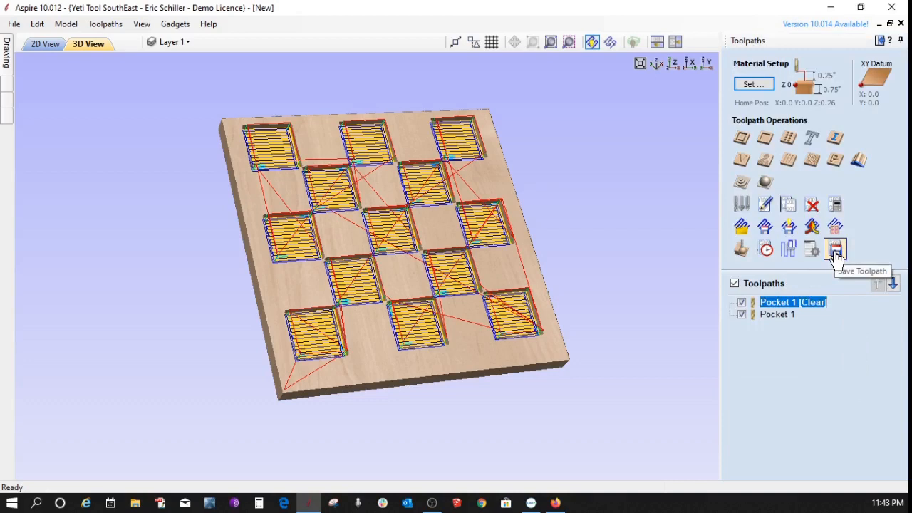
- Save only the Pocket 1 [Clear] toolpath as G-code file 'Hotplate 1 p25EM'
click(835, 247)
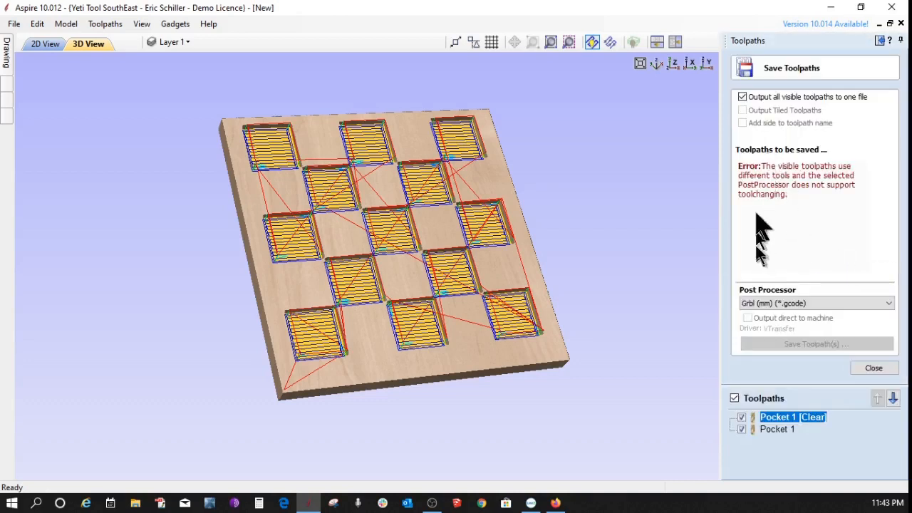
mouse_move(755, 434)
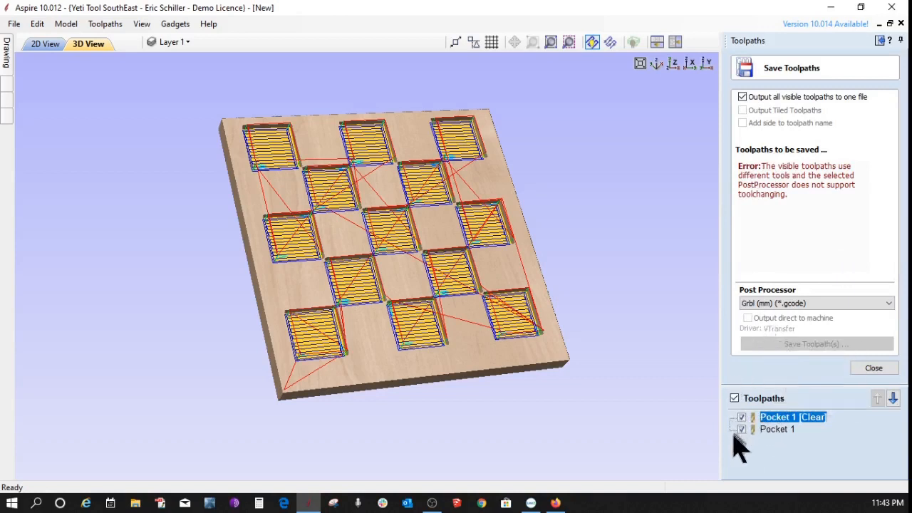
click(741, 429)
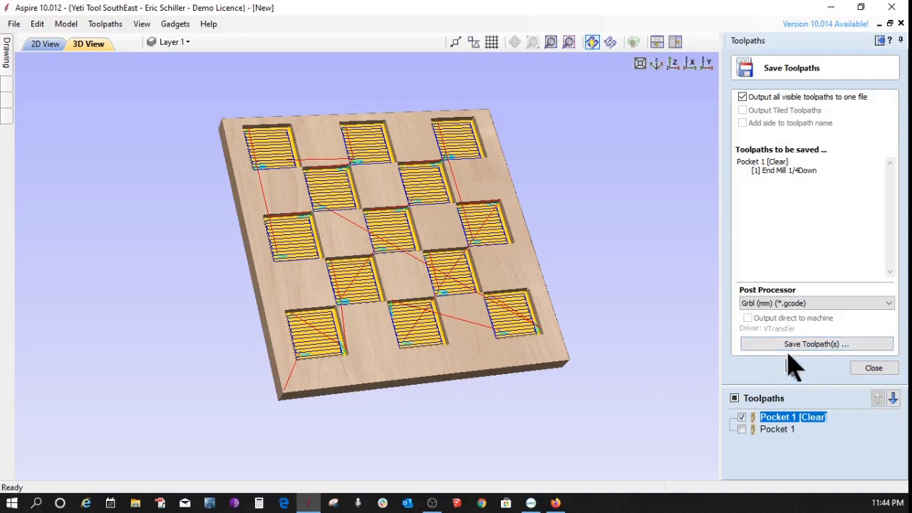
mouse_move(814, 343)
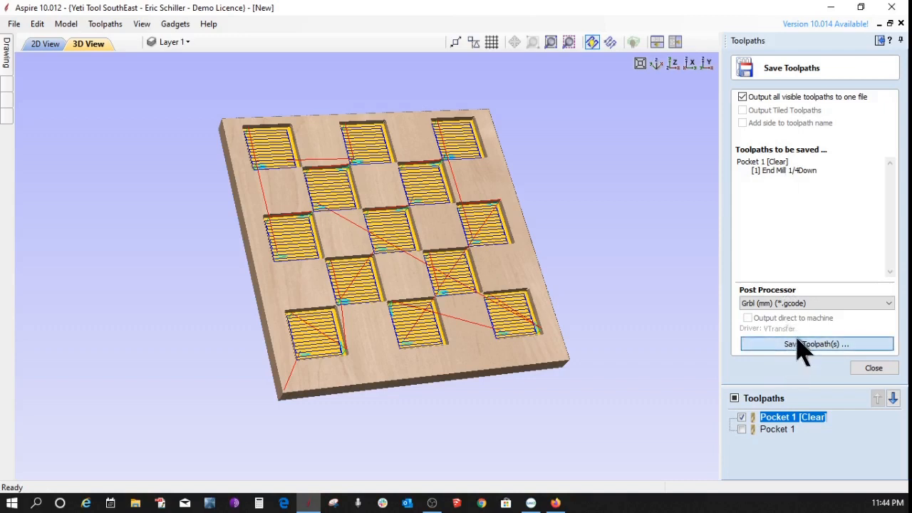
click(815, 343)
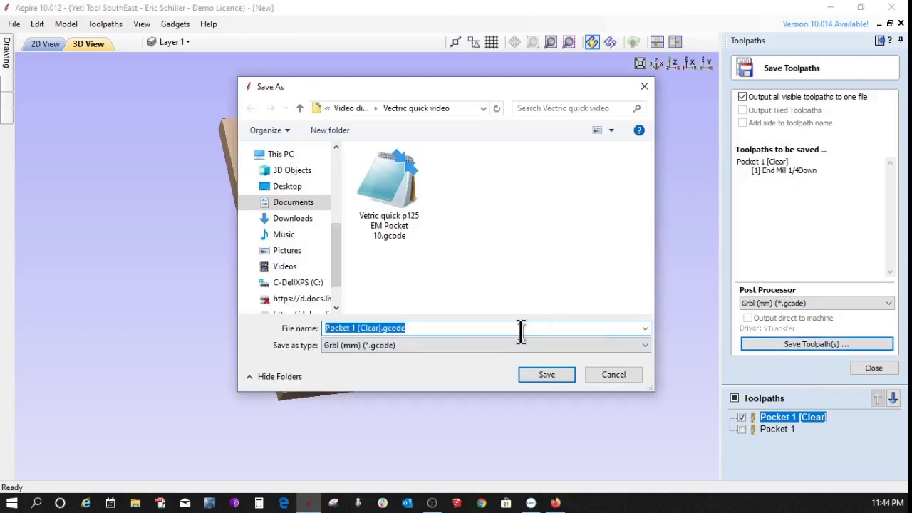
mouse_move(424, 353)
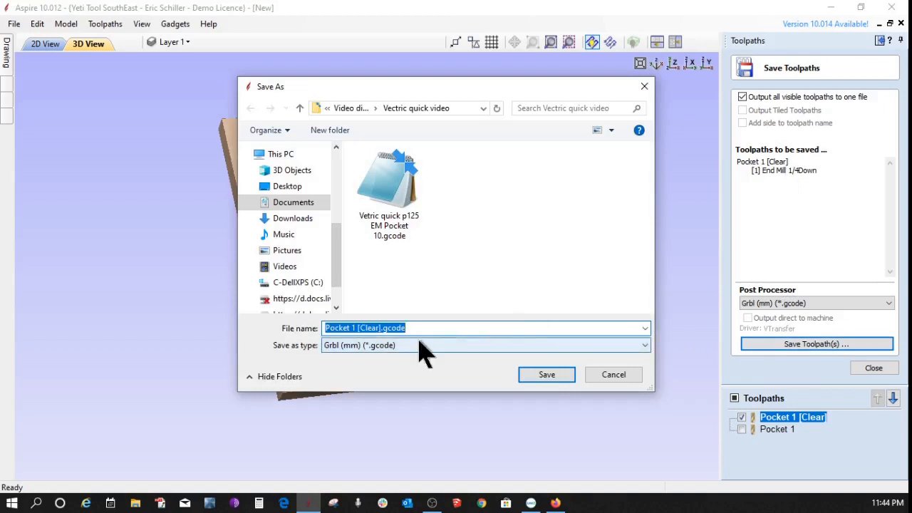
text(Hotpl)
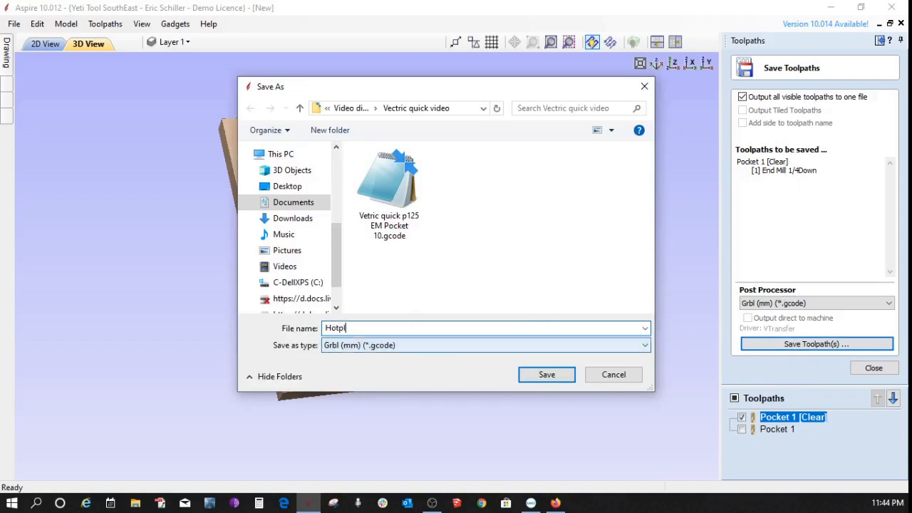
text(ate)
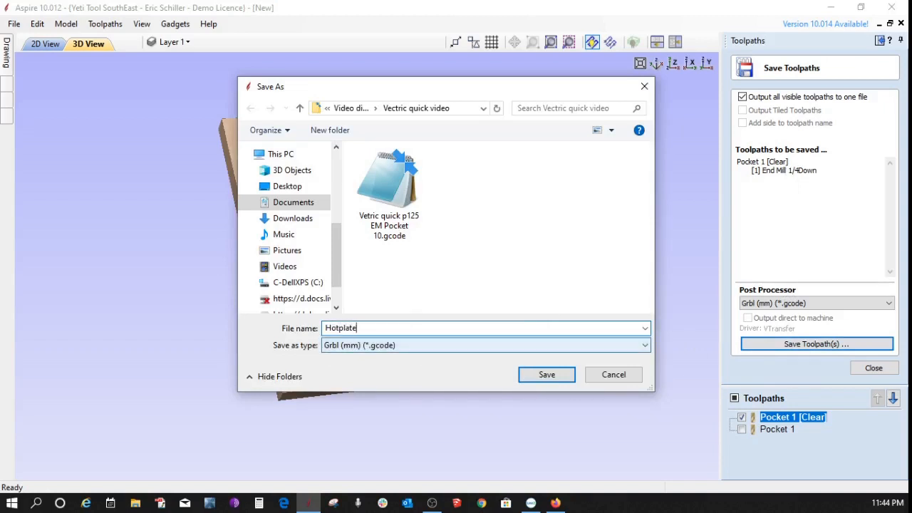
text(1)
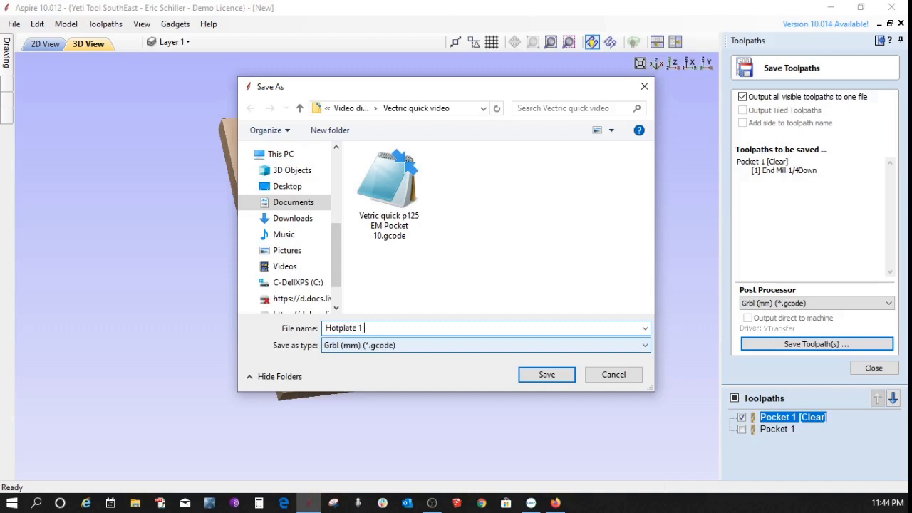
text(p25)
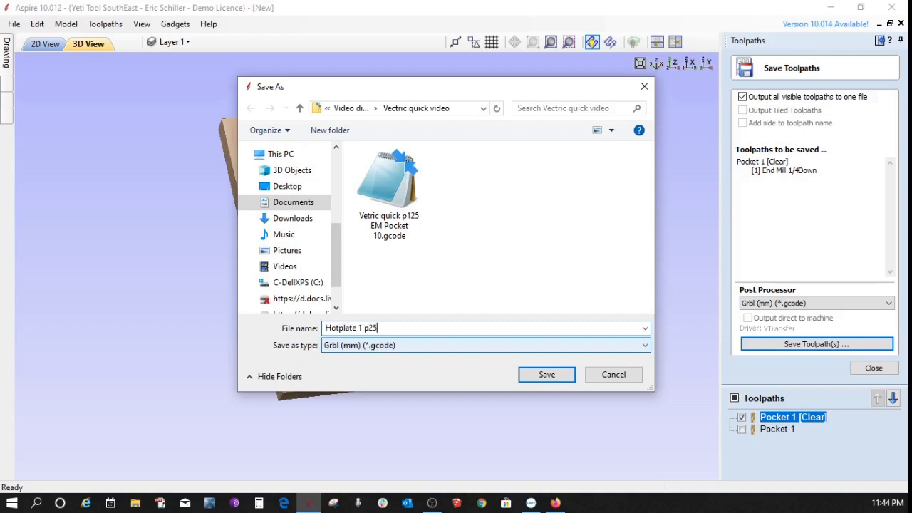
text(EM)
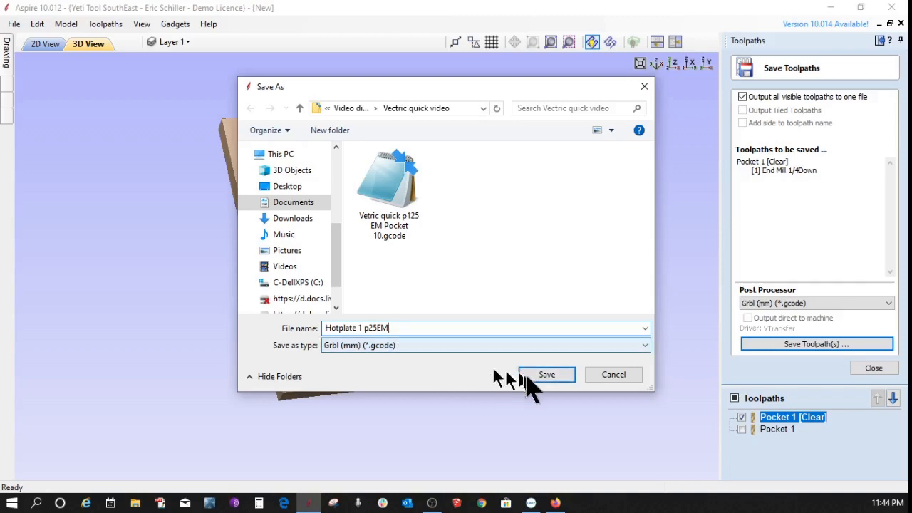
click(547, 373)
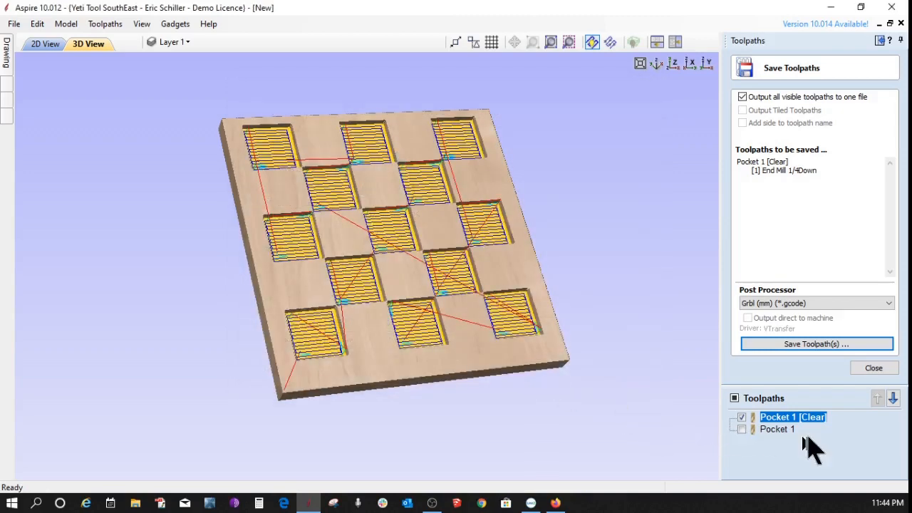
- Save only the Pocket 1 toolpath as a second G-code file 'Hotplate 2 p125 EM'
click(741, 428)
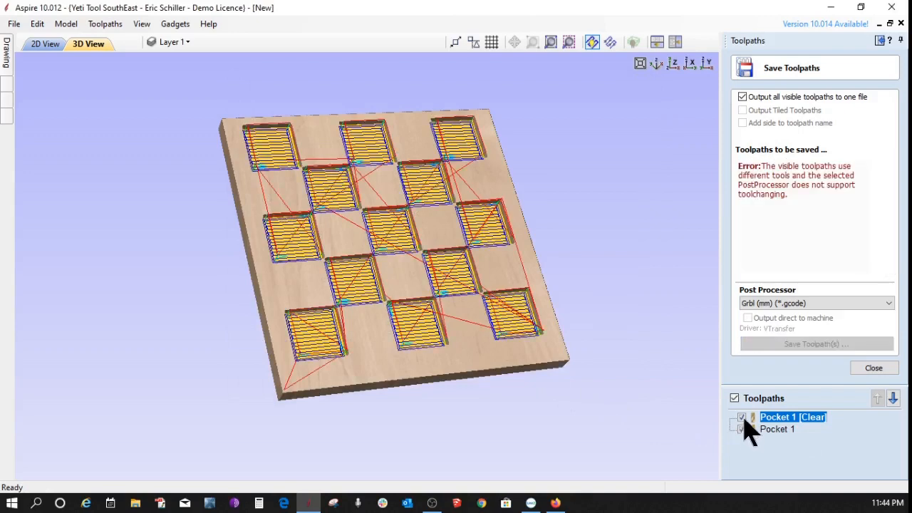
click(741, 428)
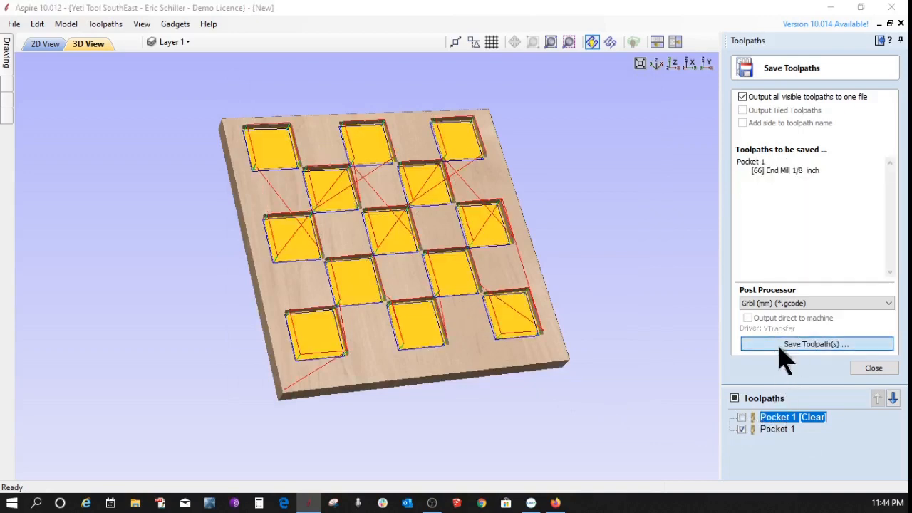
click(815, 344)
text(Hotplate 2)
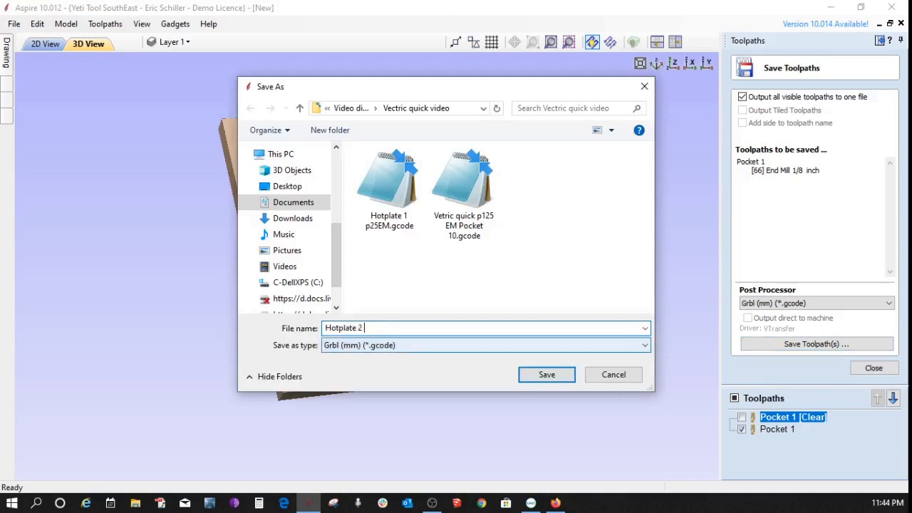
text(p)
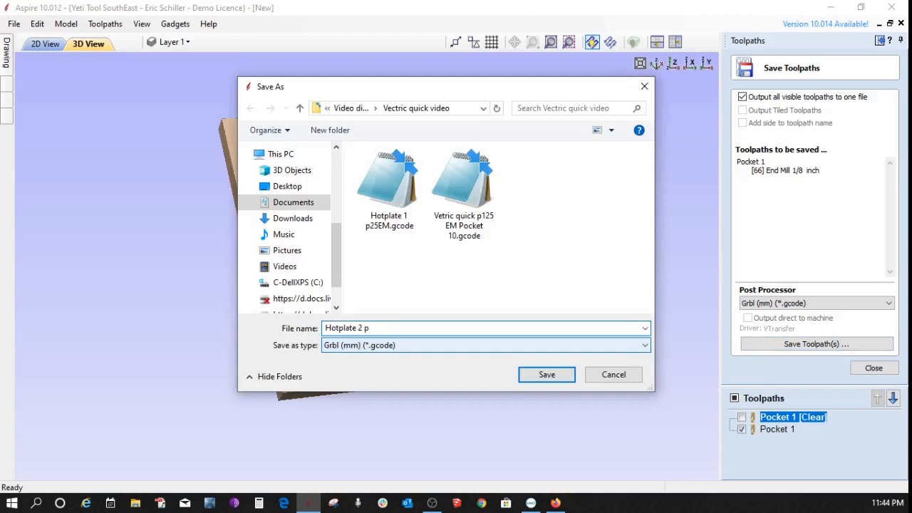
text(125 EM)
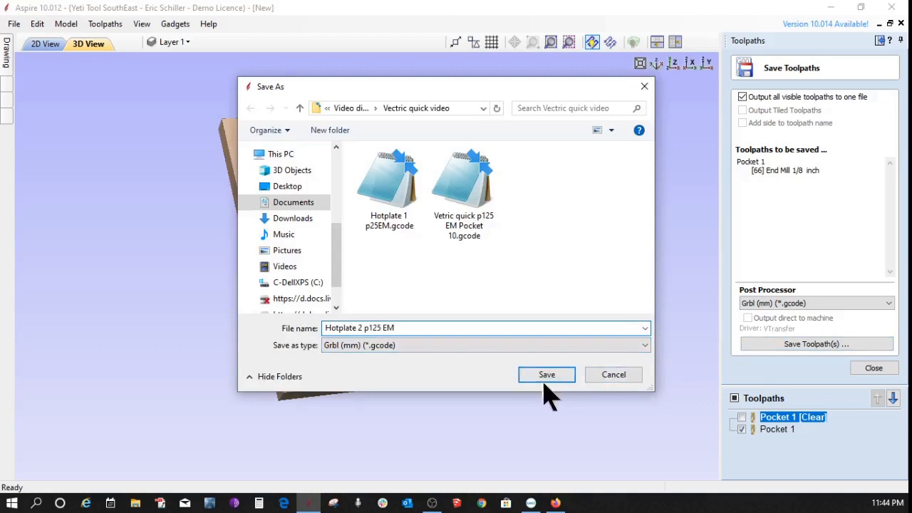
click(547, 374)
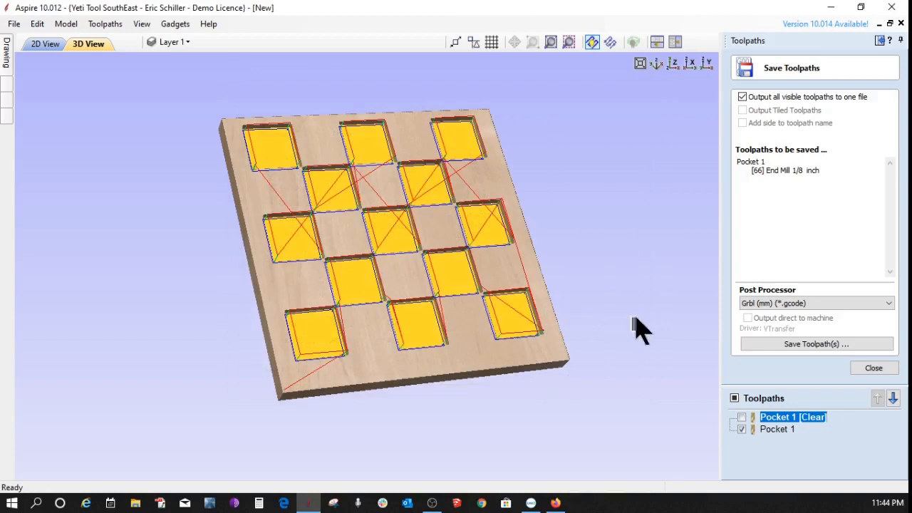
mouse_move(681, 349)
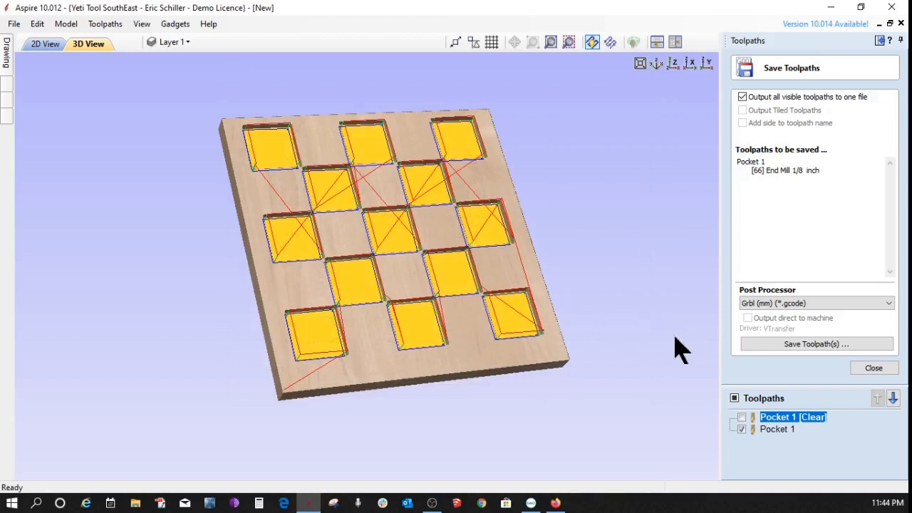
mouse_move(669, 341)
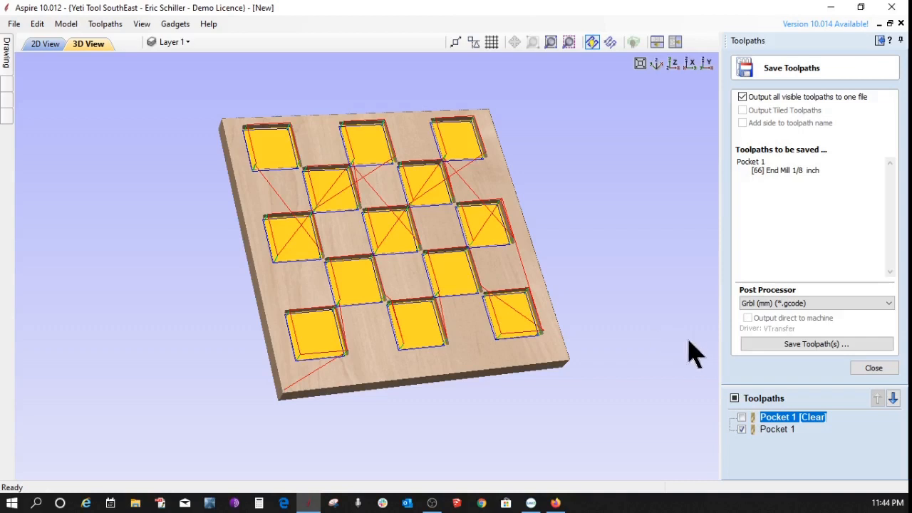
mouse_move(803, 397)
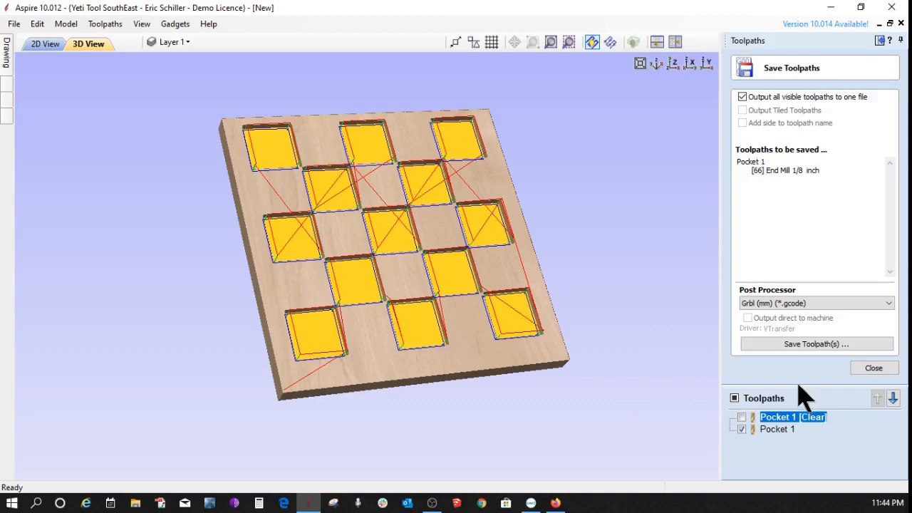
mouse_move(784, 401)
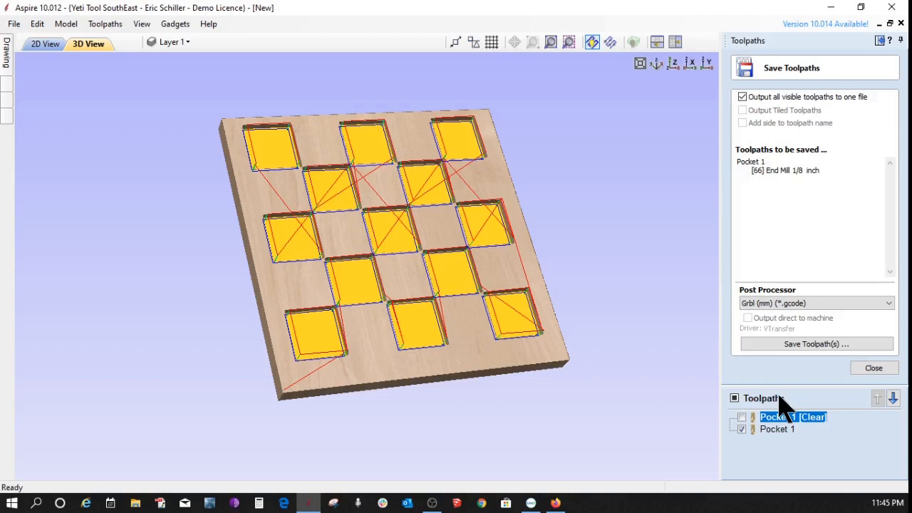
mouse_move(791, 313)
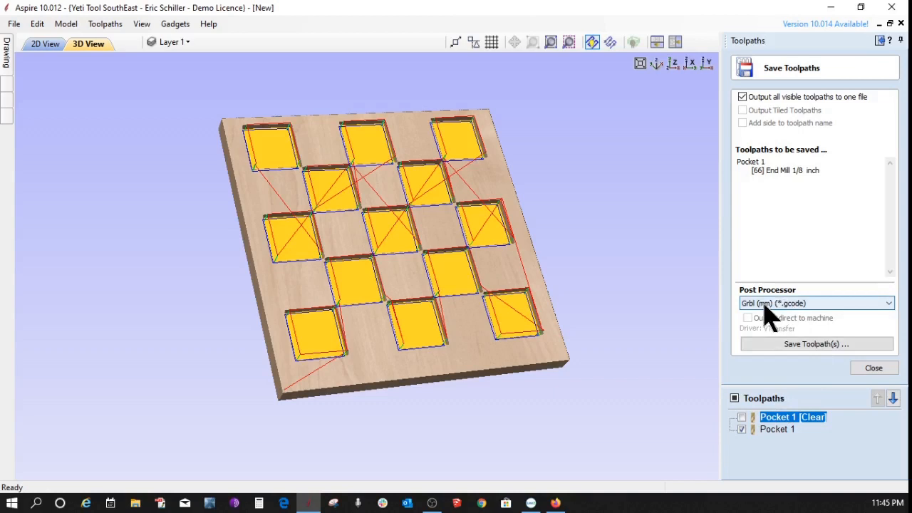
mouse_move(769, 316)
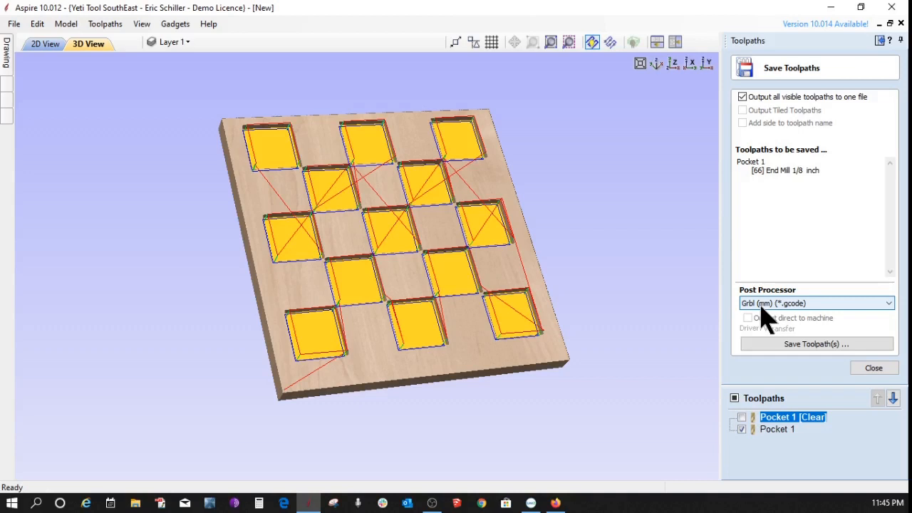
mouse_move(798, 343)
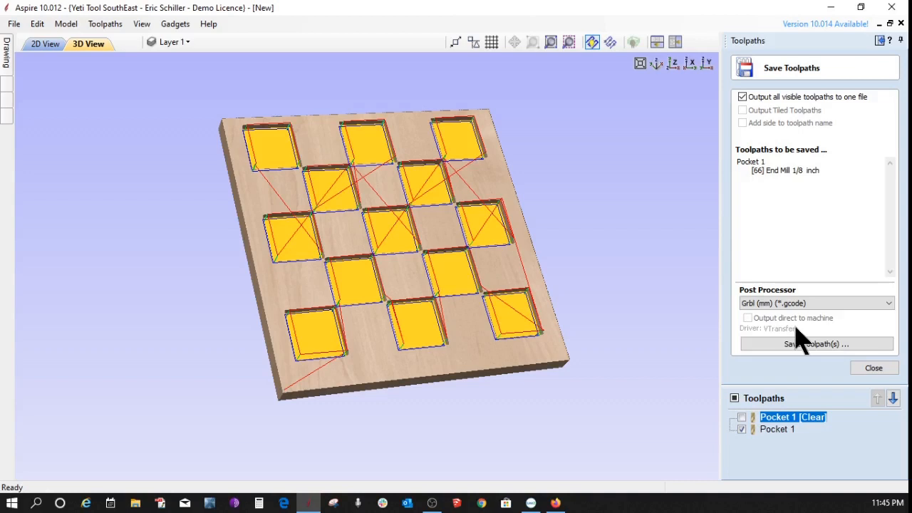
mouse_move(705, 427)
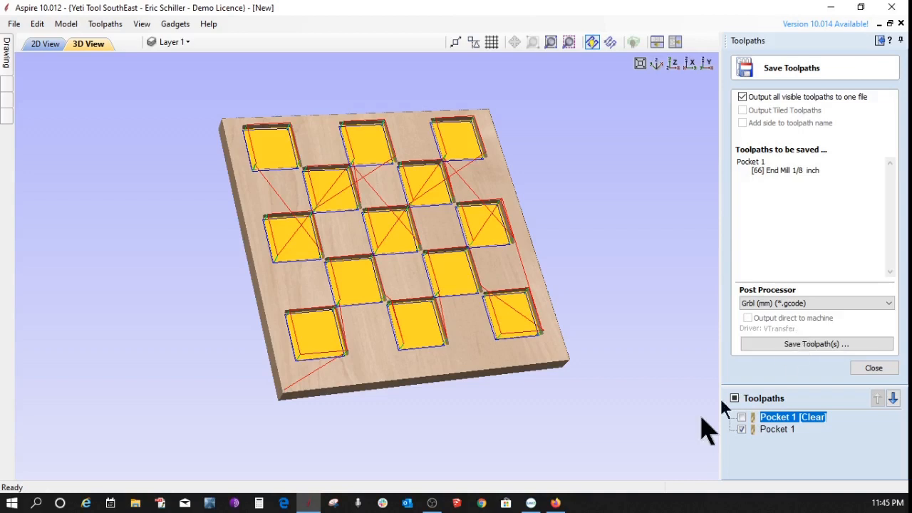
mouse_move(797, 387)
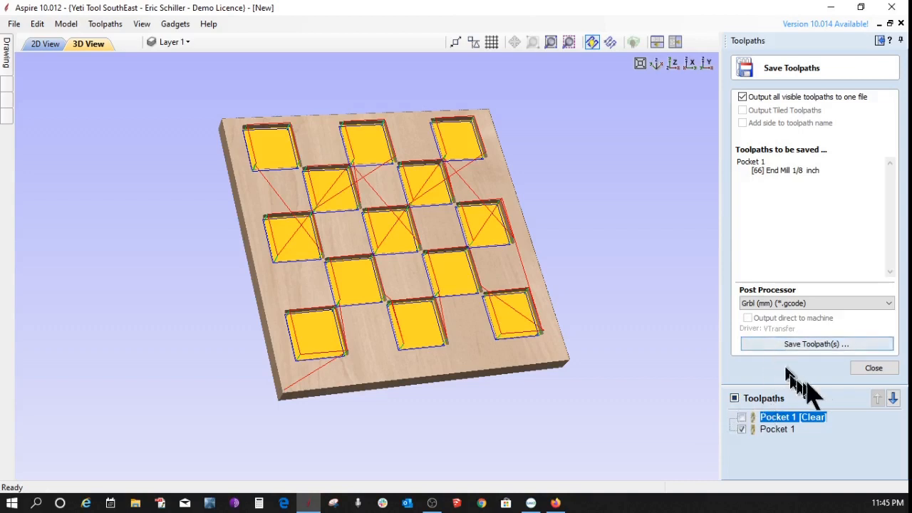
mouse_move(840, 385)
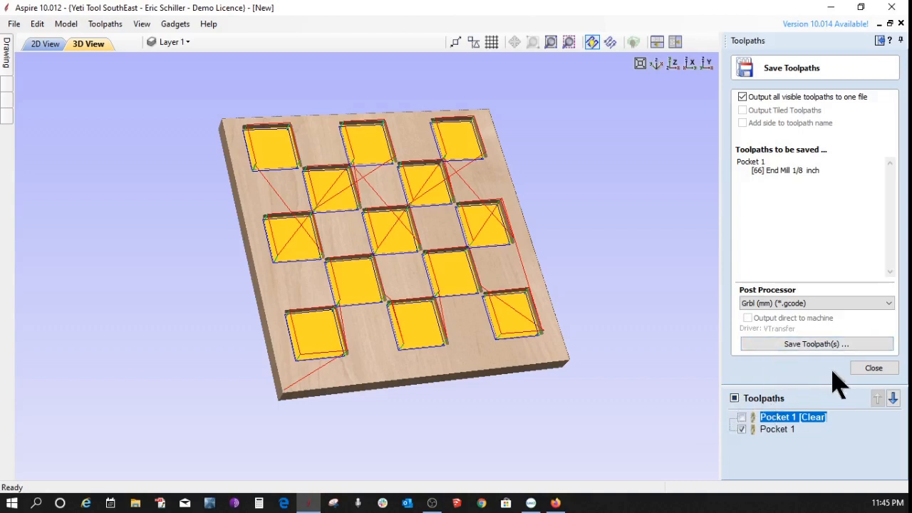
mouse_move(833, 387)
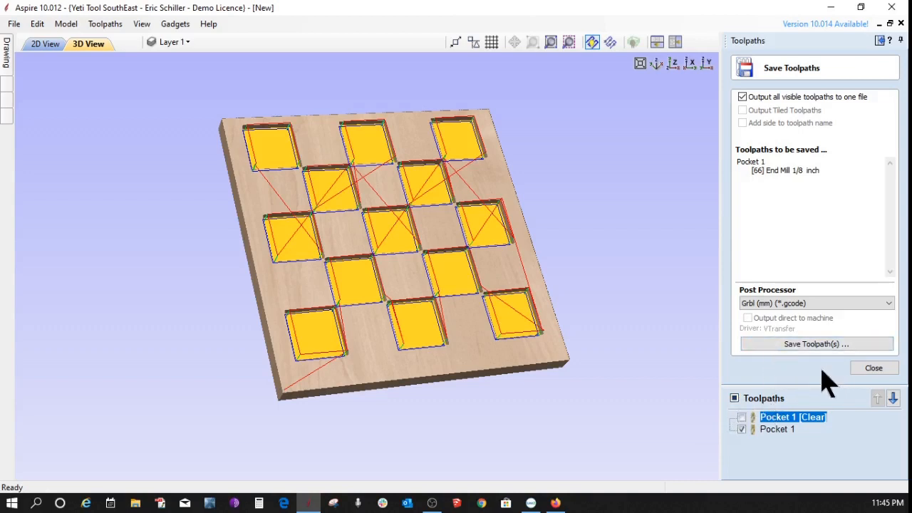